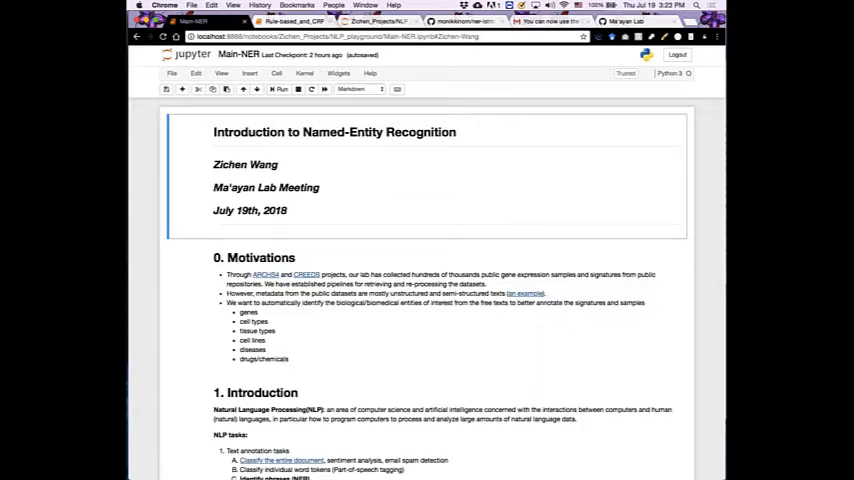
pyautogui.moveTo(460, 308)
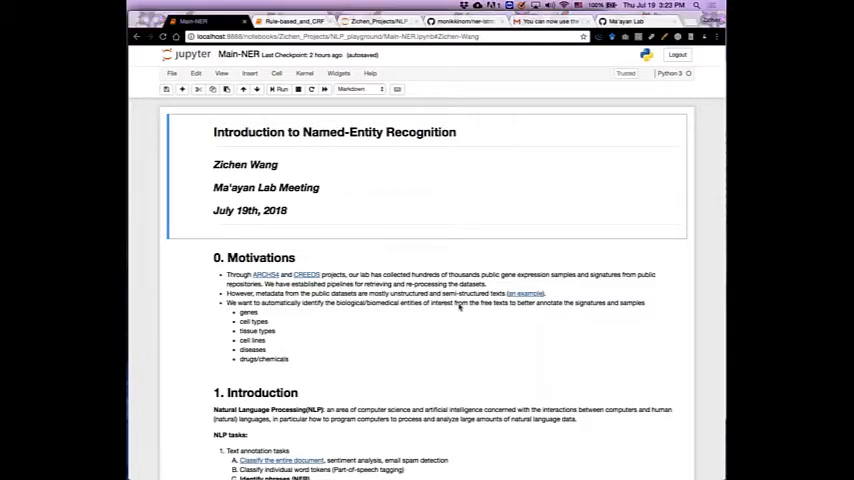
# Scroll the GEO series page to the Samples list and open a normal prostate stroma sample's GSM record
pyautogui.scroll(-3)
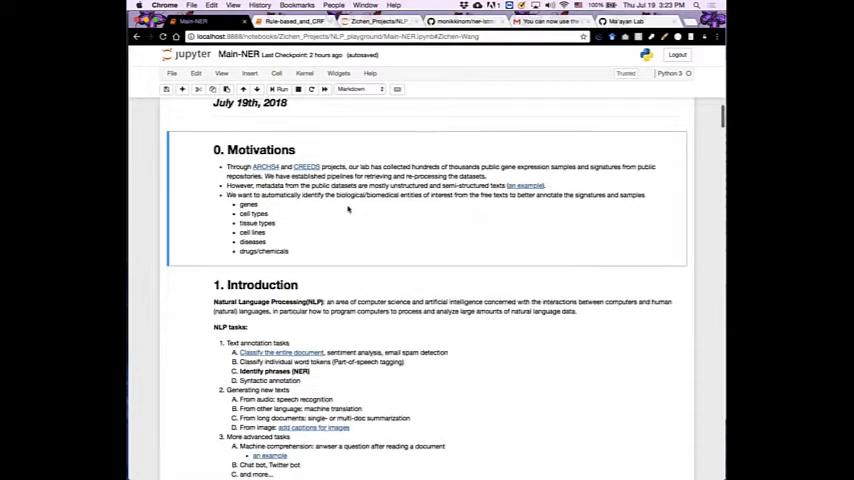
pyautogui.scroll(3)
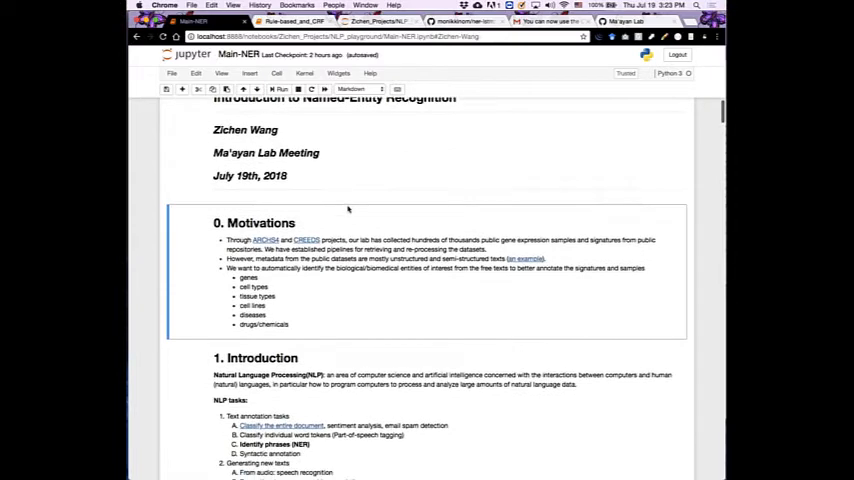
pyautogui.scroll(-3)
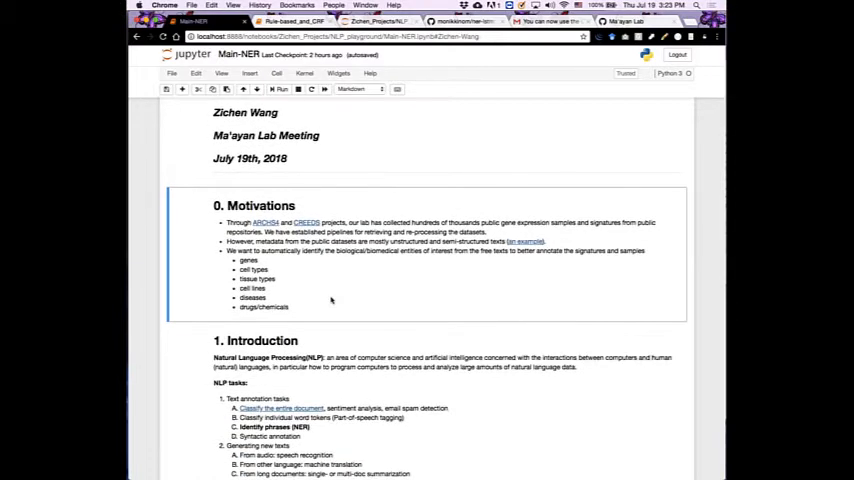
pyautogui.moveTo(300, 308)
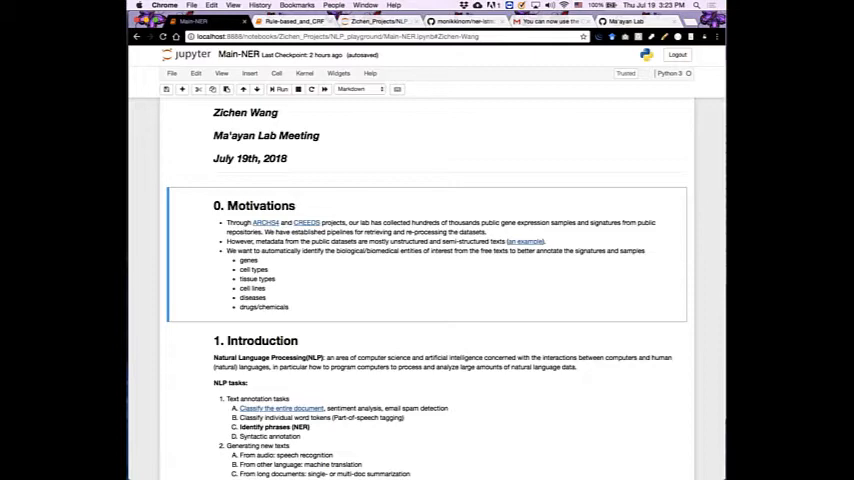
pyautogui.scroll(-3)
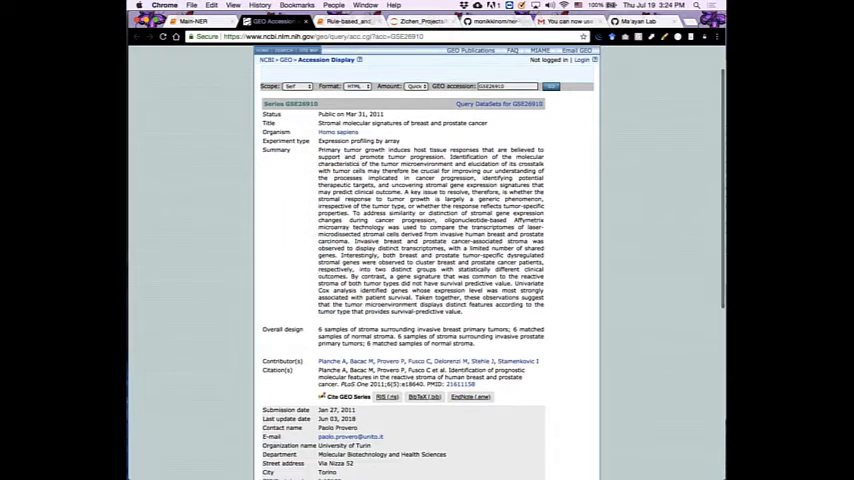
pyautogui.scroll(-3)
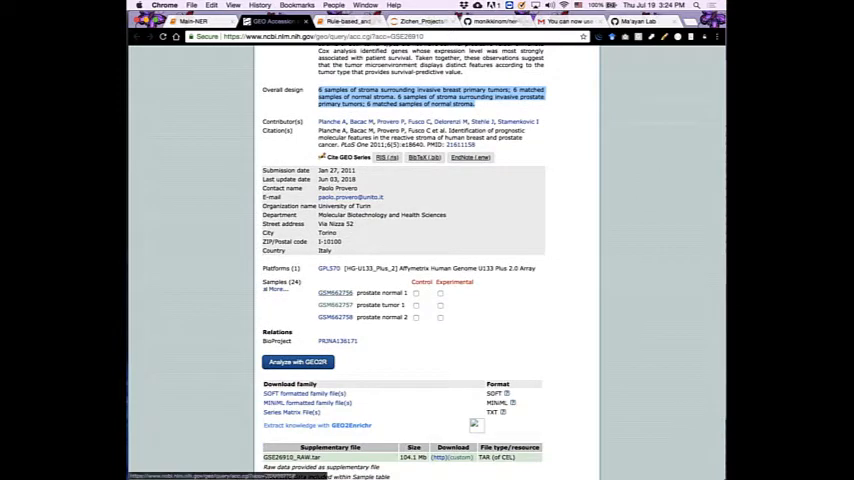
pyautogui.click(336, 292)
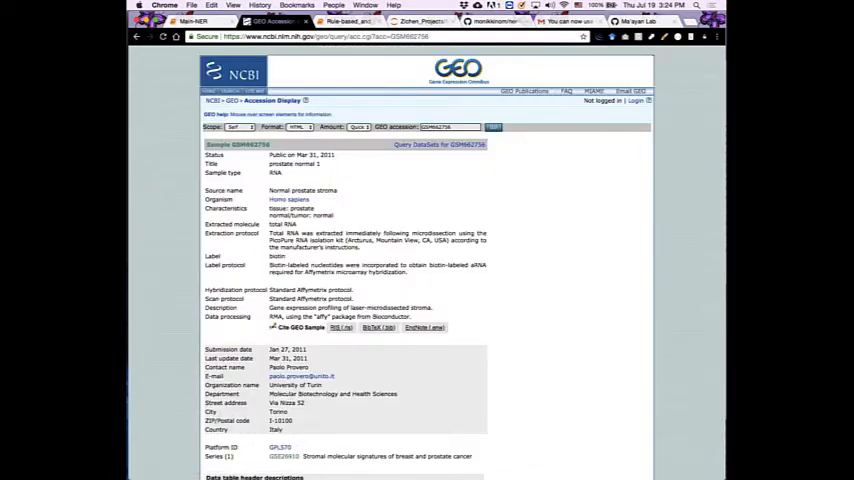
pyautogui.scroll(-3)
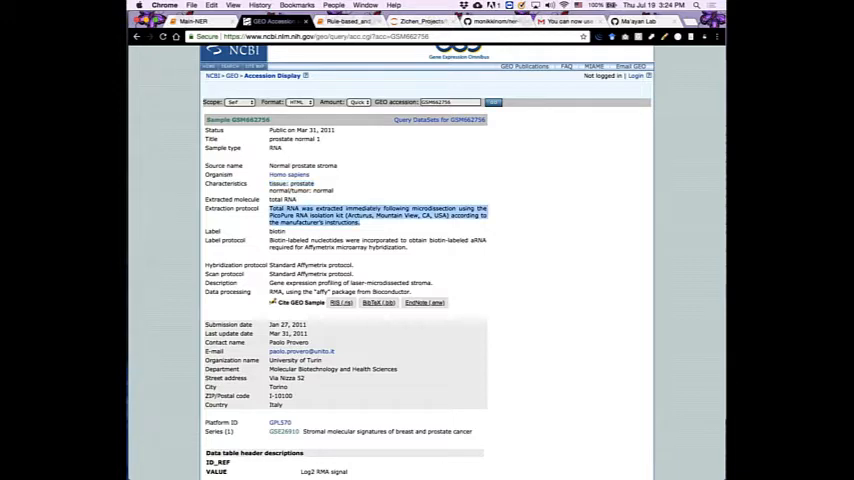
# Return to the Main-NER notebook tab and scroll to its Motivations and Introduction sections
pyautogui.click(190, 20)
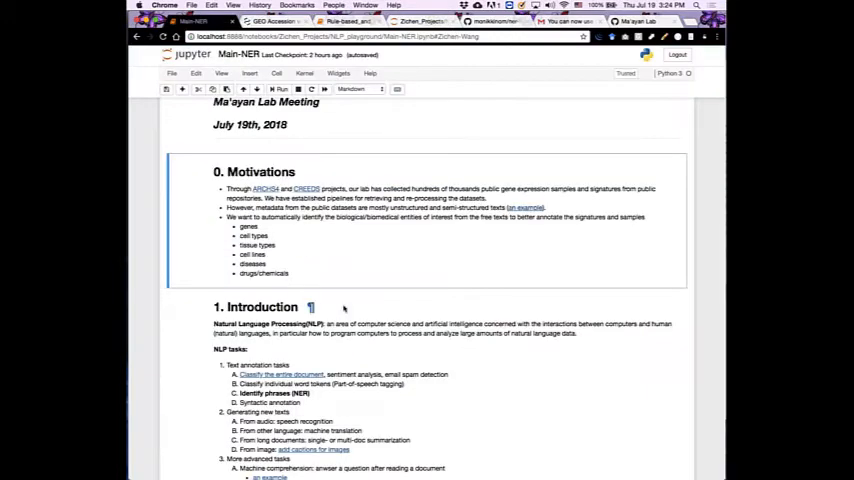
pyautogui.moveTo(404, 256)
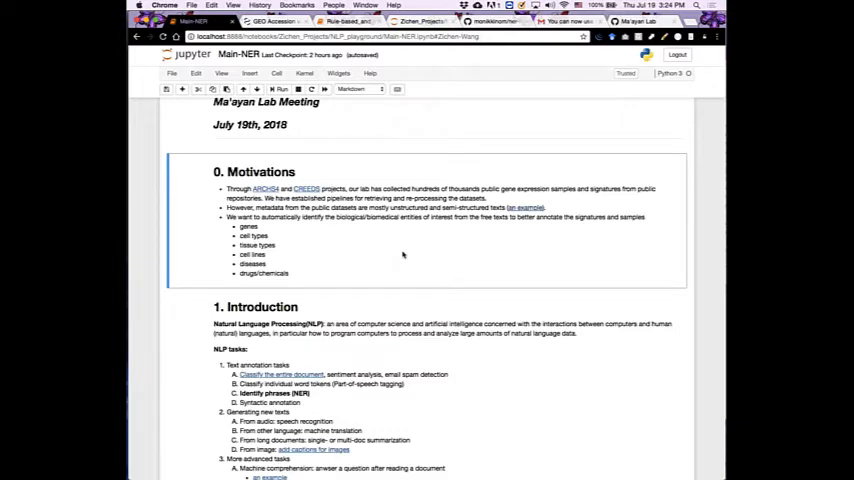
pyautogui.moveTo(312, 276)
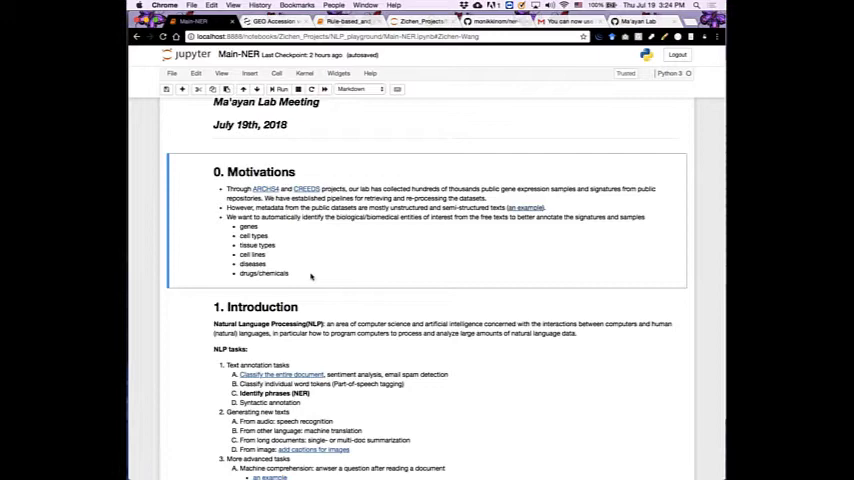
pyautogui.moveTo(416, 228)
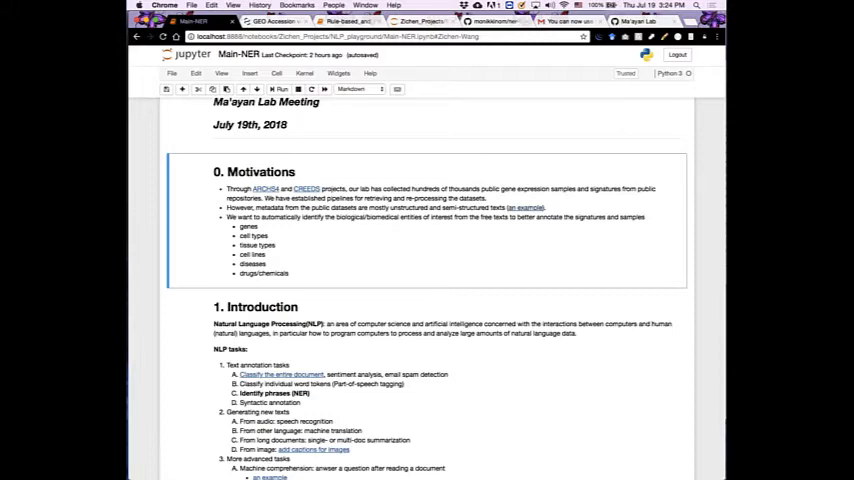
pyautogui.scroll(-3)
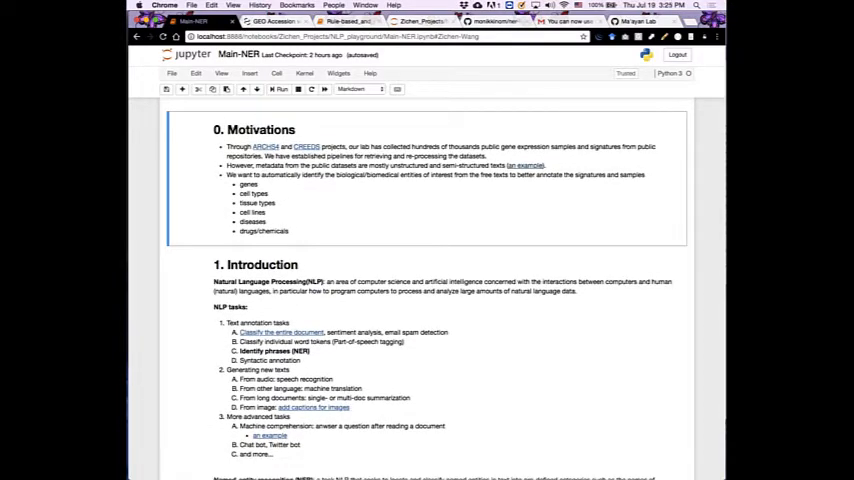
pyautogui.moveTo(284, 244)
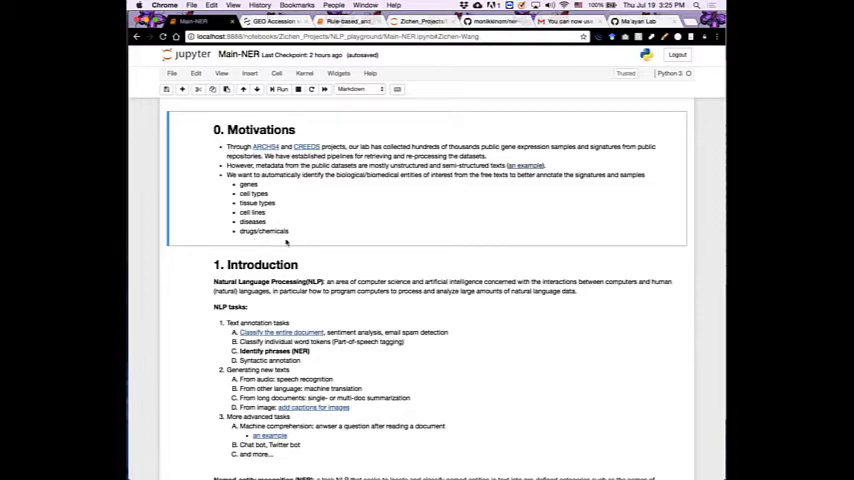
pyautogui.scroll(-3)
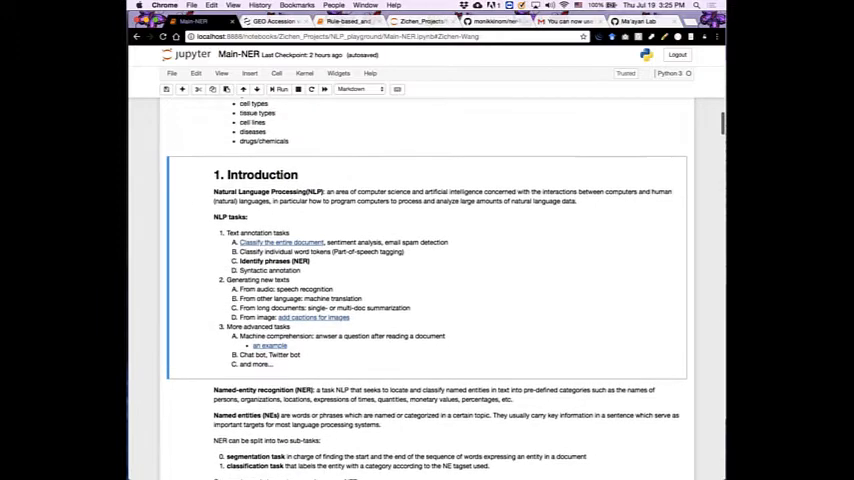
pyautogui.scroll(-3)
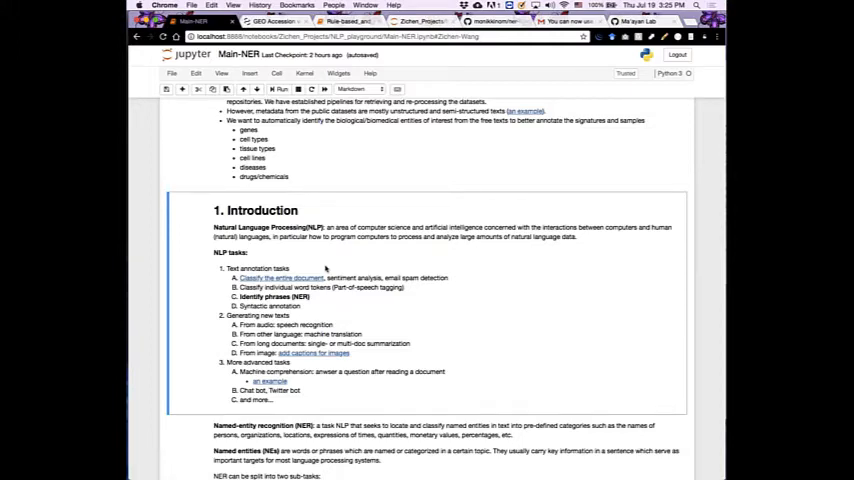
pyautogui.scroll(-3)
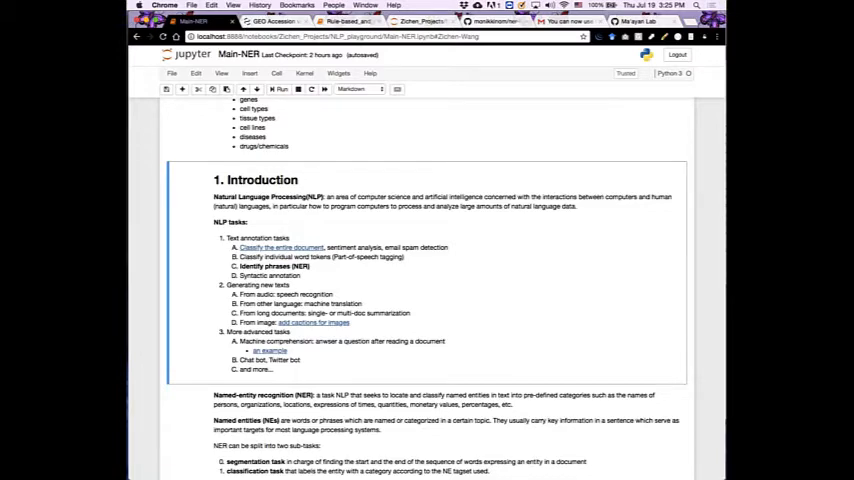
pyautogui.scroll(-3)
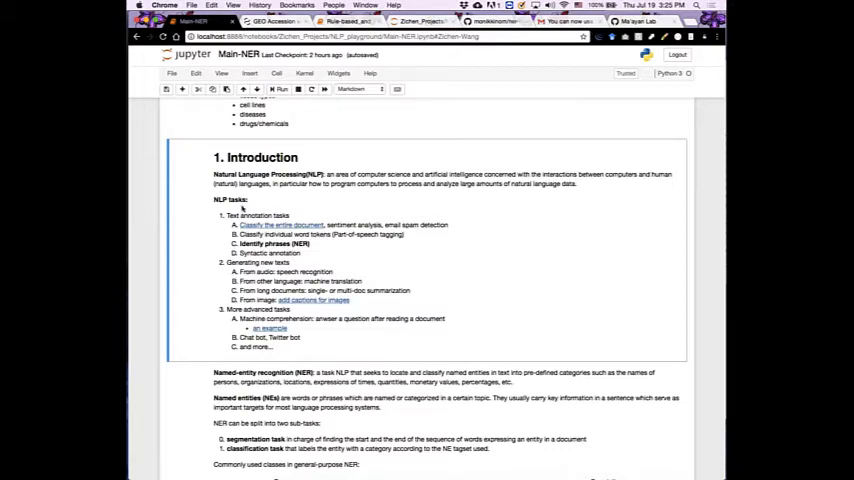
pyautogui.scroll(-3)
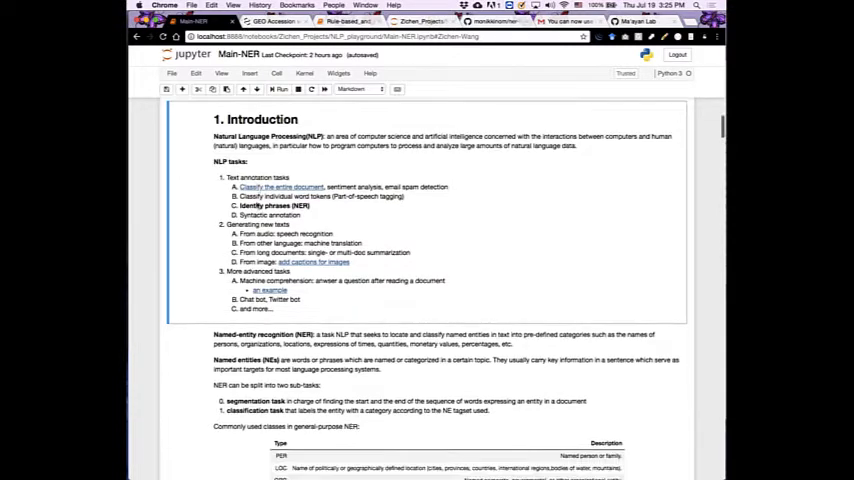
pyautogui.scroll(-3)
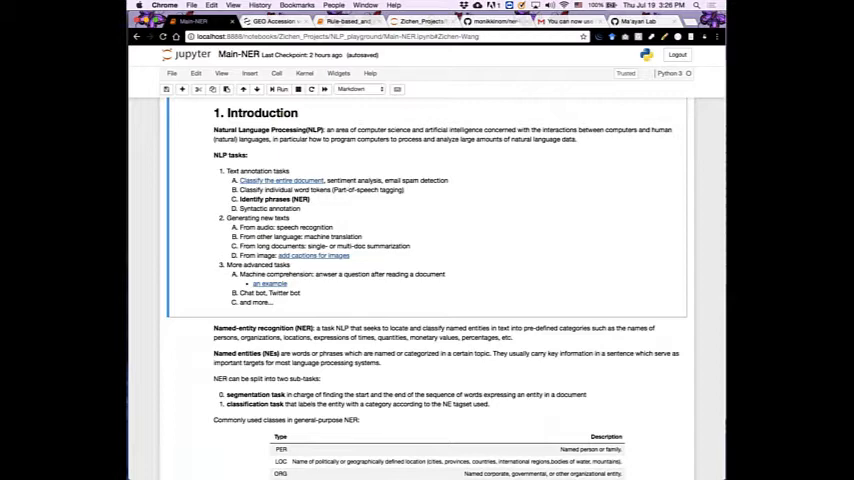
pyautogui.scroll(-3)
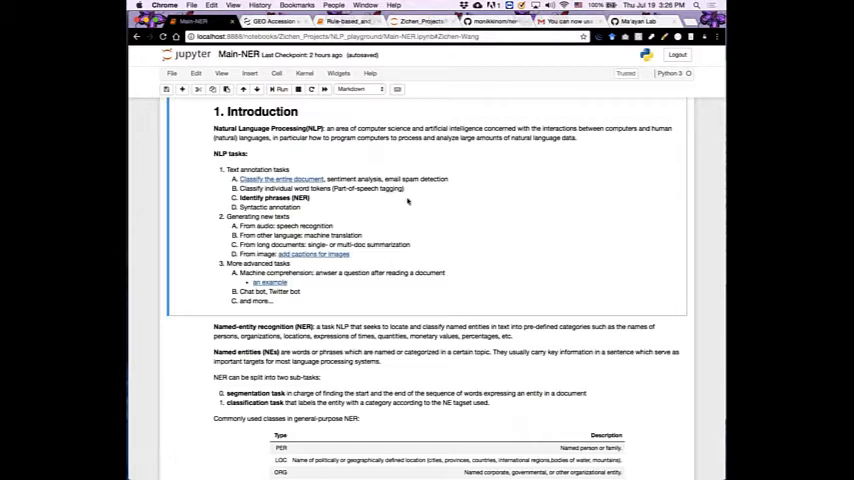
pyautogui.moveTo(368, 196)
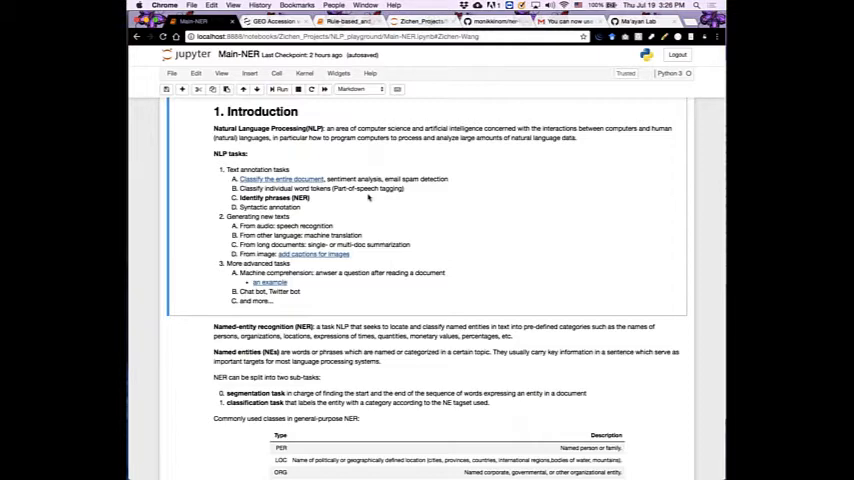
pyautogui.scroll(-3)
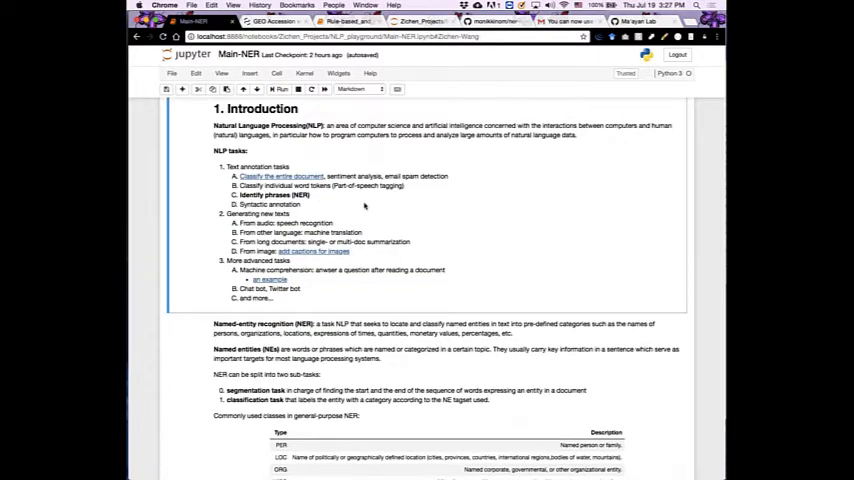
pyautogui.scroll(-3)
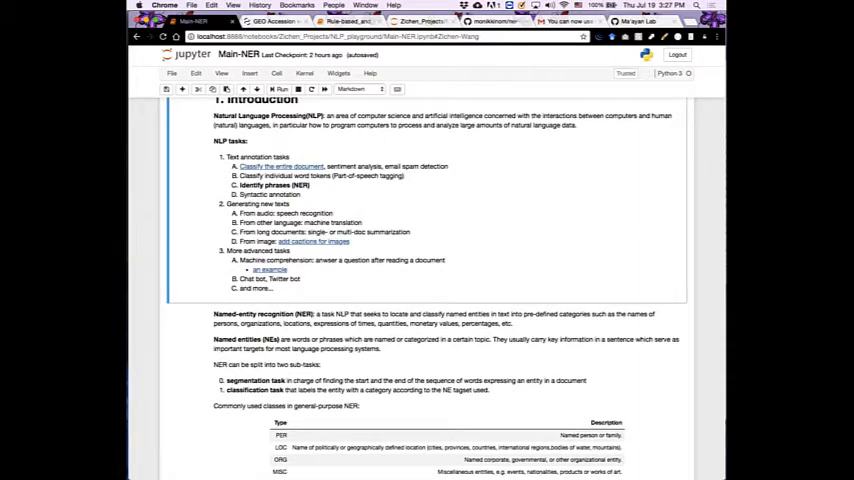
pyautogui.moveTo(306, 196)
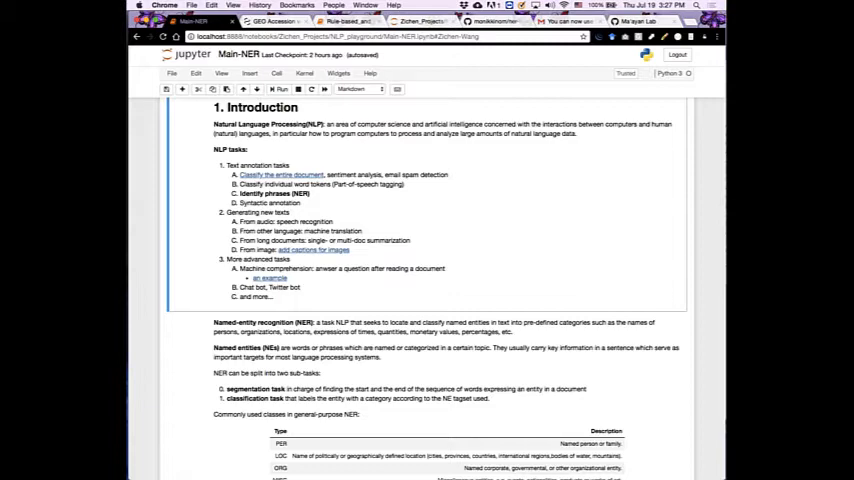
pyautogui.scroll(-3)
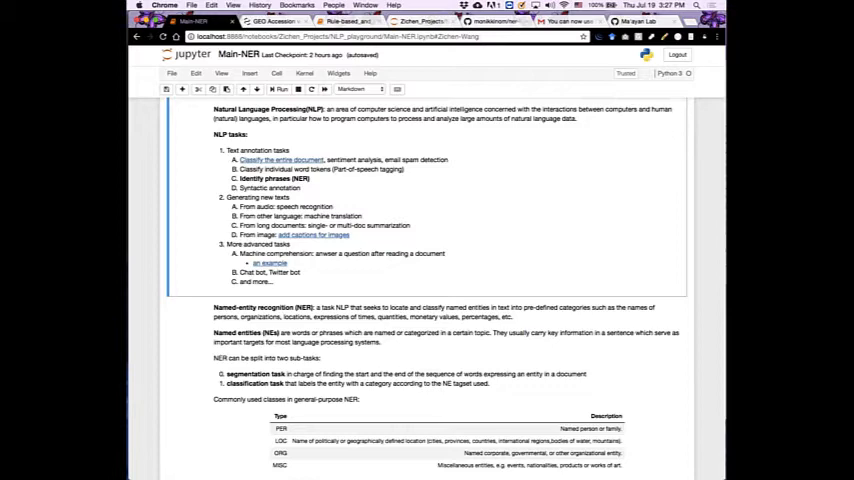
pyautogui.scroll(-3)
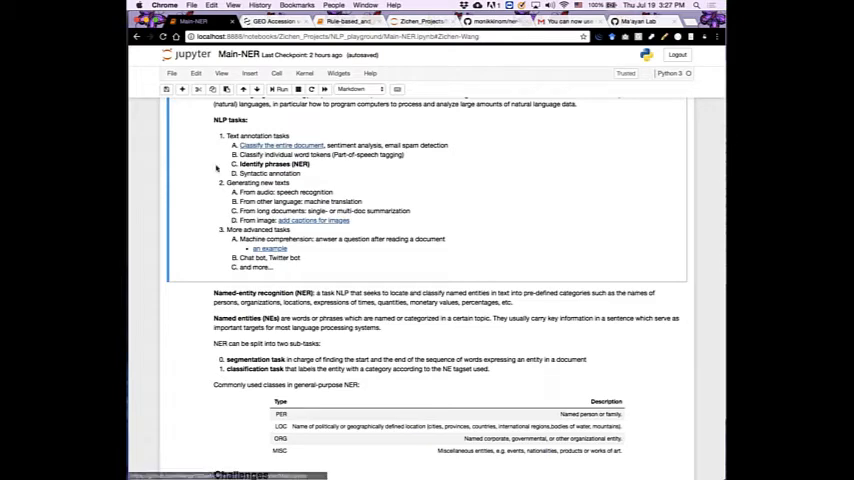
pyautogui.scroll(-3)
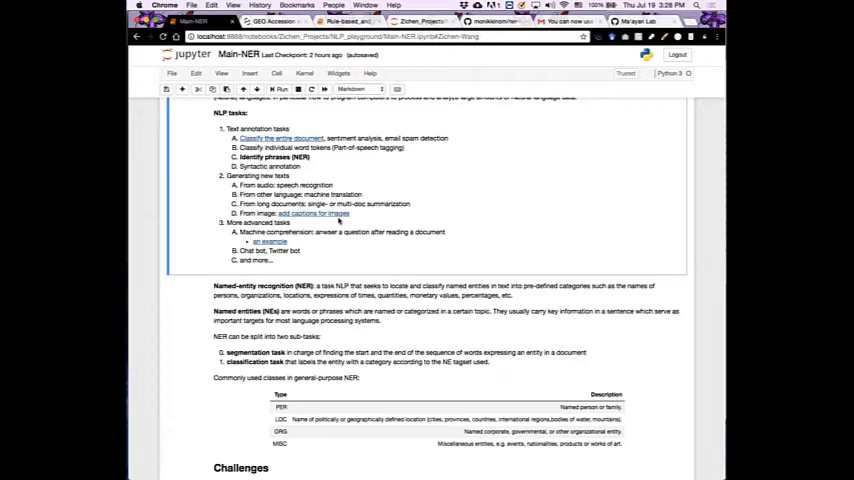
pyautogui.moveTo(338, 220)
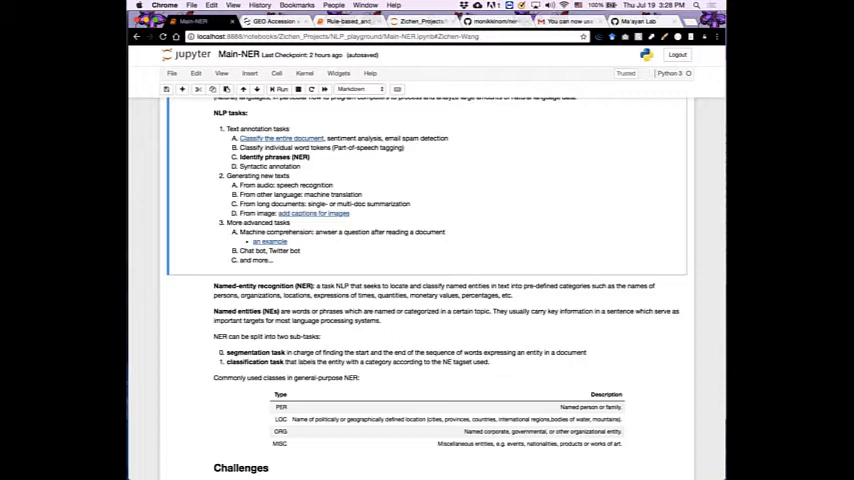
pyautogui.scroll(-3)
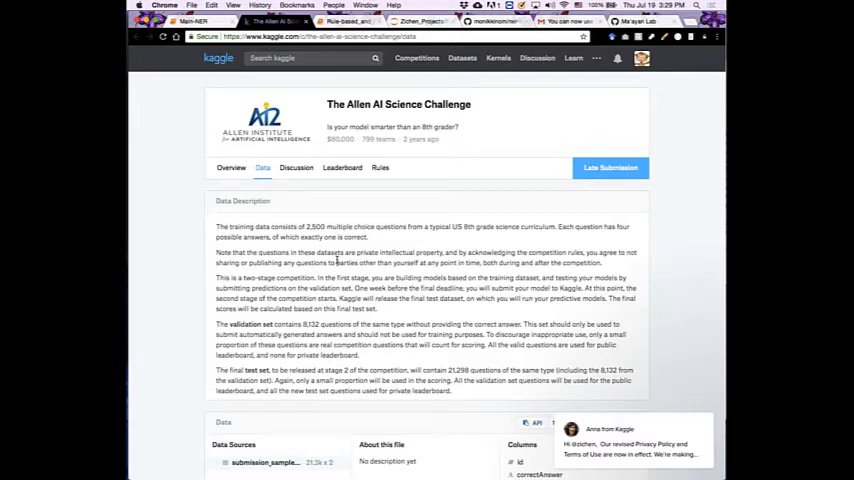
pyautogui.moveTo(448, 240)
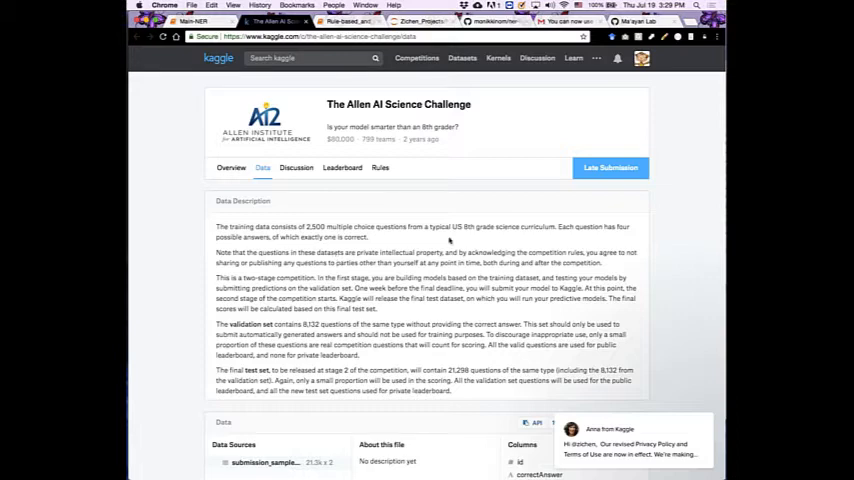
pyautogui.moveTo(430, 226); pyautogui.dragTo(492, 226)
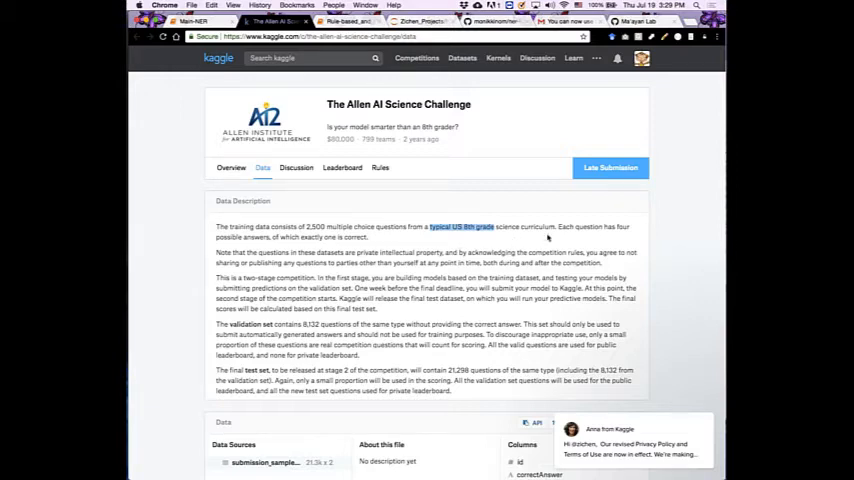
pyautogui.click(190, 20)
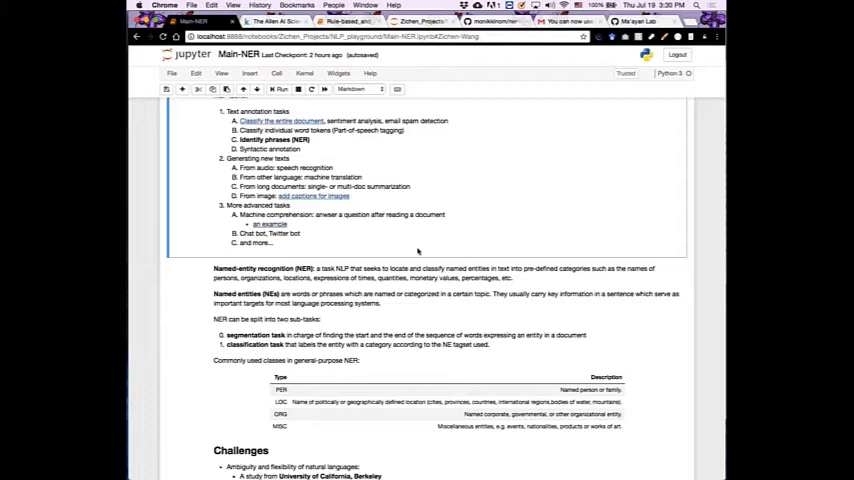
pyautogui.scroll(-3)
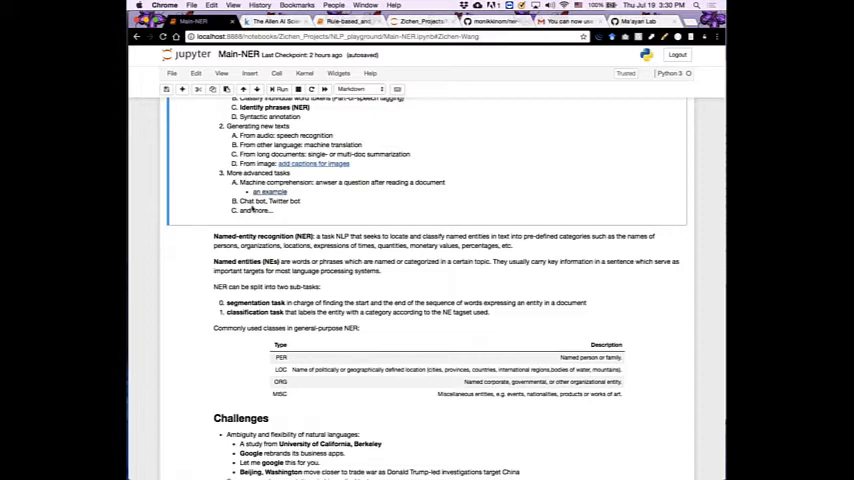
pyautogui.moveTo(284, 210)
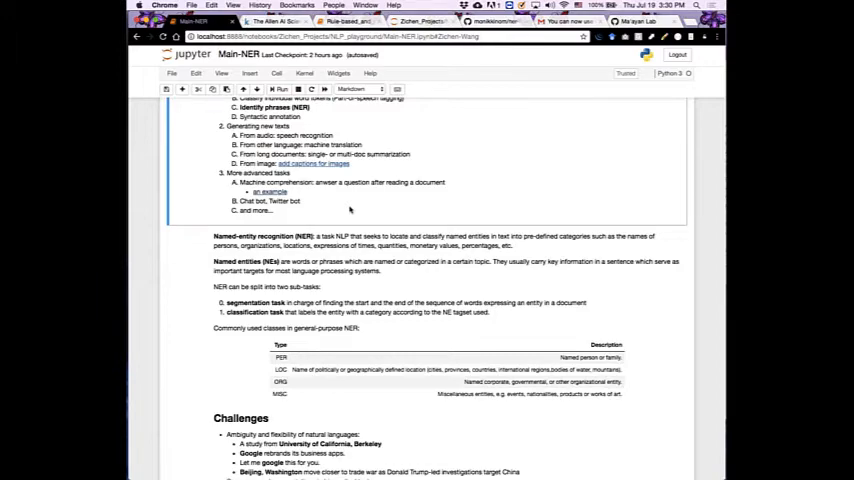
pyautogui.scroll(-3)
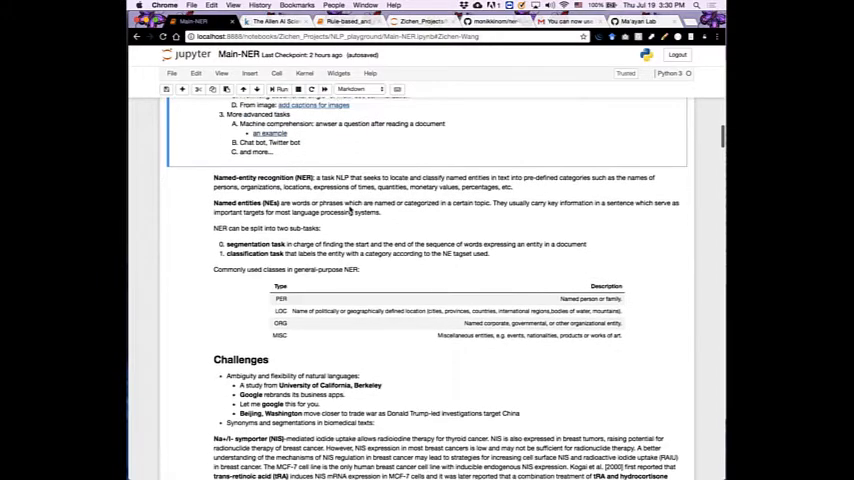
pyautogui.scroll(3)
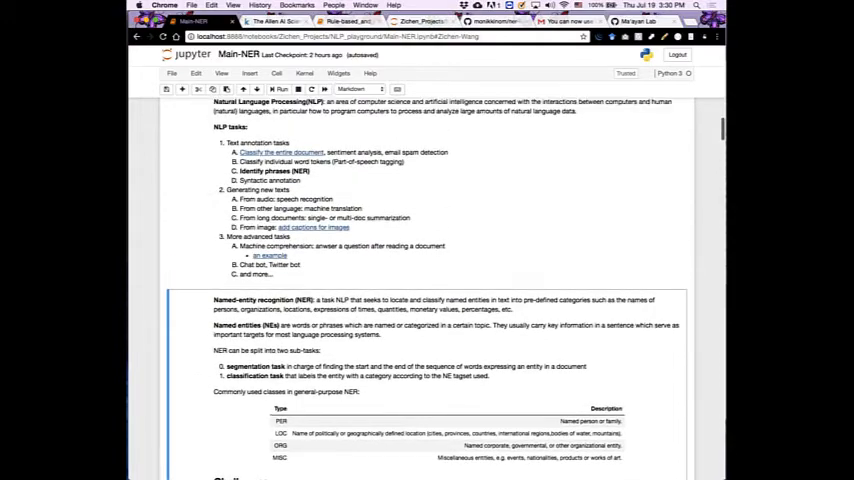
pyautogui.scroll(-3)
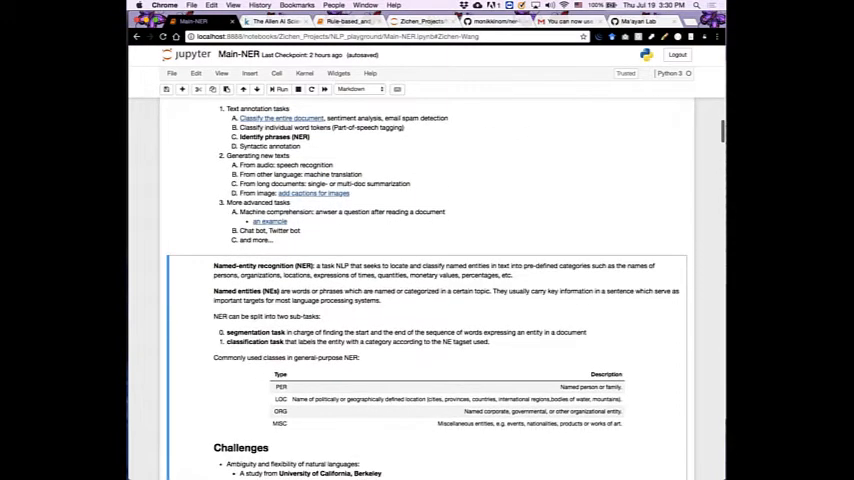
pyautogui.scroll(-3)
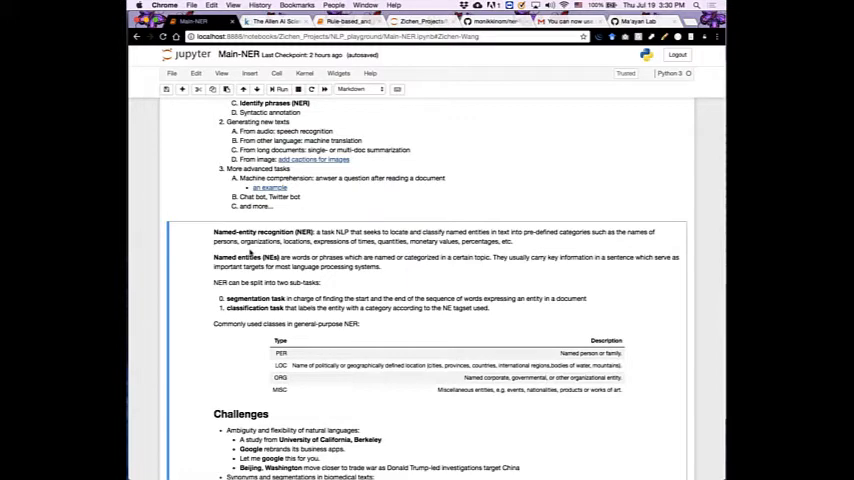
pyautogui.scroll(-3)
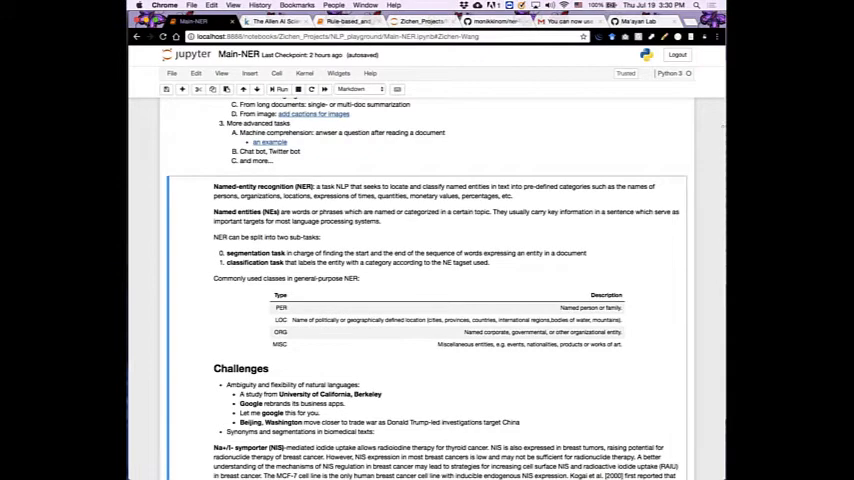
pyautogui.scroll(-3)
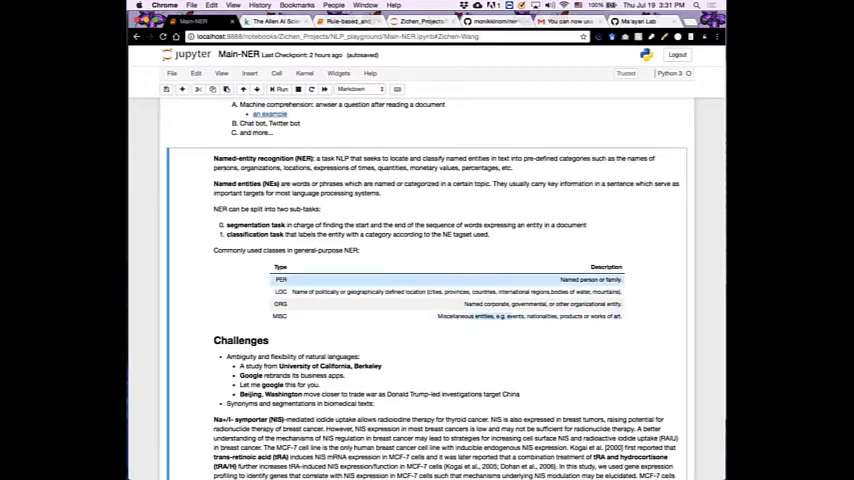
pyautogui.scroll(-3)
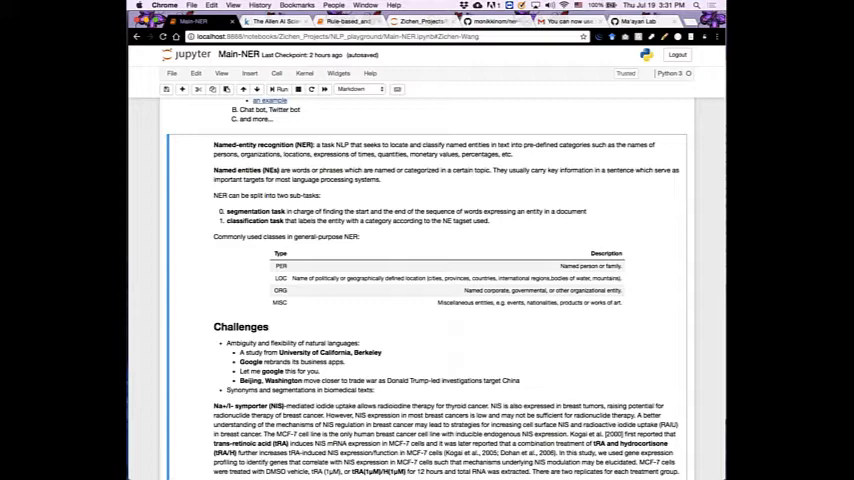
pyautogui.moveTo(288, 228)
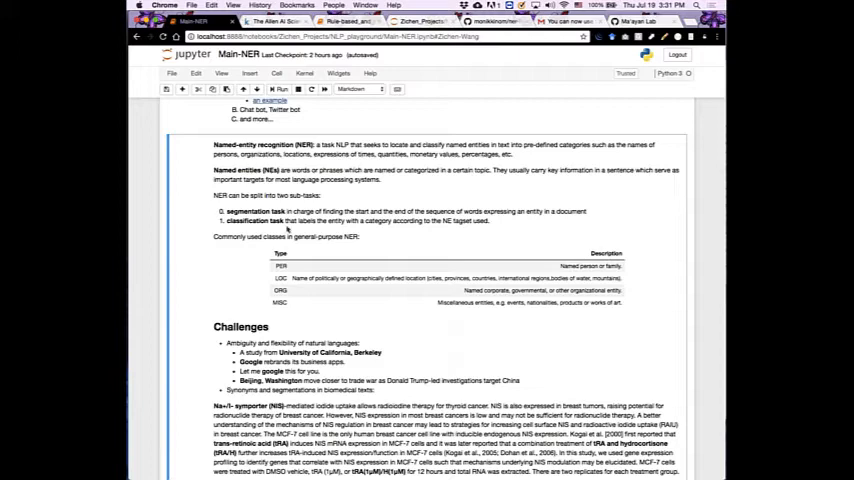
pyautogui.moveTo(288, 230)
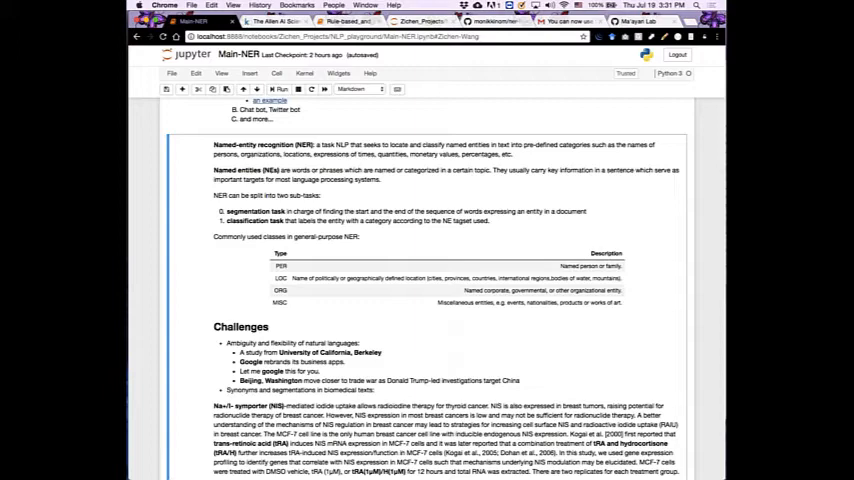
pyautogui.moveTo(282, 232)
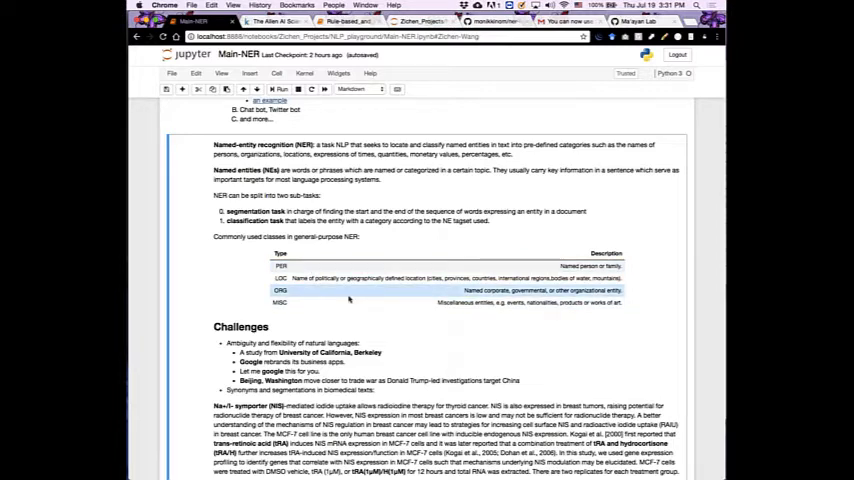
pyautogui.scroll(-3)
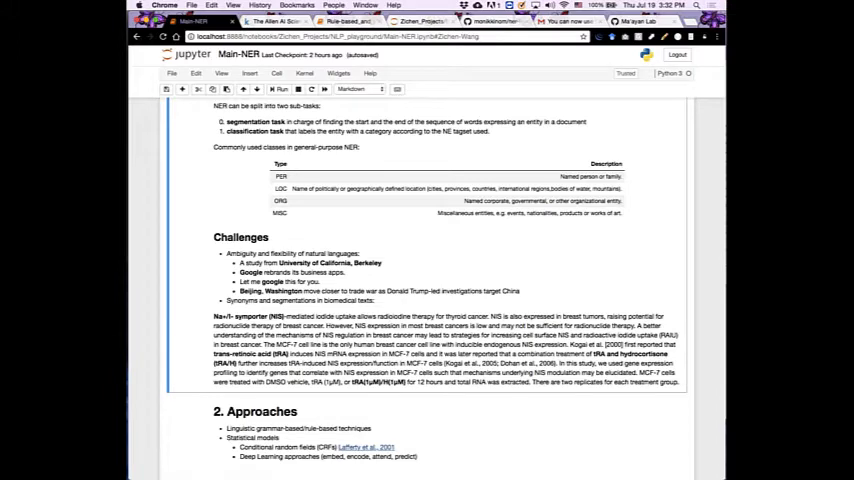
pyautogui.scroll(-3)
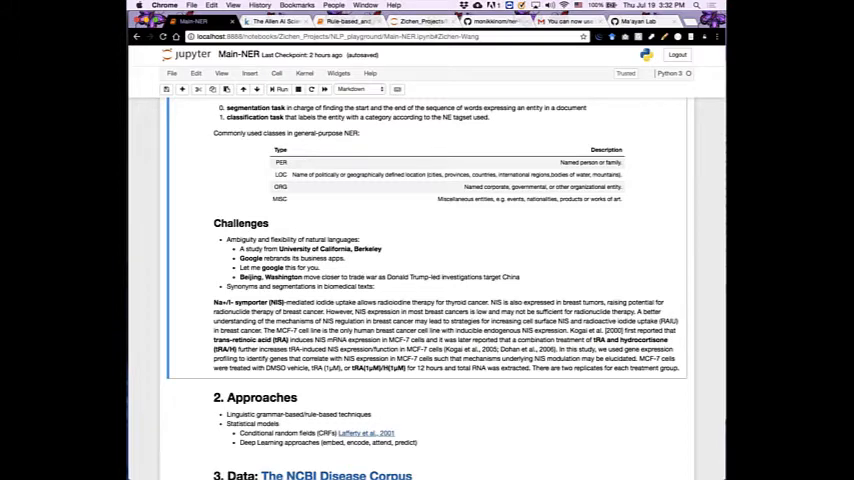
pyautogui.scroll(-3)
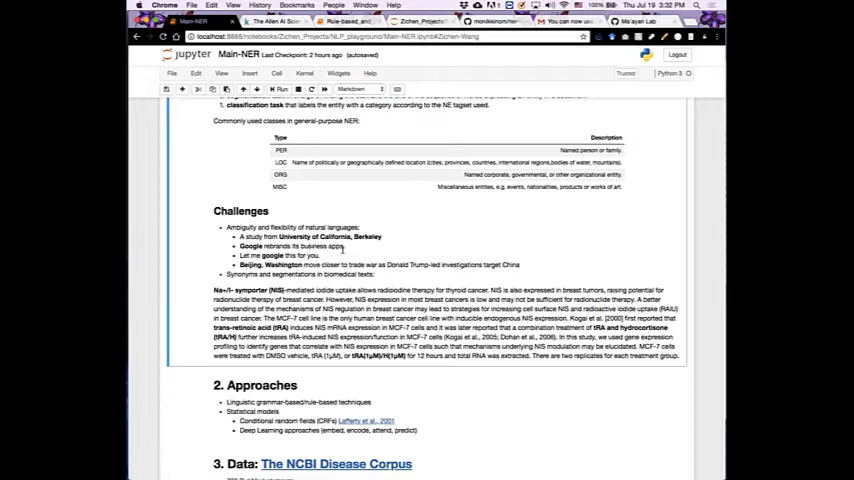
pyautogui.moveTo(344, 250)
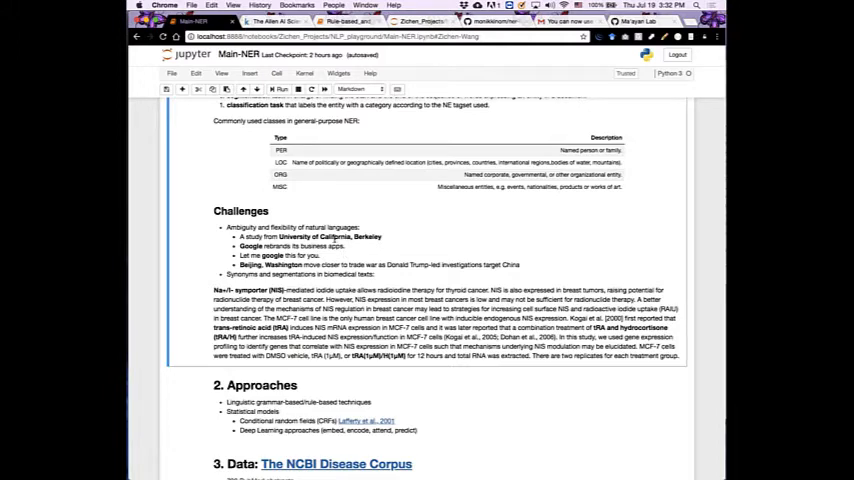
pyautogui.moveTo(380, 246)
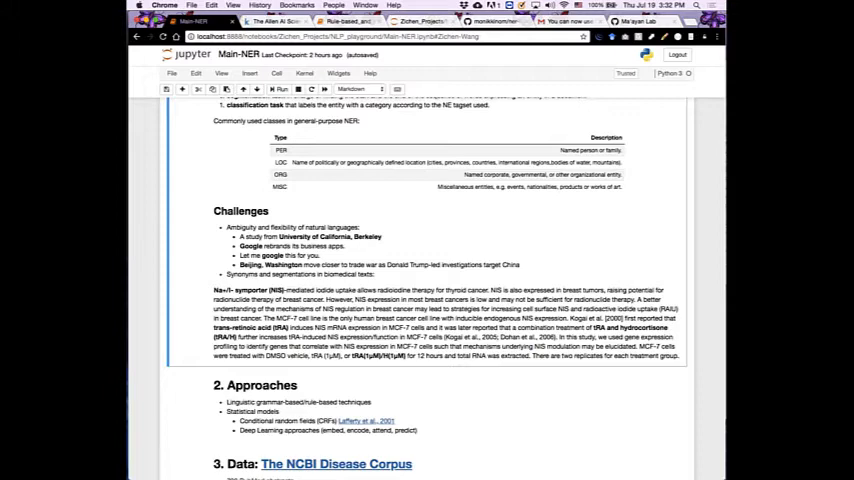
pyautogui.moveTo(376, 244)
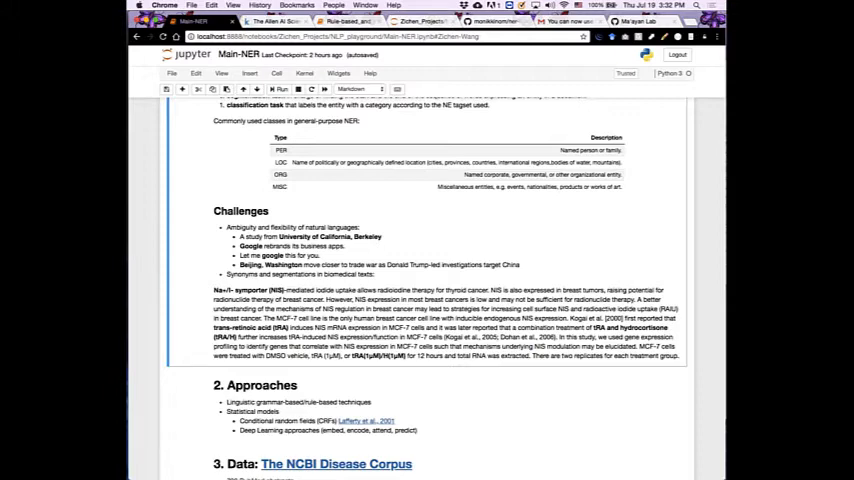
pyautogui.scroll(-3)
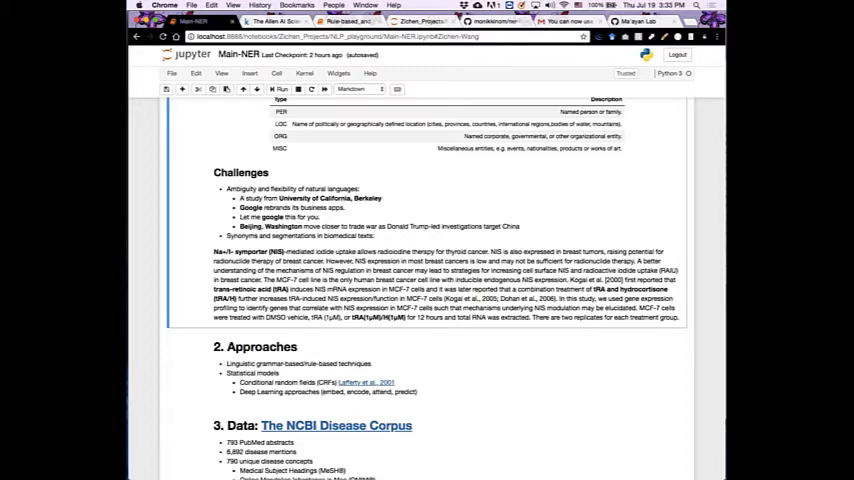
pyautogui.scroll(-3)
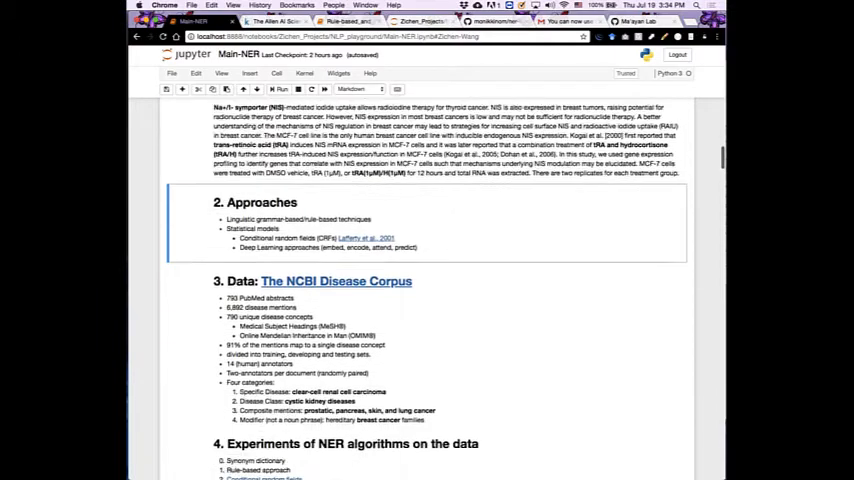
pyautogui.scroll(-3)
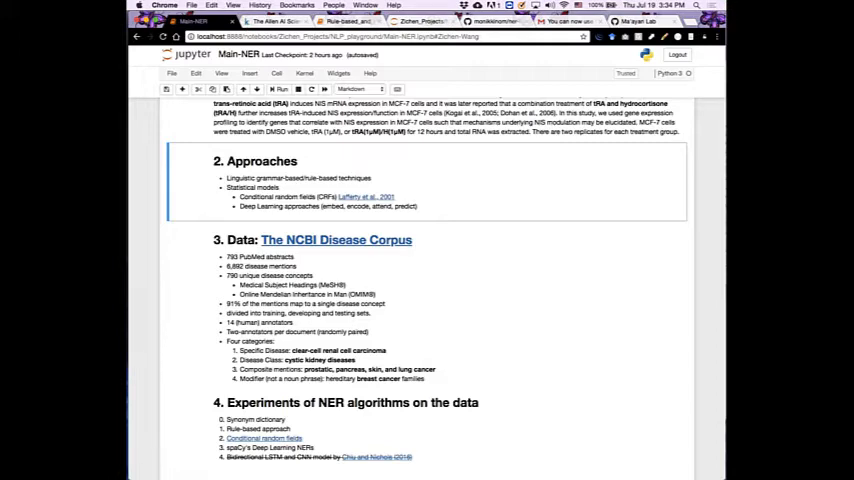
pyautogui.scroll(-3)
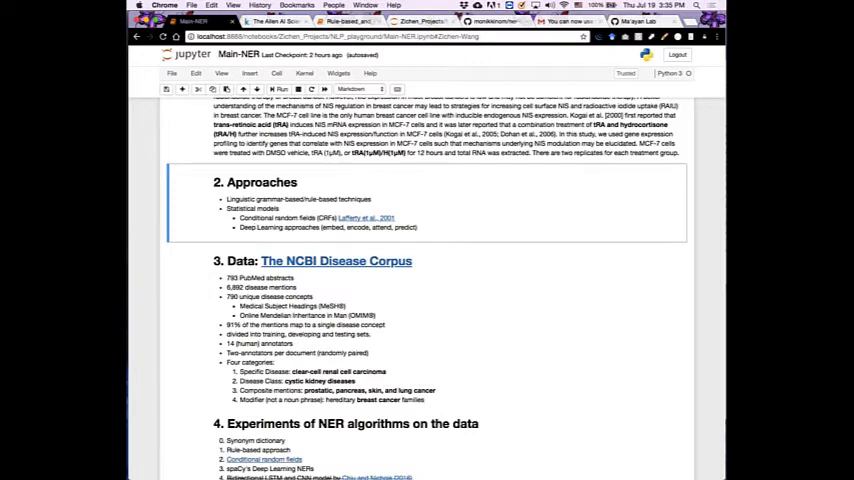
pyautogui.moveTo(288, 246)
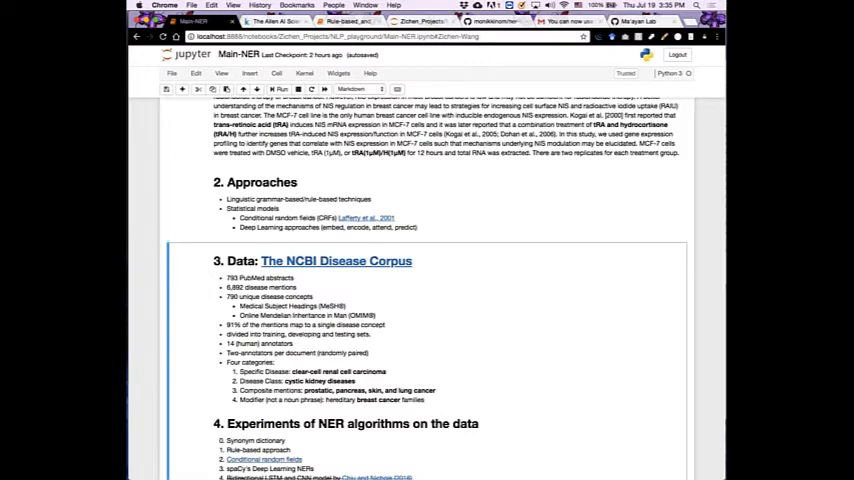
# Scroll past the Experiments list to the Load the data cells printing the NCBI corpus split sizes
pyautogui.scroll(-3)
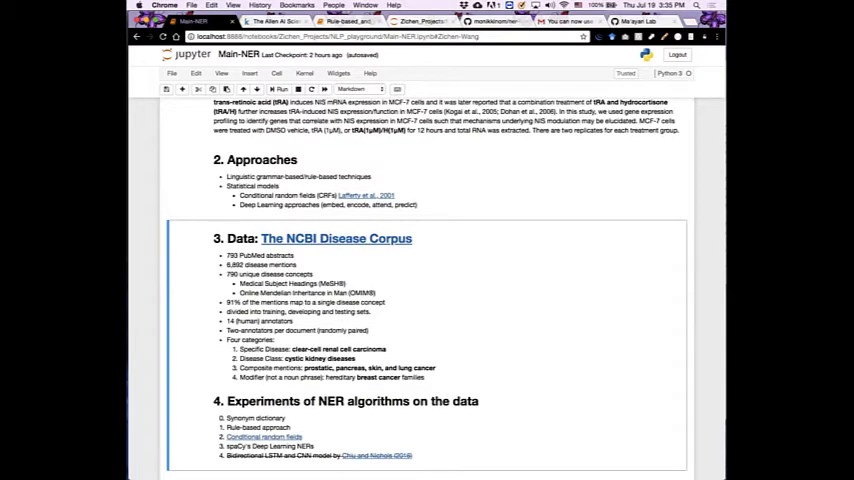
pyautogui.scroll(-3)
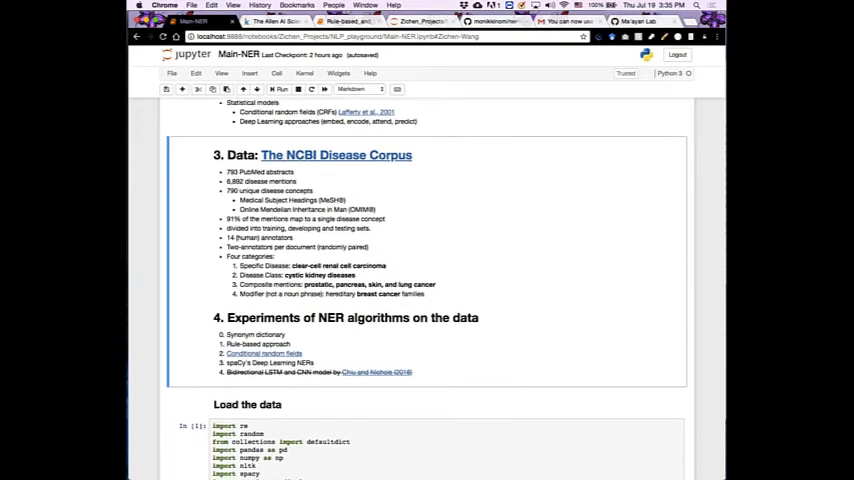
pyautogui.scroll(-3)
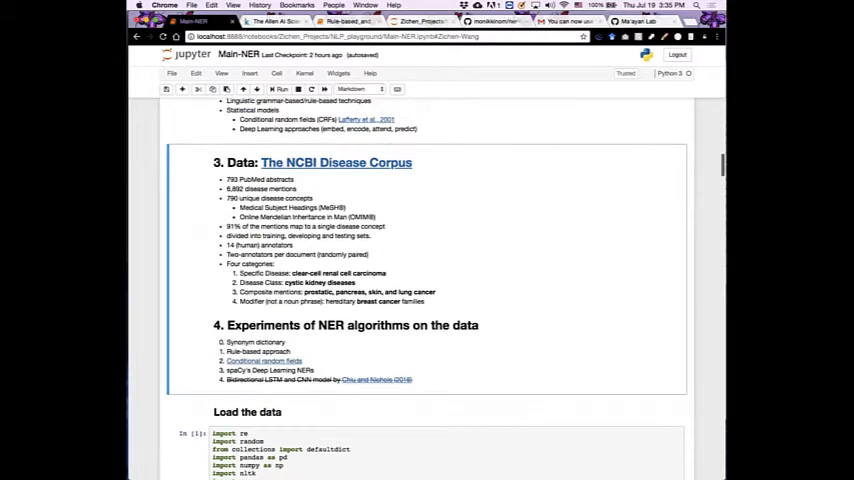
pyautogui.moveTo(334, 182)
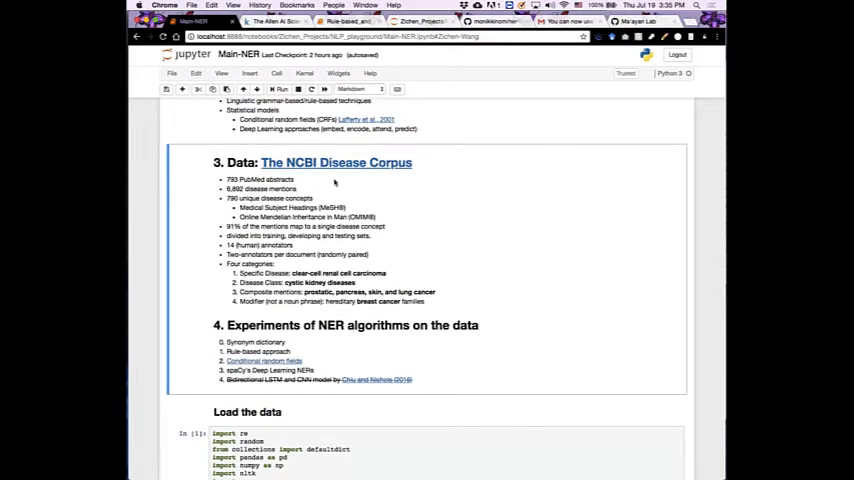
pyautogui.moveTo(300, 178)
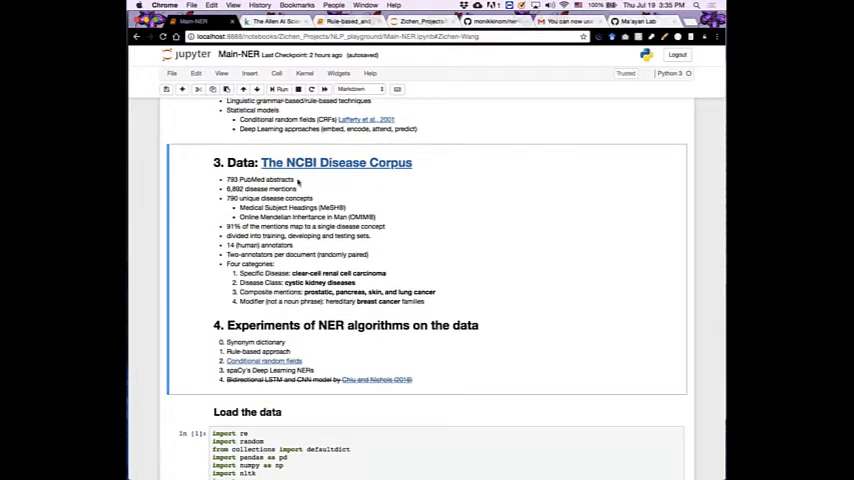
pyautogui.moveTo(296, 182)
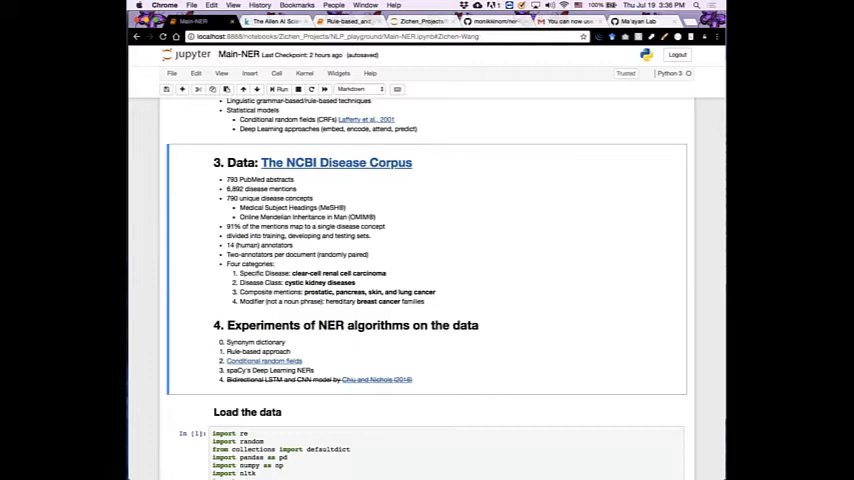
pyautogui.moveTo(356, 208)
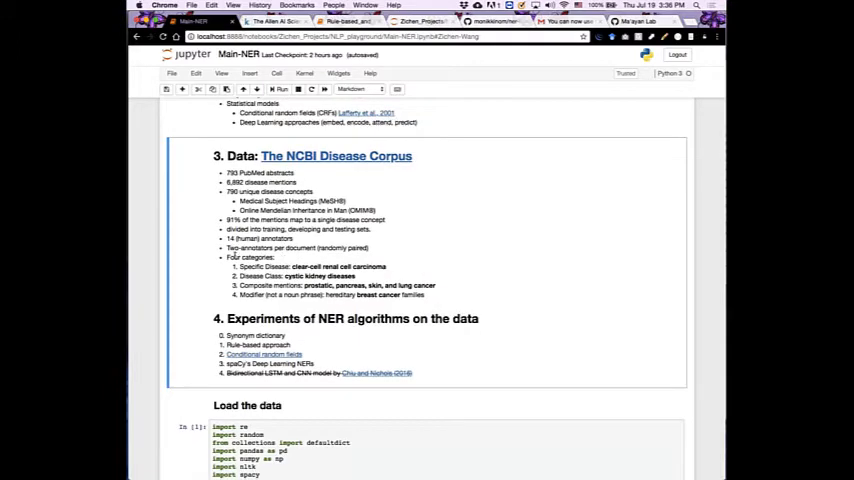
pyautogui.moveTo(326, 260)
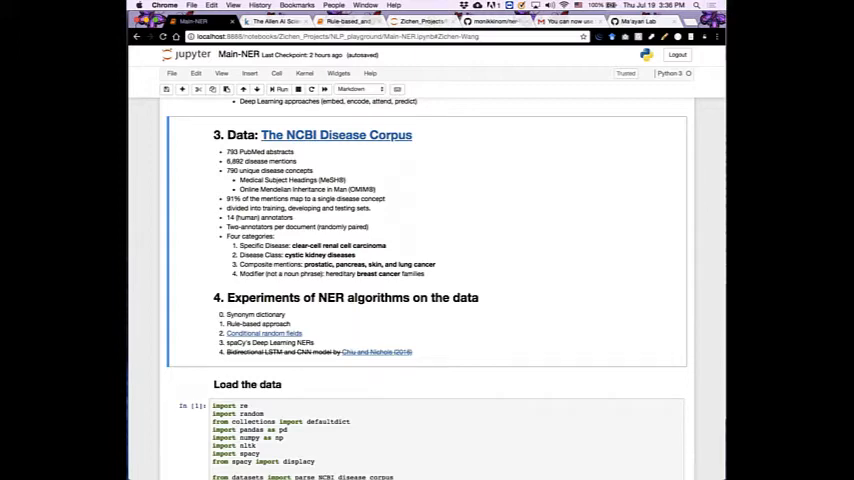
pyautogui.scroll(-3)
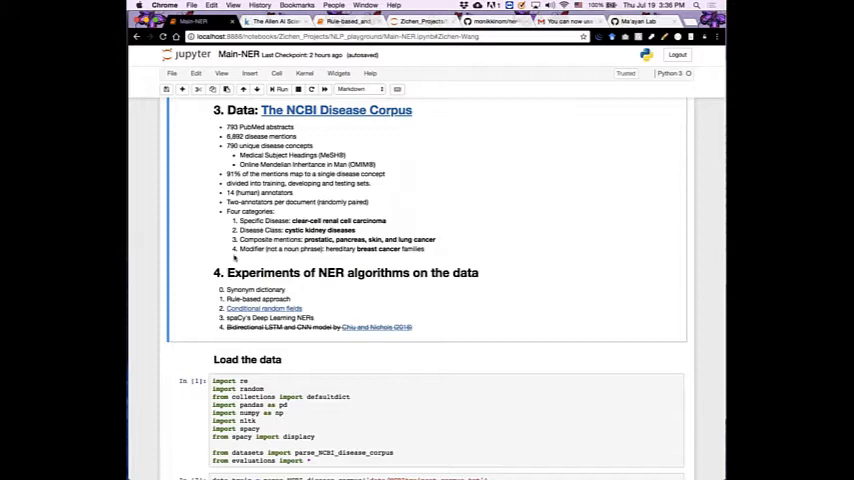
pyautogui.moveTo(232, 258)
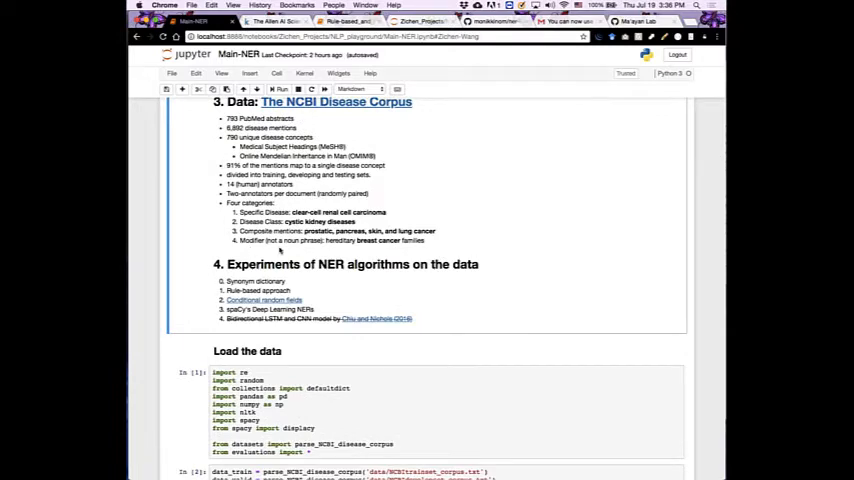
pyautogui.moveTo(314, 252)
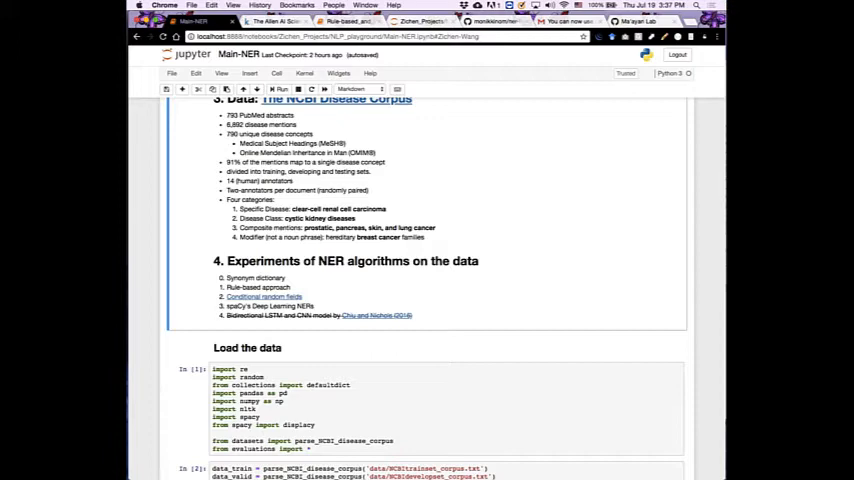
pyautogui.scroll(-3)
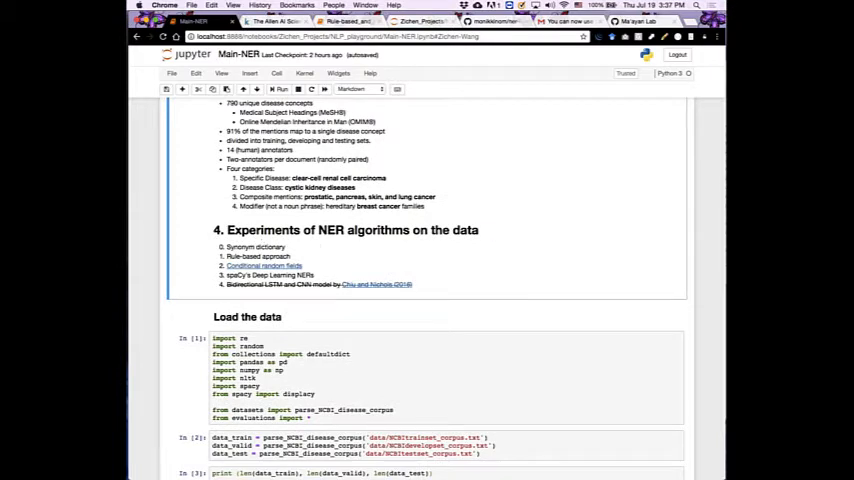
pyautogui.moveTo(344, 244)
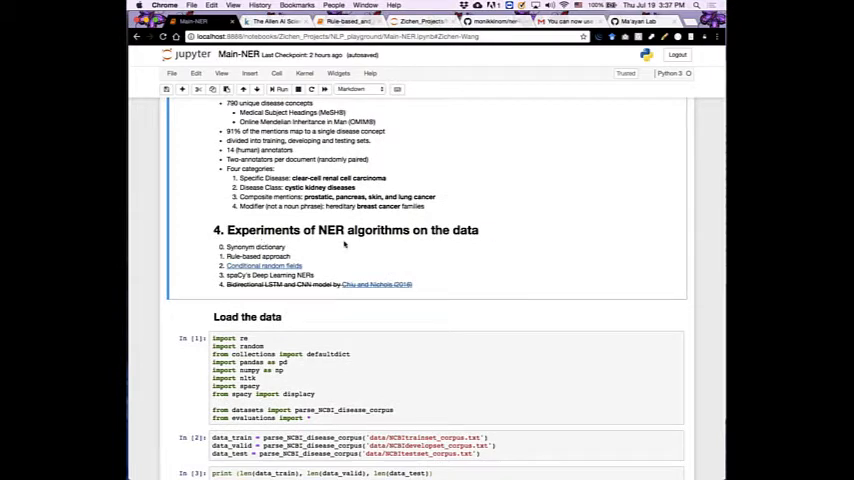
pyautogui.scroll(3)
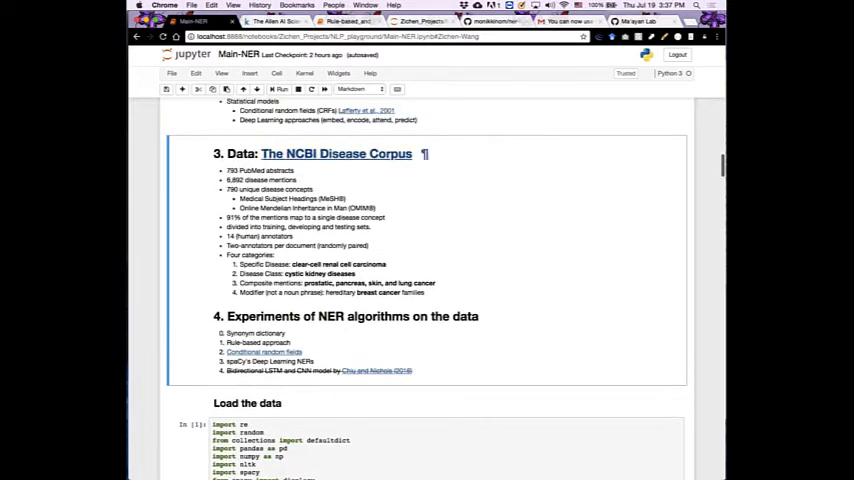
pyautogui.scroll(-3)
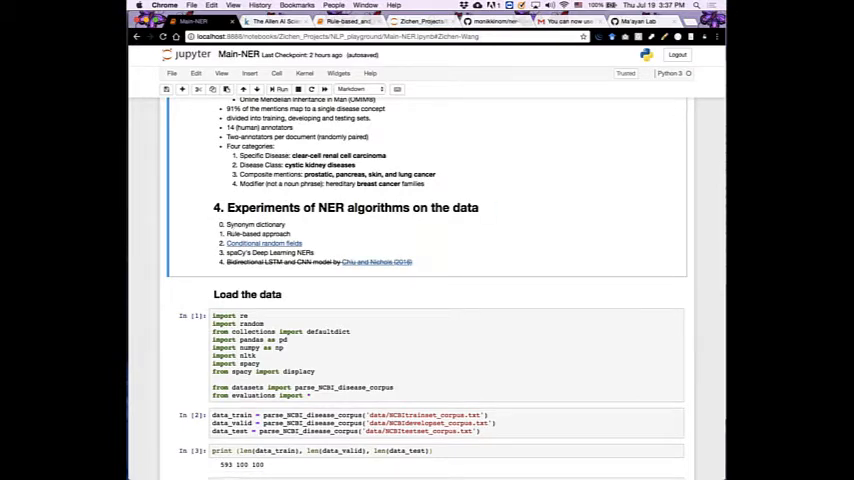
# Switch to the Rule-based_and_CRF notebook, select the import cell and scroll to the train_data[0] annotations
pyautogui.click(344, 20)
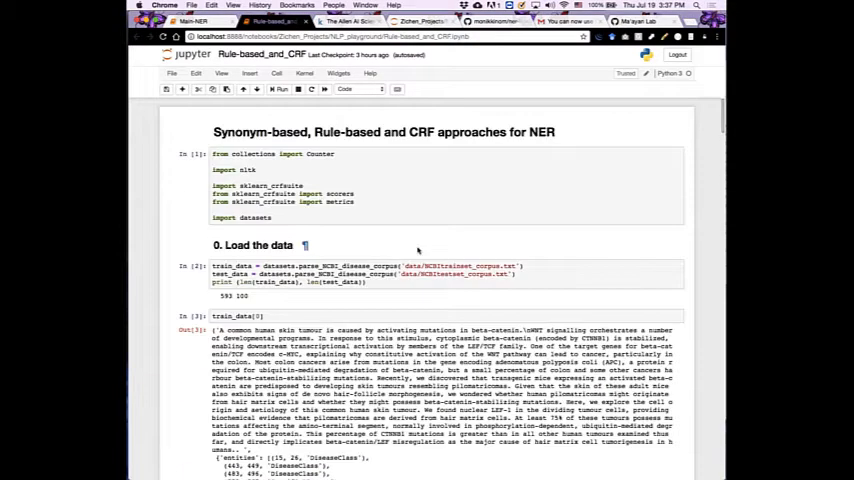
pyautogui.click(420, 184)
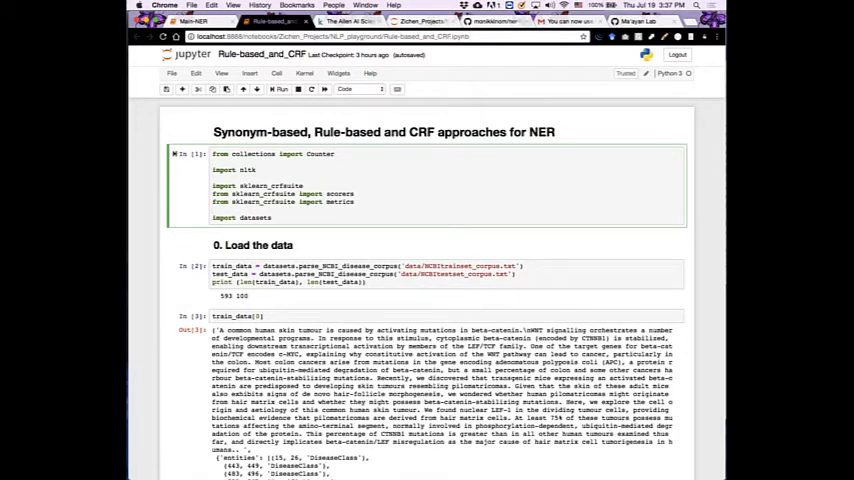
pyautogui.click(284, 218)
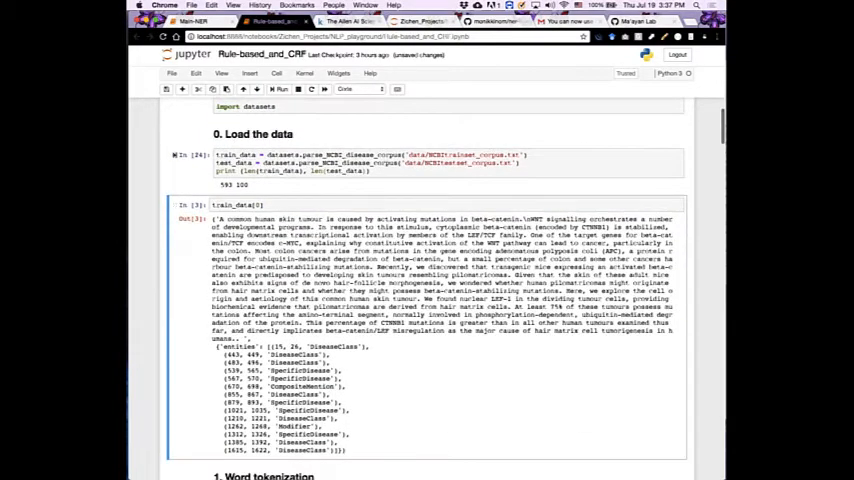
pyautogui.scroll(-3)
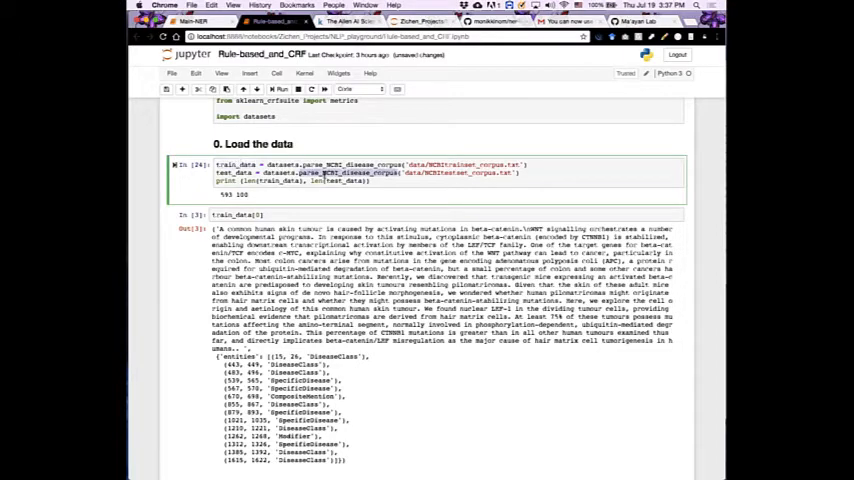
pyautogui.scroll(-3)
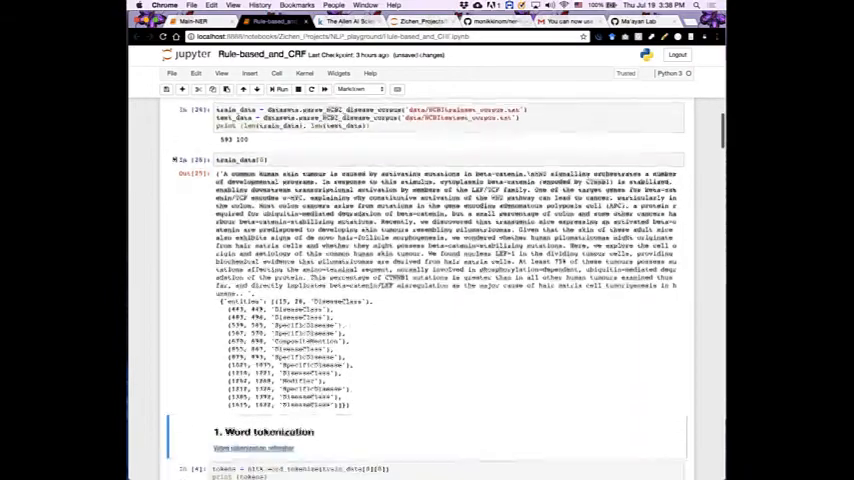
pyautogui.scroll(-3)
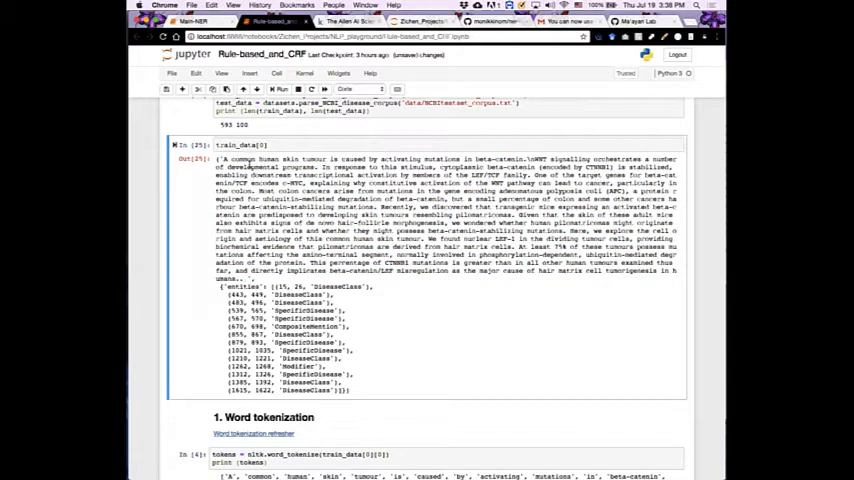
pyautogui.doubleClick(320, 198)
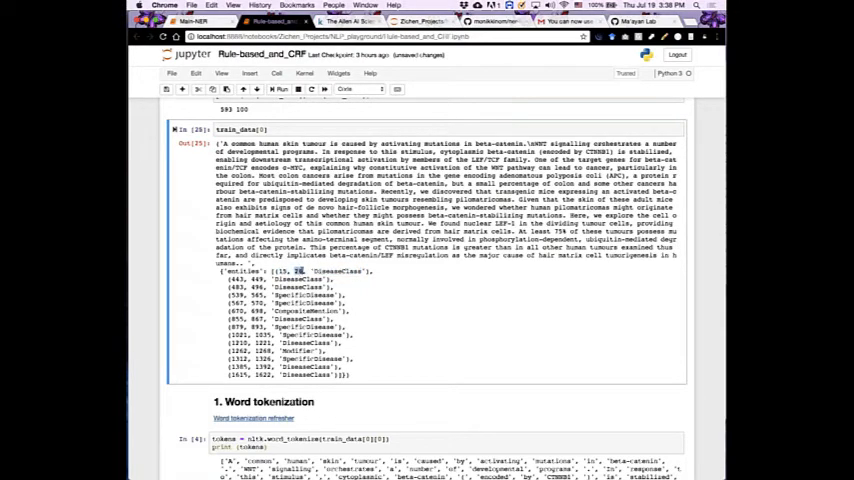
pyautogui.doubleClick(336, 272)
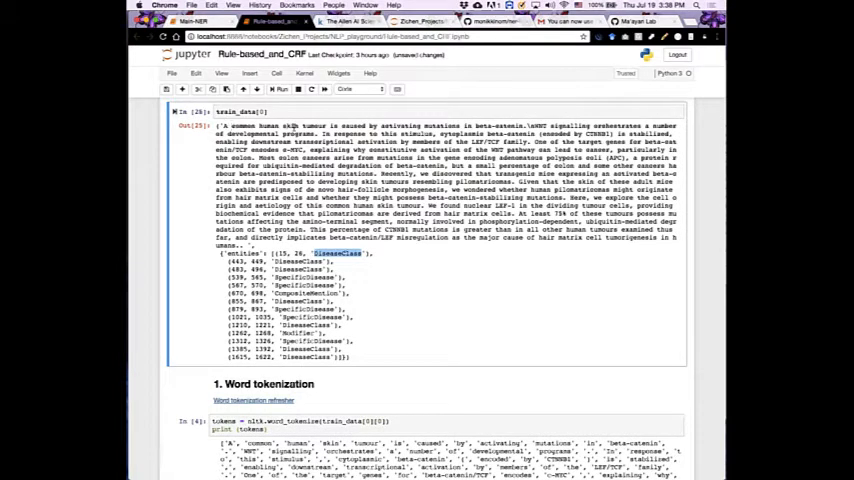
pyautogui.doubleClick(304, 126)
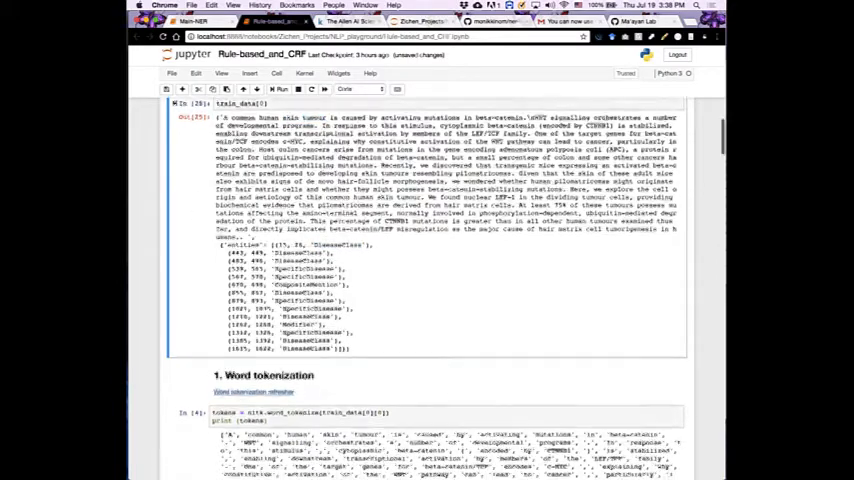
pyautogui.scroll(-3)
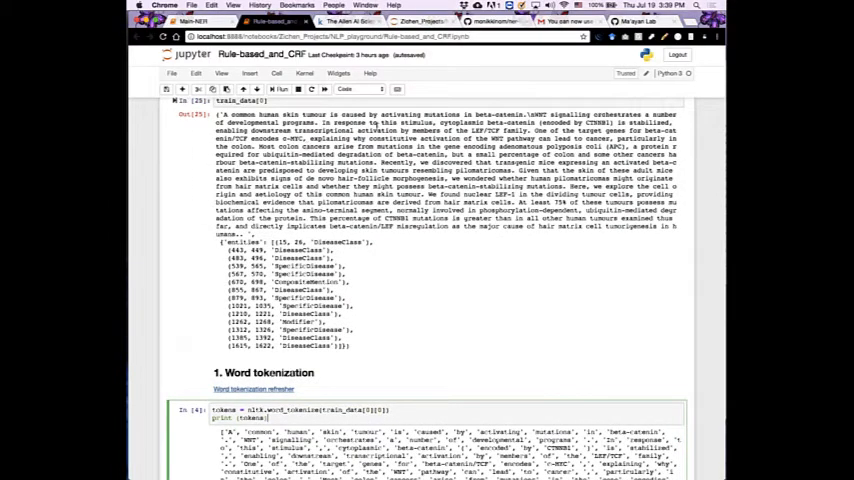
pyautogui.scroll(-3)
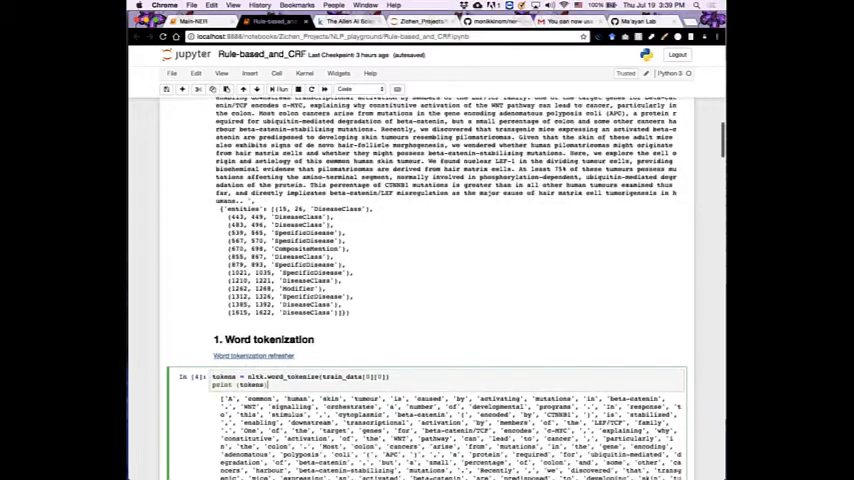
pyautogui.scroll(-3)
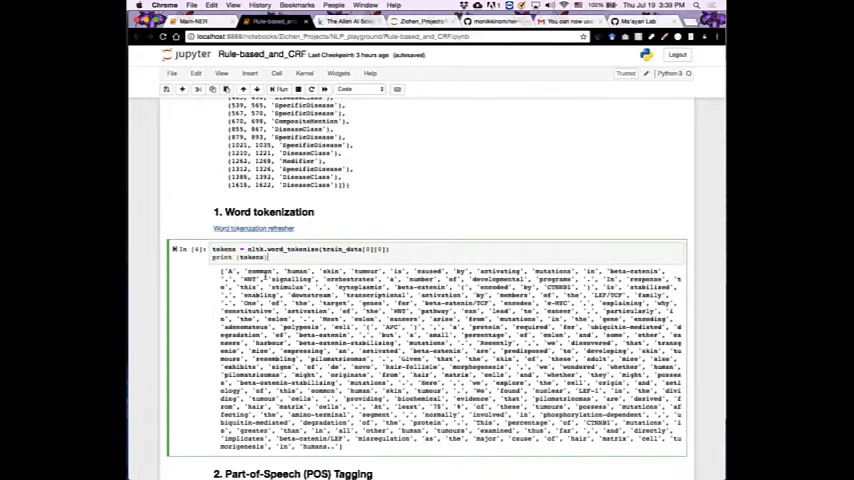
pyautogui.scroll(-3)
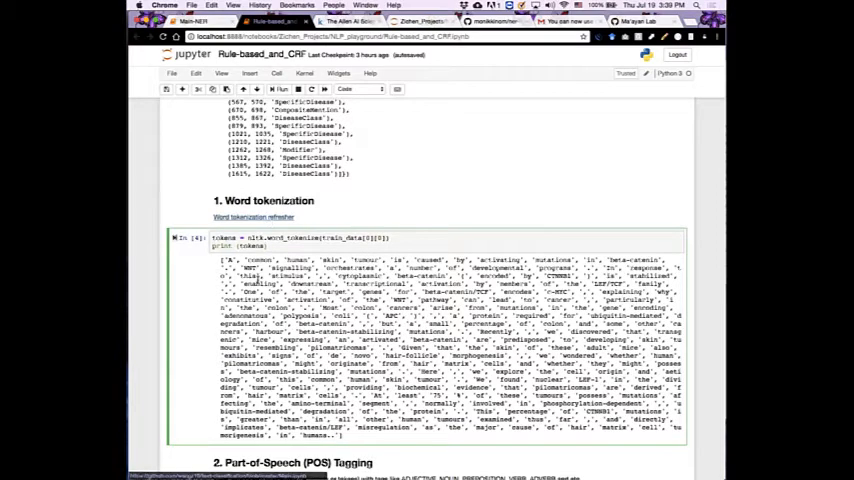
pyautogui.scroll(-3)
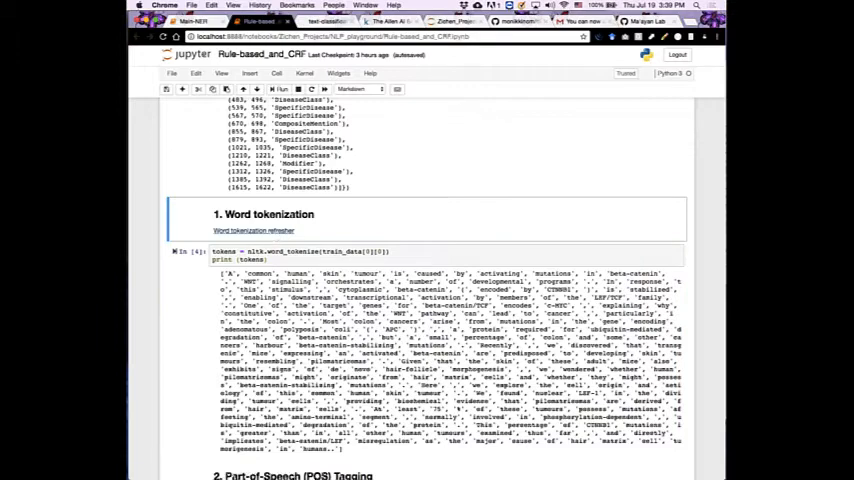
# Switch to the GitHub Main.ipynb and scroll to section 1.1 Word Tokenization, highlighting two examples
pyautogui.click(330, 20)
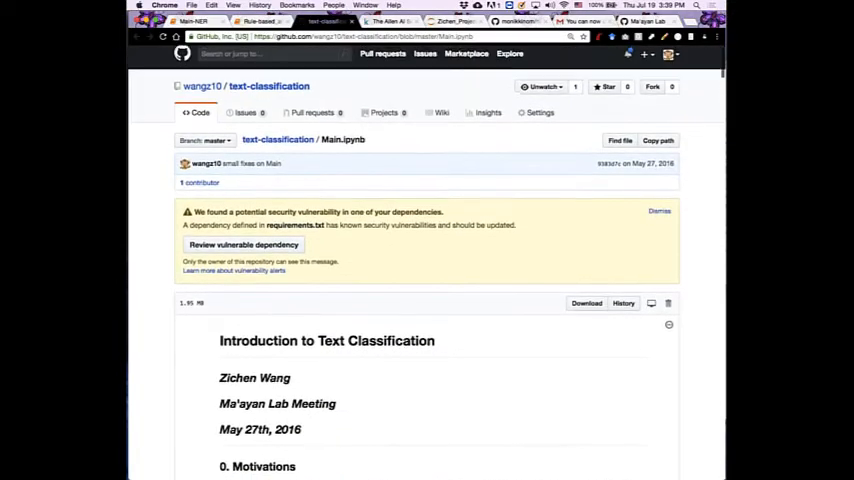
pyautogui.scroll(-3)
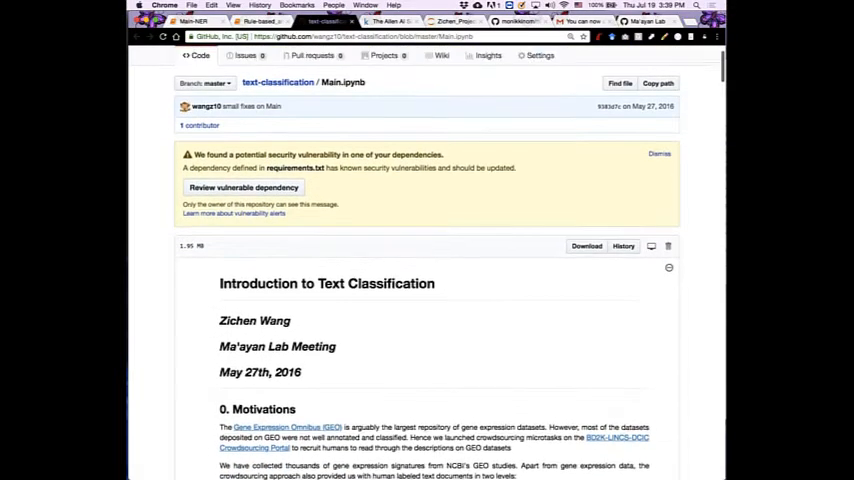
pyautogui.scroll(-3)
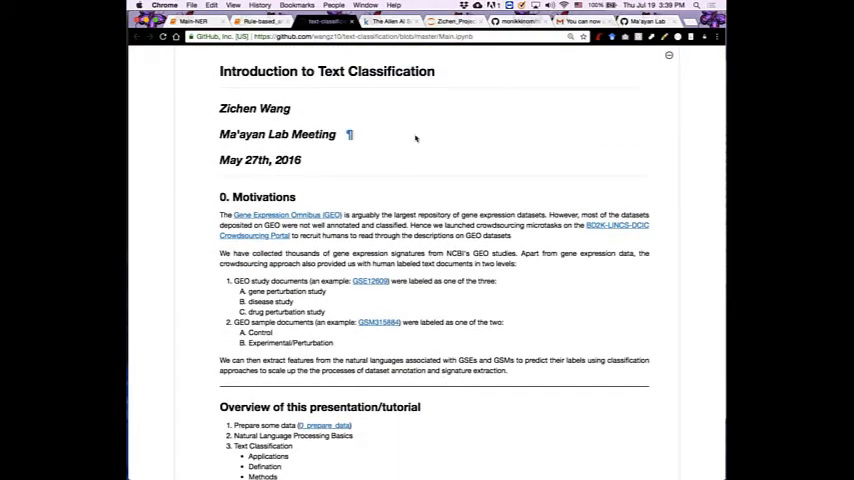
pyautogui.scroll(-3)
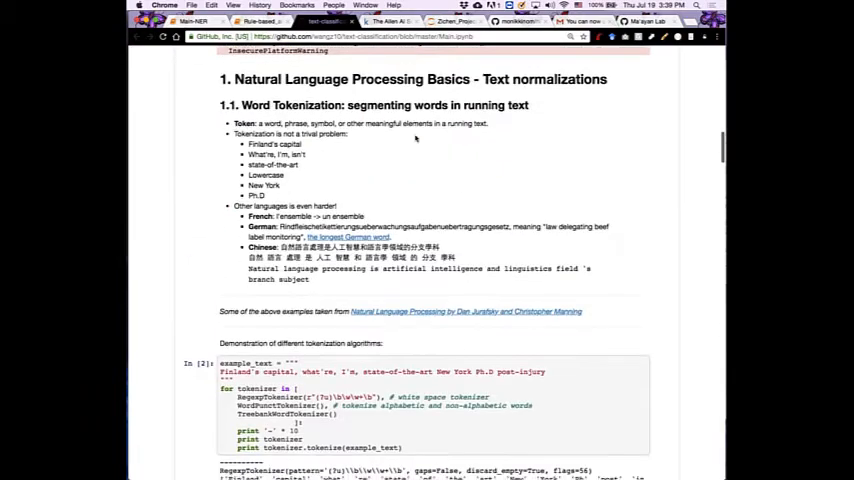
pyautogui.scroll(-3)
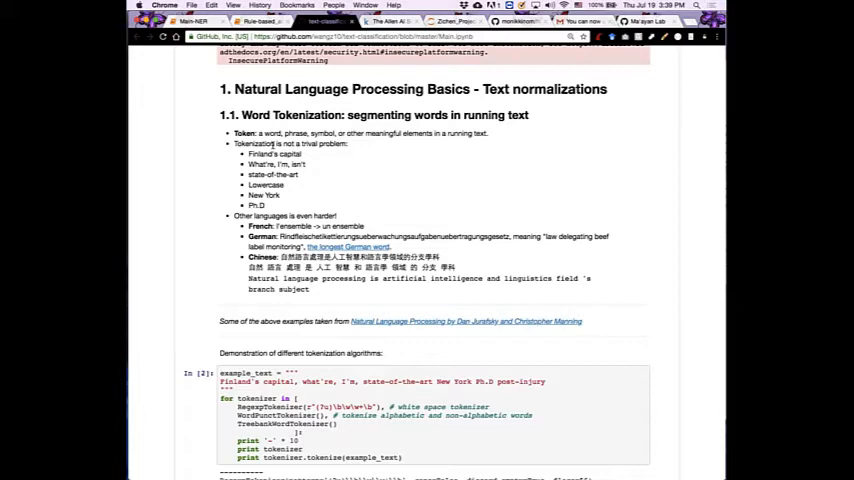
pyautogui.moveTo(296, 156)
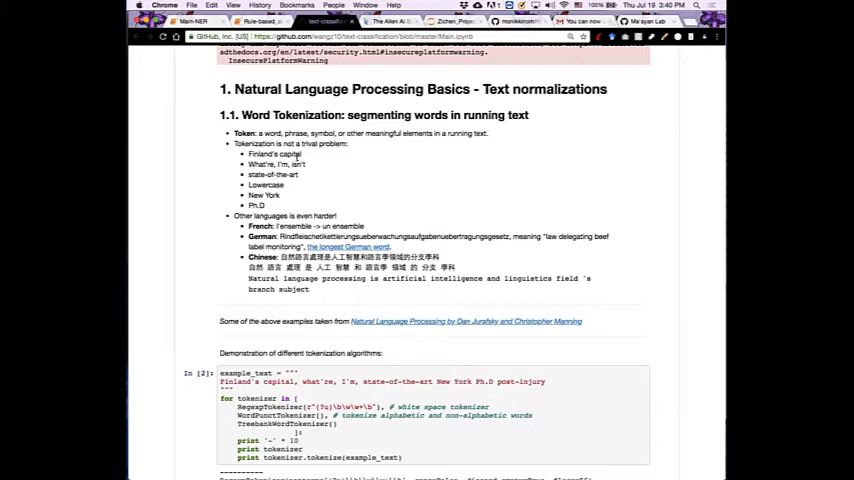
pyautogui.doubleClick(262, 152)
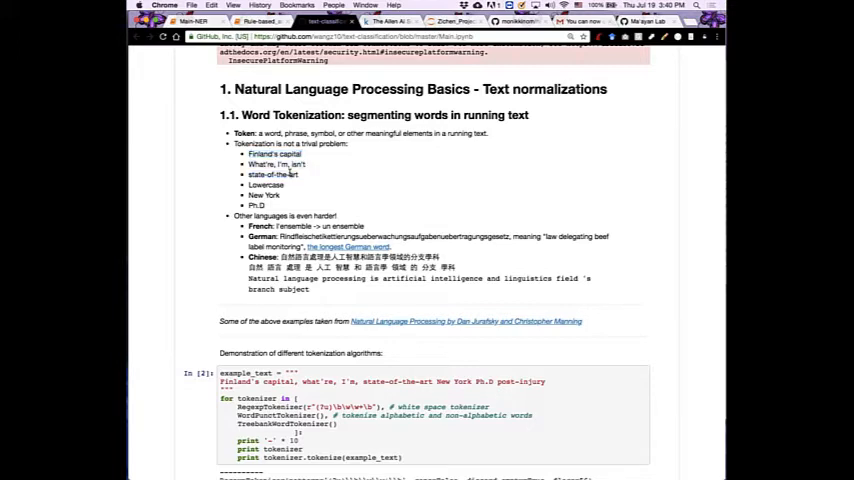
pyautogui.doubleClick(272, 152)
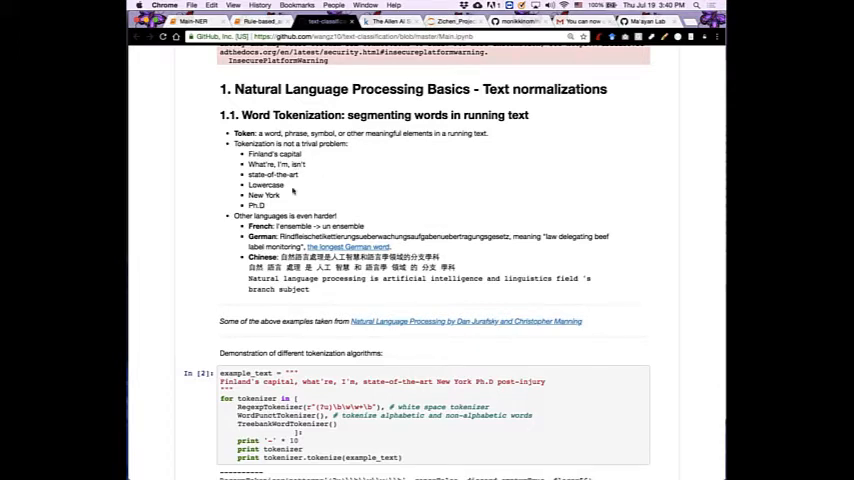
pyautogui.moveTo(292, 190)
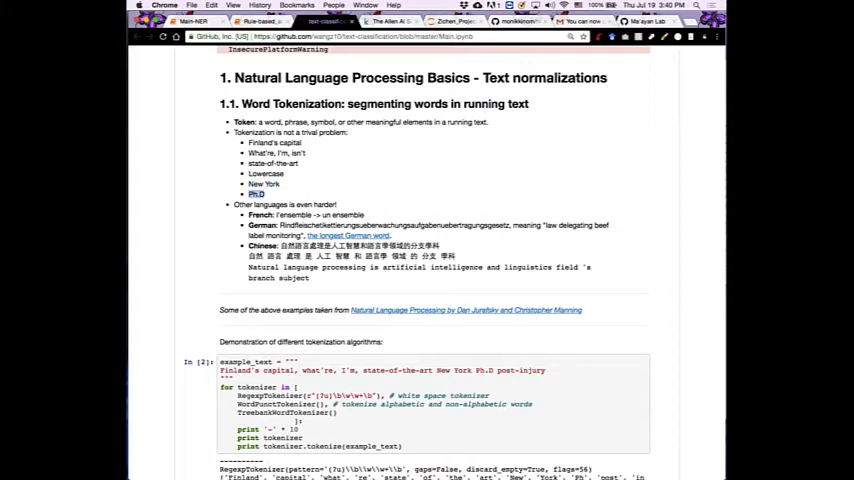
# Scroll through the tokenizer outputs, highlighting the long German example word, down to section 1.2 Word normalization
pyautogui.scroll(-3)
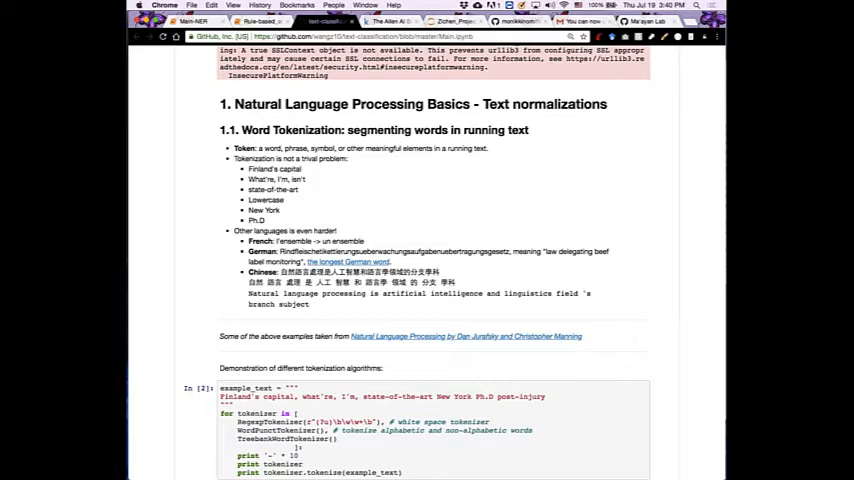
pyautogui.scroll(-3)
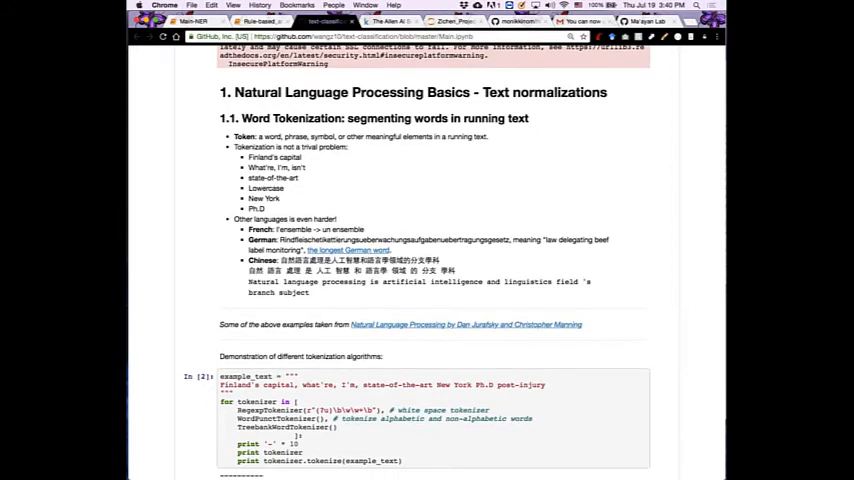
pyautogui.scroll(-3)
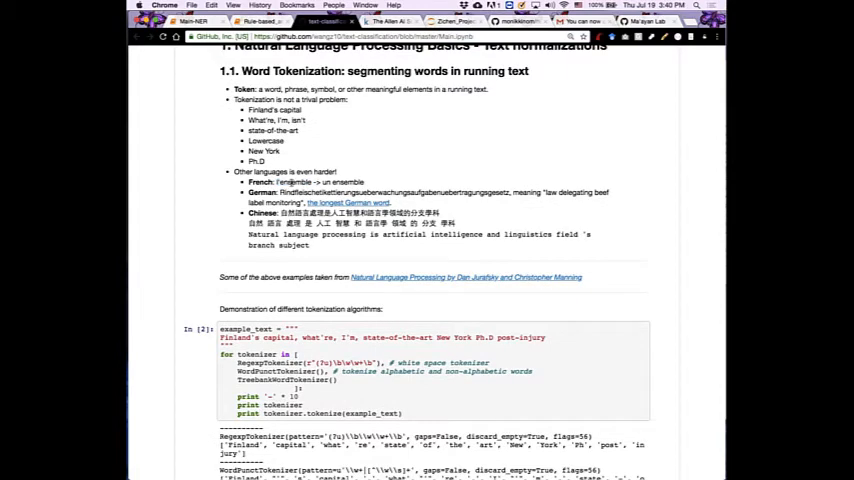
pyautogui.doubleClick(304, 182)
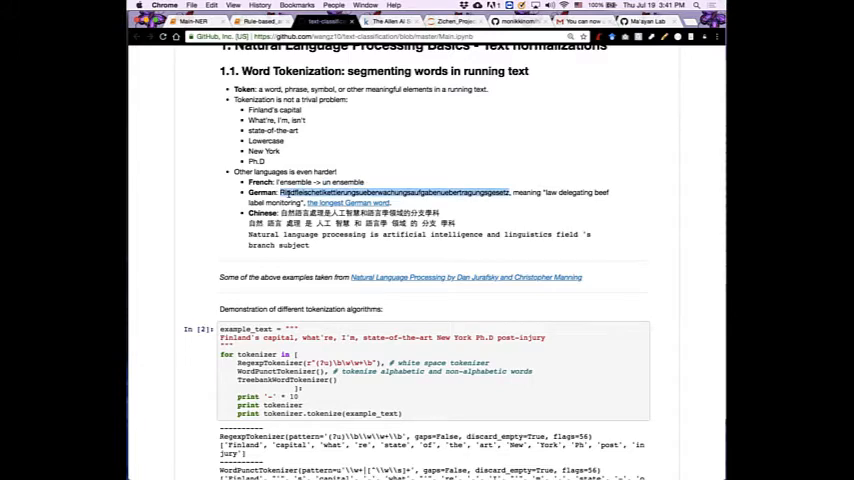
pyautogui.scroll(-3)
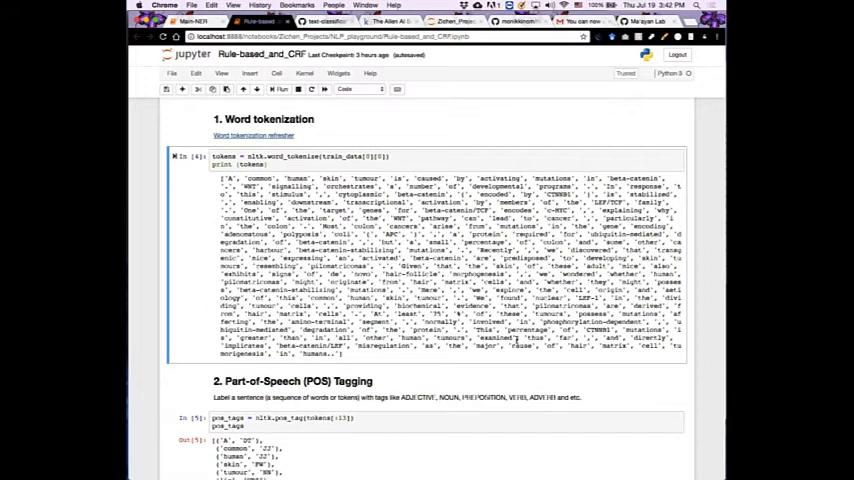
pyautogui.scroll(-3)
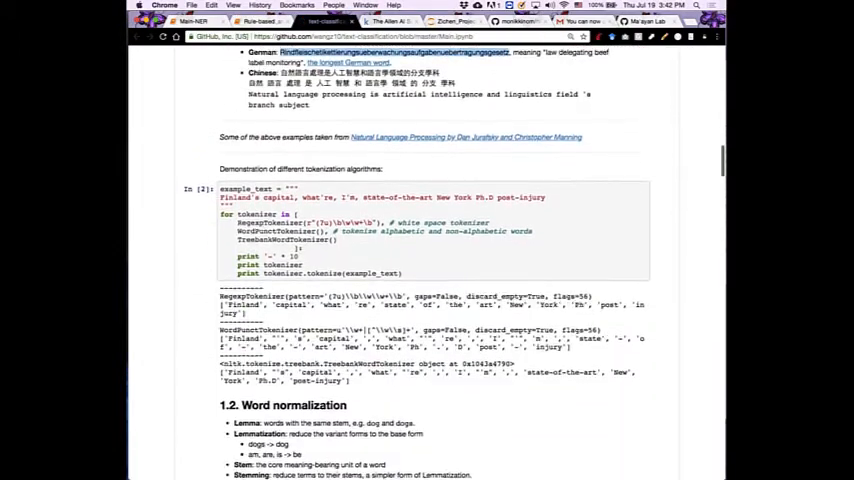
pyautogui.scroll(-3)
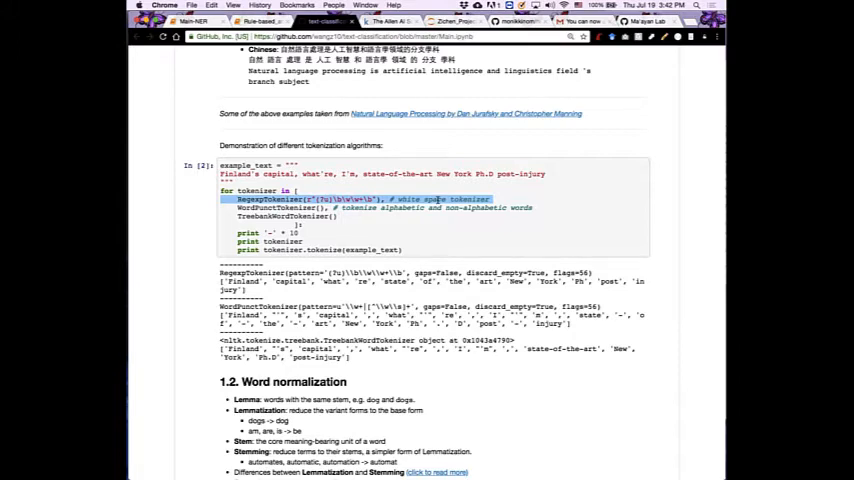
pyautogui.click(400, 200)
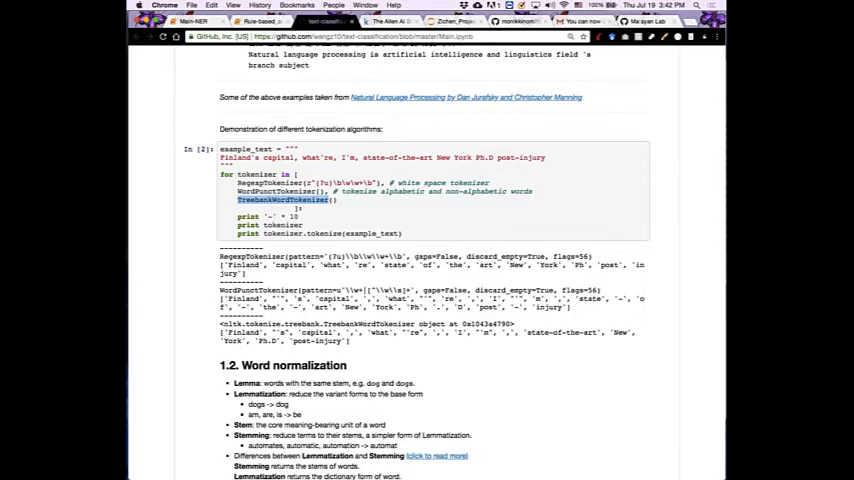
pyautogui.moveTo(312, 228)
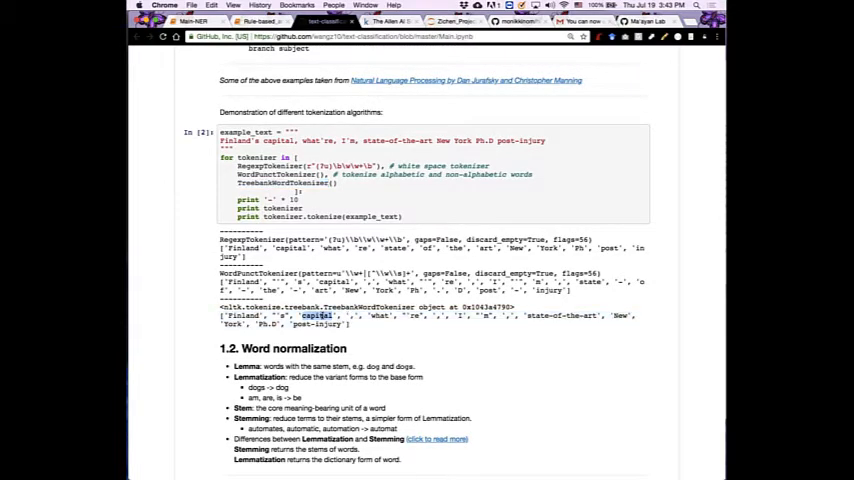
pyautogui.doubleClick(326, 324)
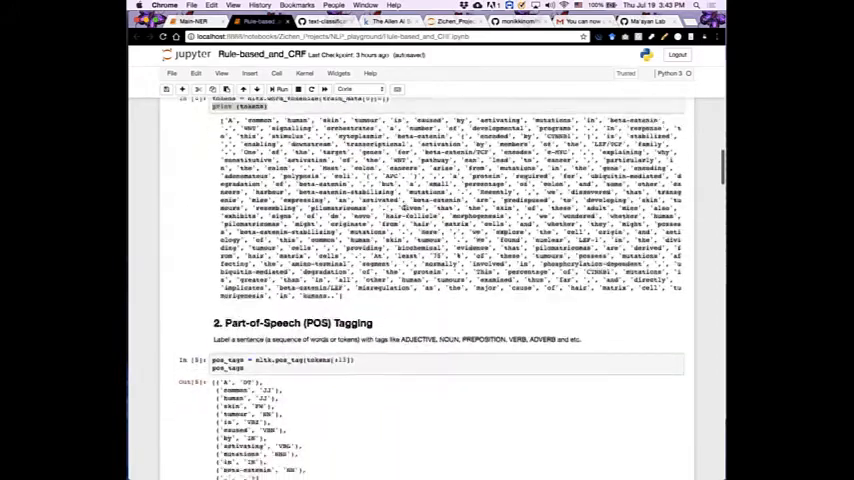
pyautogui.scroll(-3)
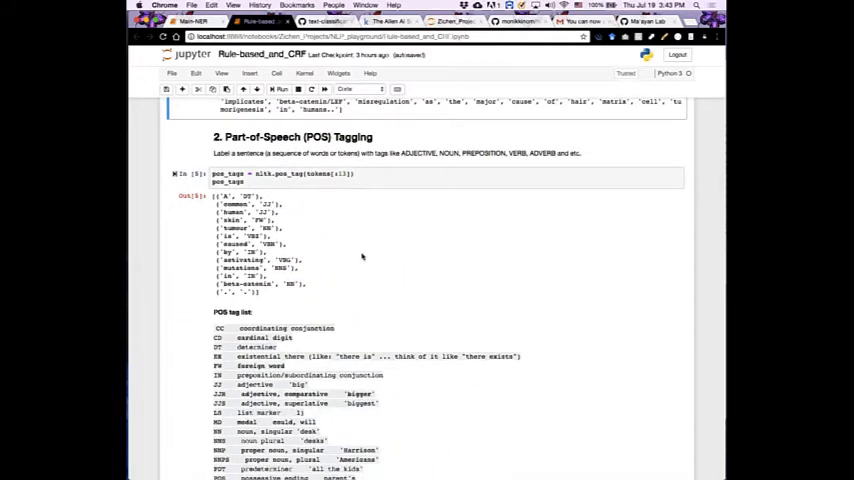
pyautogui.scroll(-3)
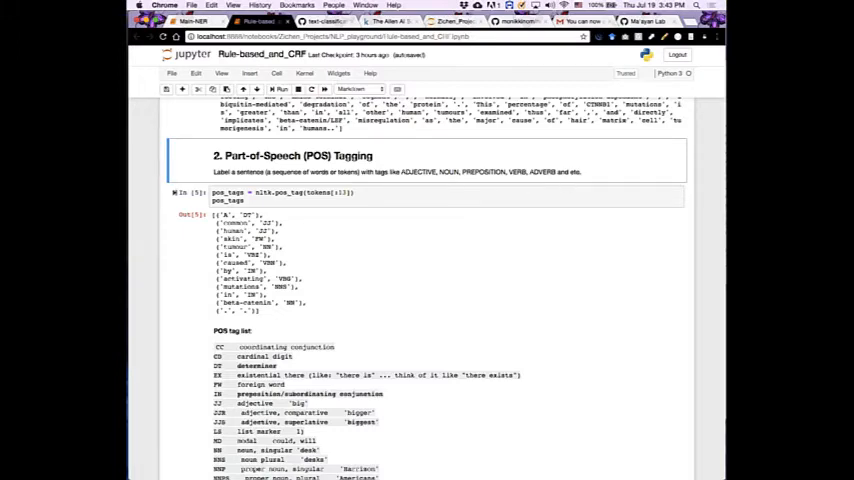
pyautogui.click(290, 250)
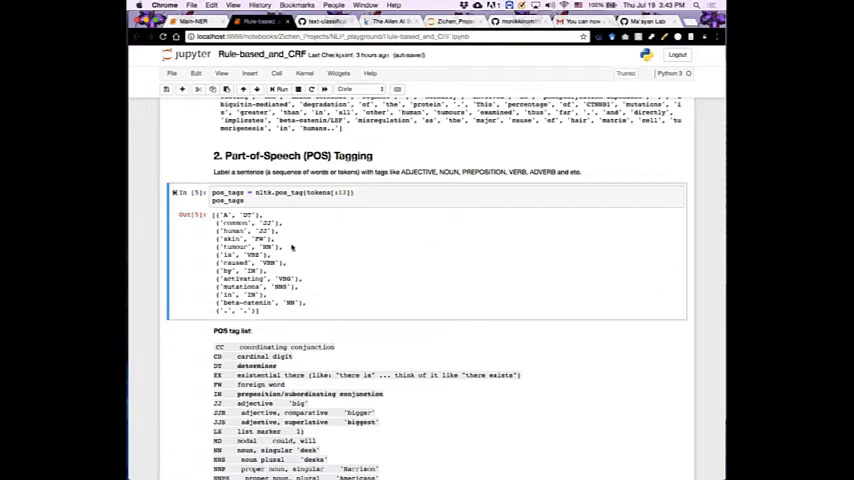
pyautogui.moveTo(324, 214)
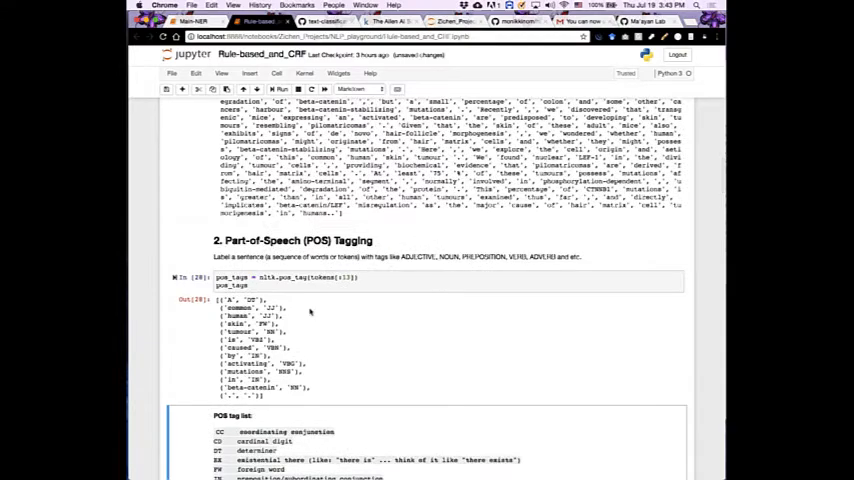
pyautogui.scroll(-3)
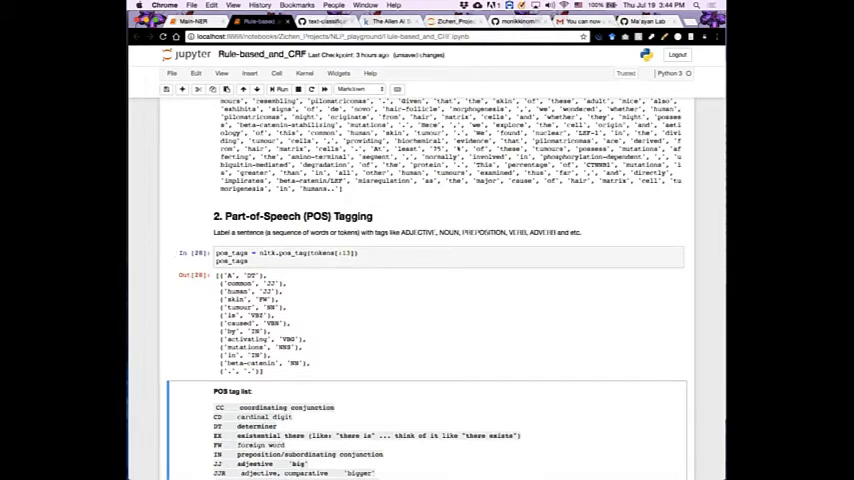
pyautogui.scroll(-3)
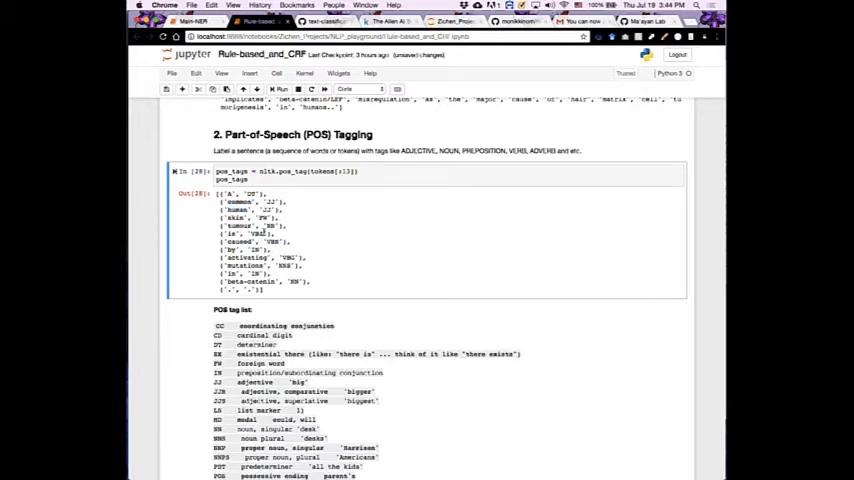
pyautogui.scroll(-3)
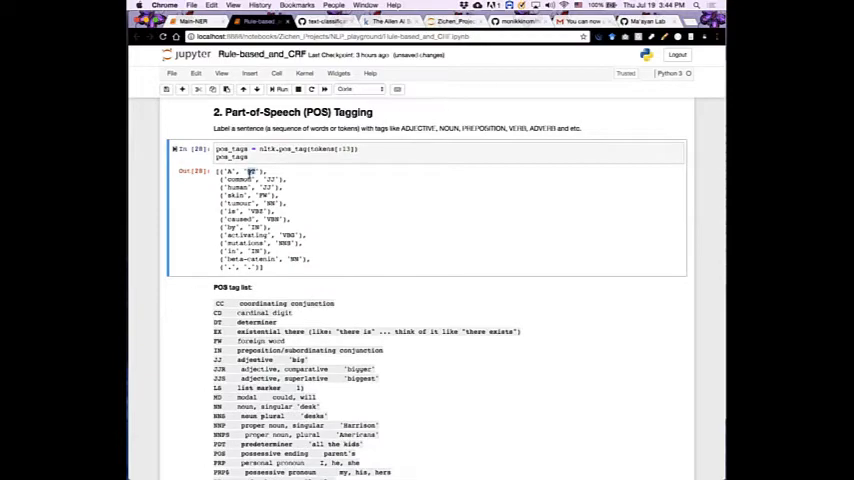
pyautogui.scroll(-3)
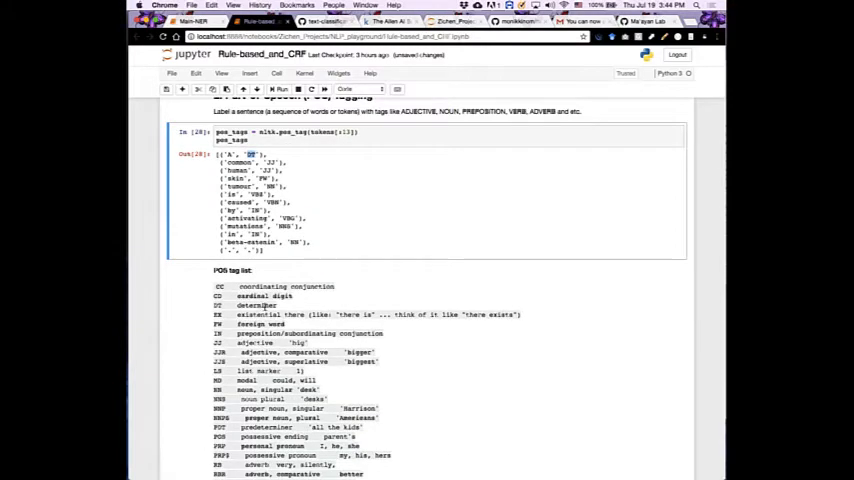
pyautogui.scroll(-3)
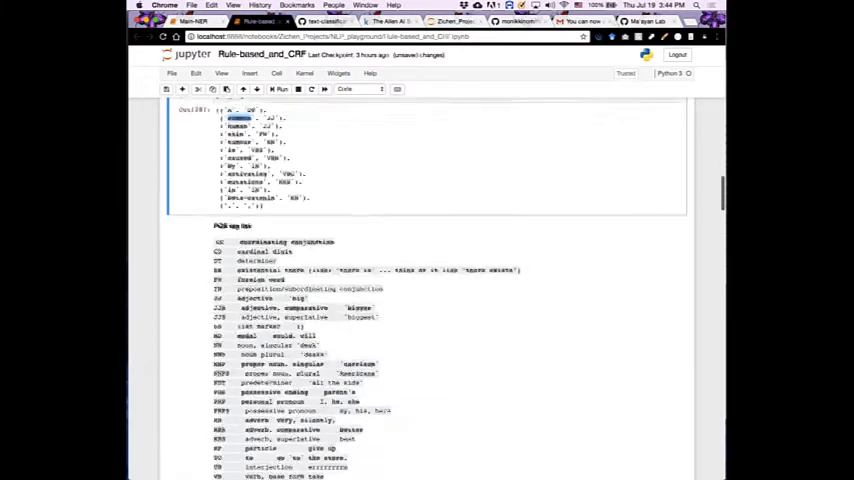
pyautogui.scroll(-3)
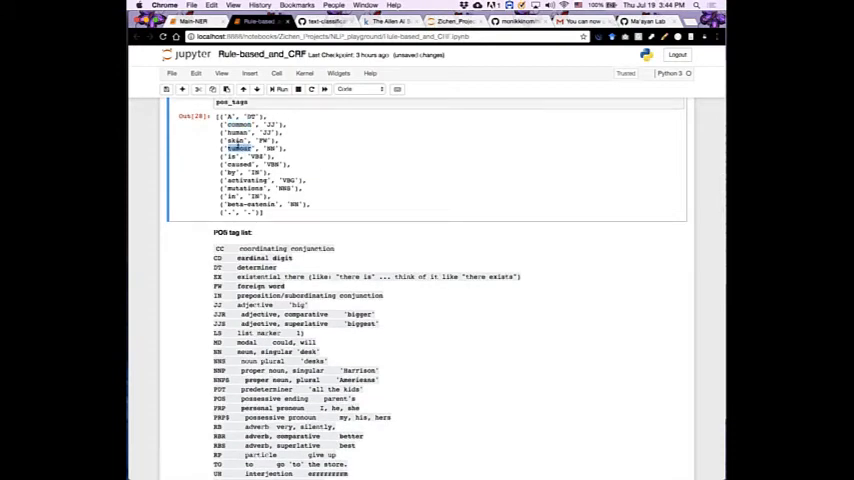
pyautogui.scroll(-3)
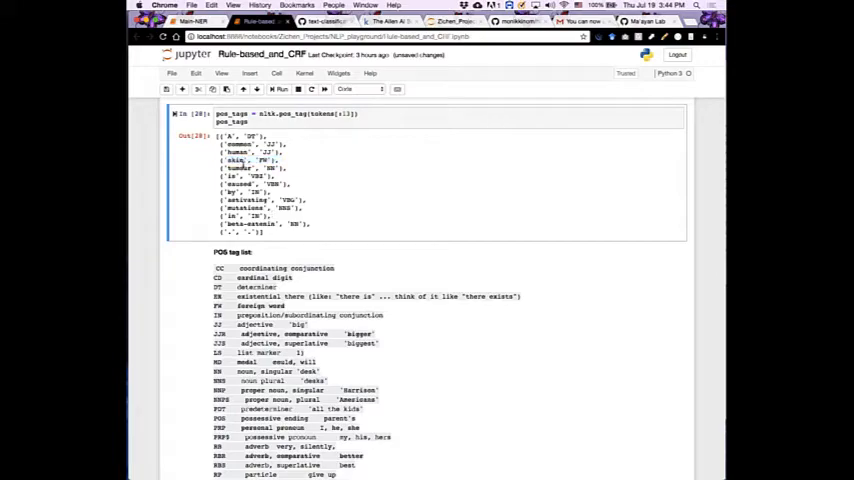
pyautogui.scroll(-3)
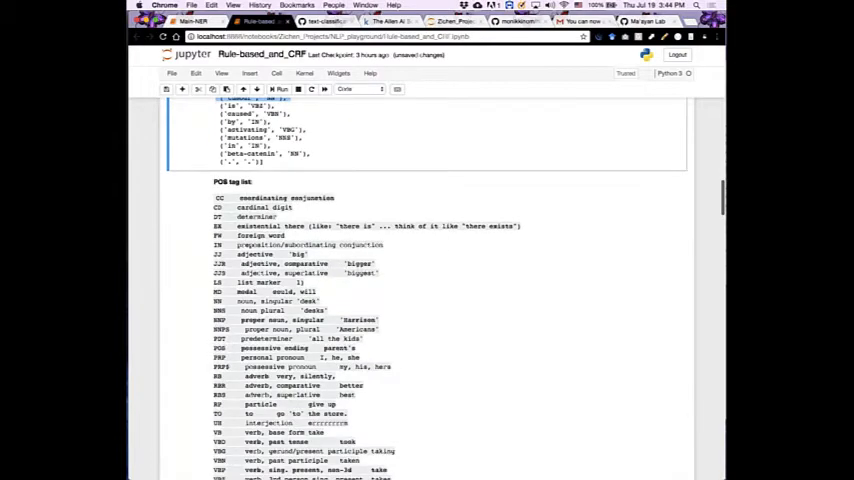
pyautogui.scroll(-3)
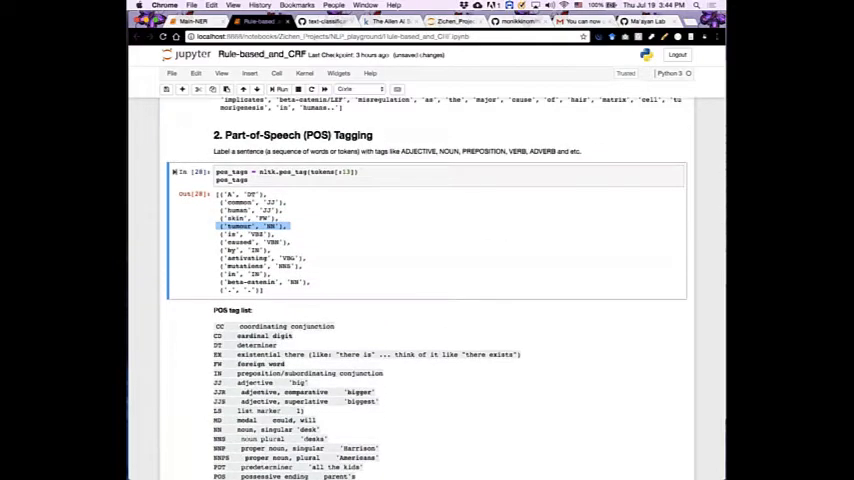
pyautogui.click(310, 242)
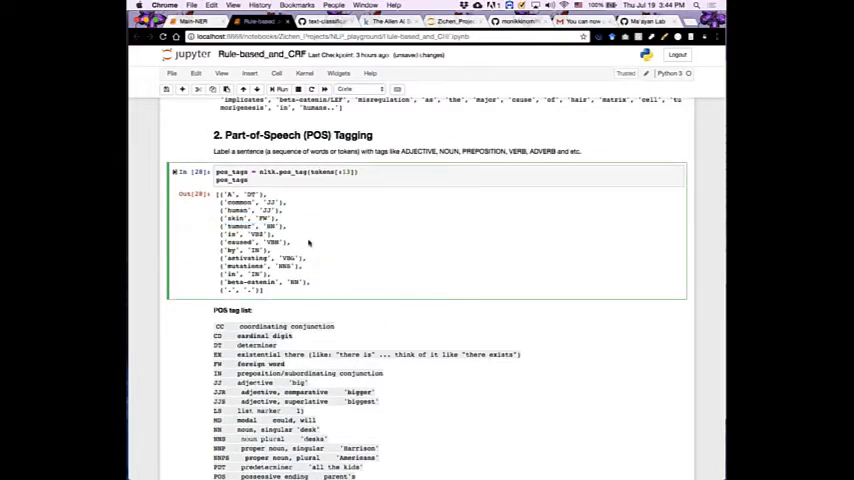
pyautogui.scroll(-3)
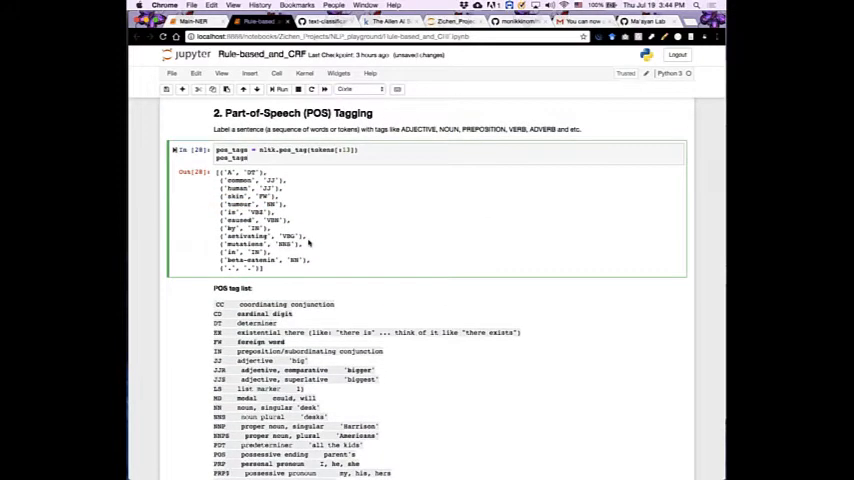
pyautogui.scroll(-3)
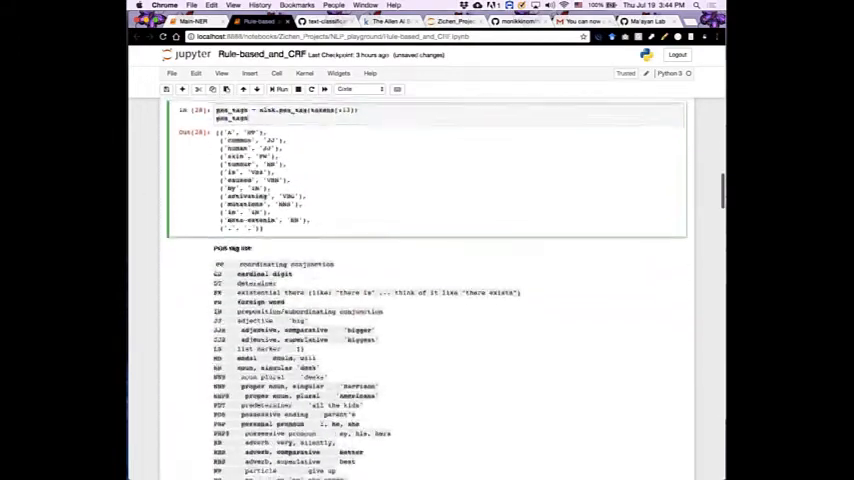
pyautogui.scroll(-3)
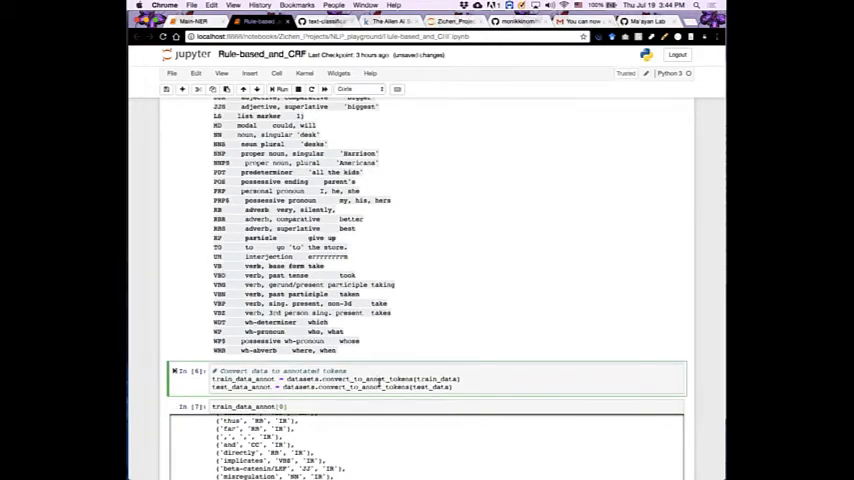
pyautogui.scroll(-3)
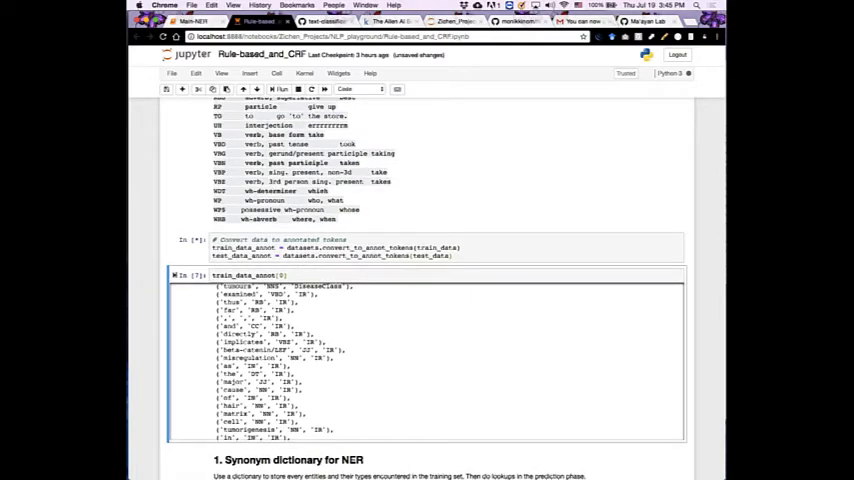
pyautogui.scroll(-3)
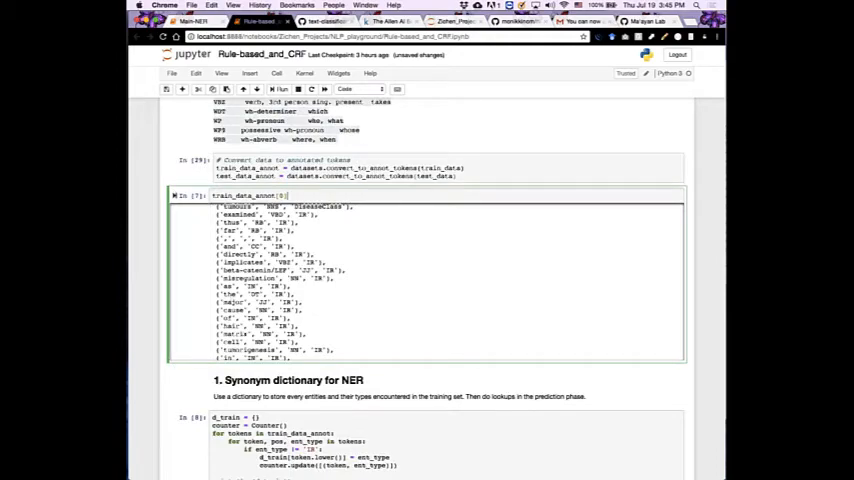
pyautogui.scroll(-3)
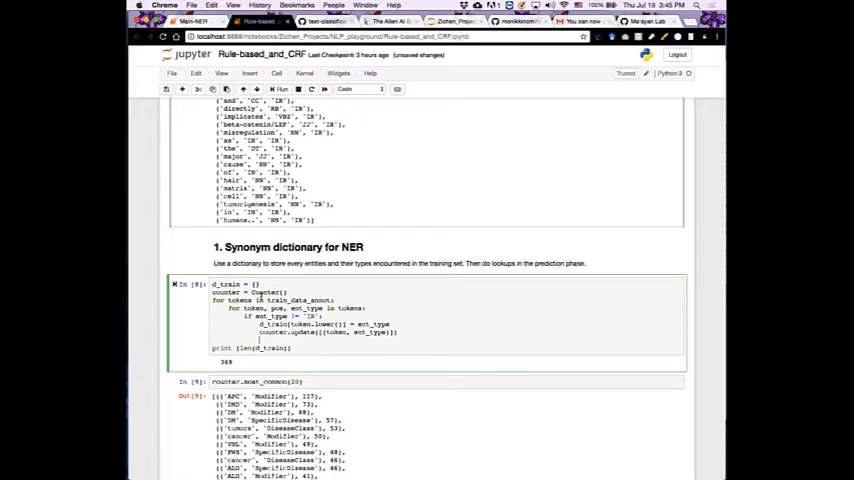
pyautogui.doubleClick(224, 284)
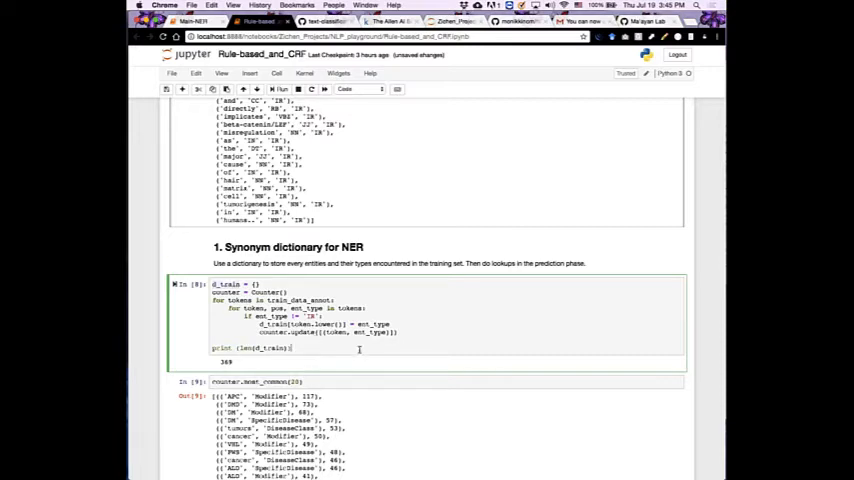
pyautogui.scroll(-3)
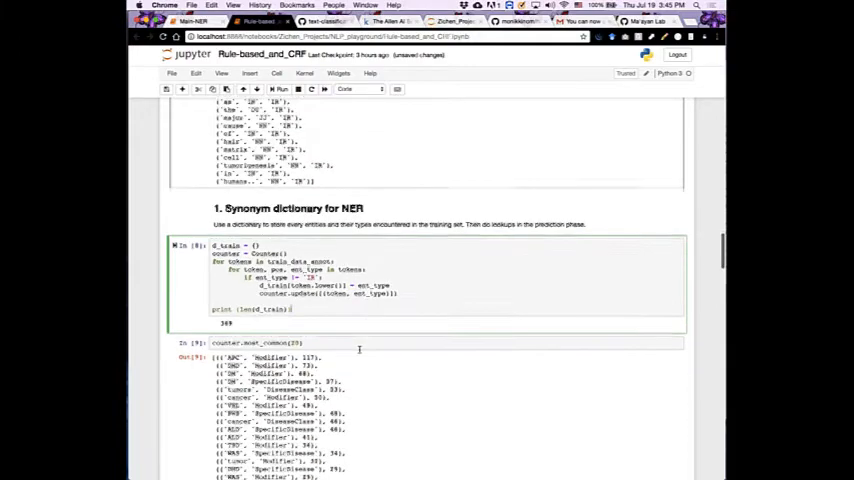
pyautogui.scroll(-3)
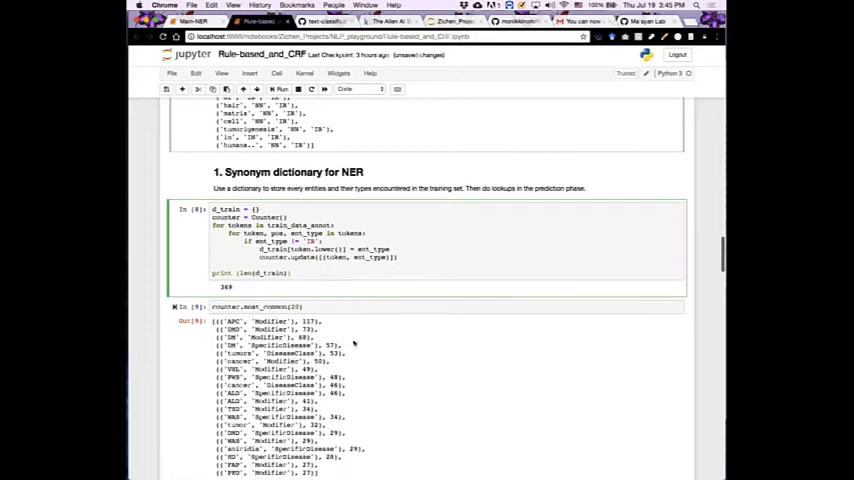
pyautogui.scroll(-3)
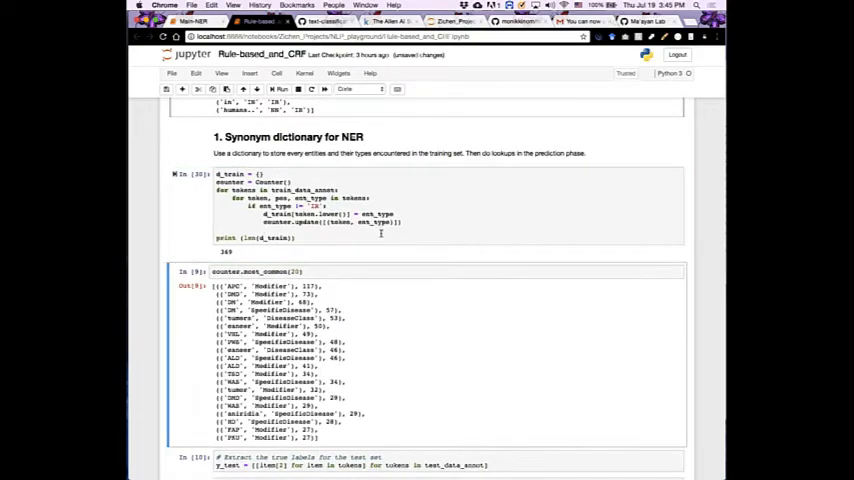
pyautogui.scroll(-3)
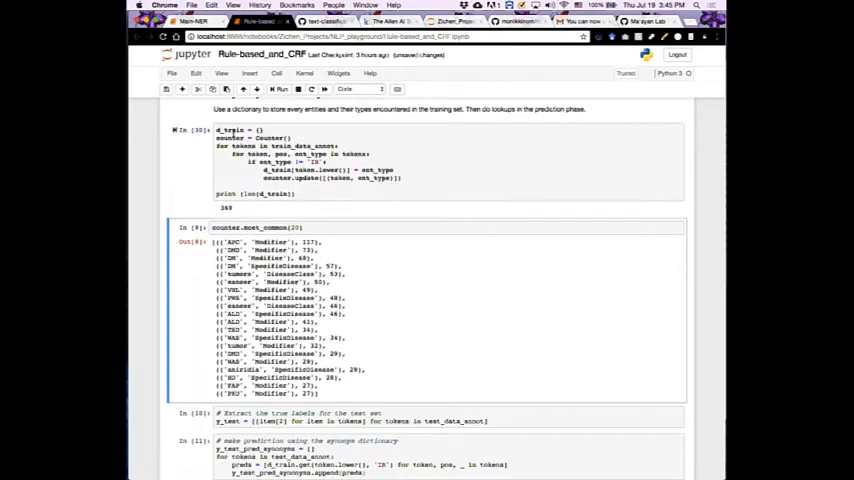
pyautogui.click(230, 128)
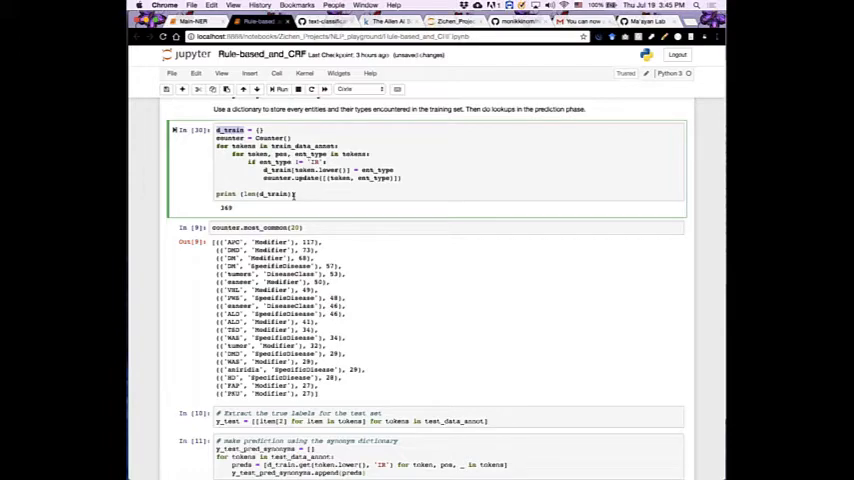
pyautogui.scroll(-3)
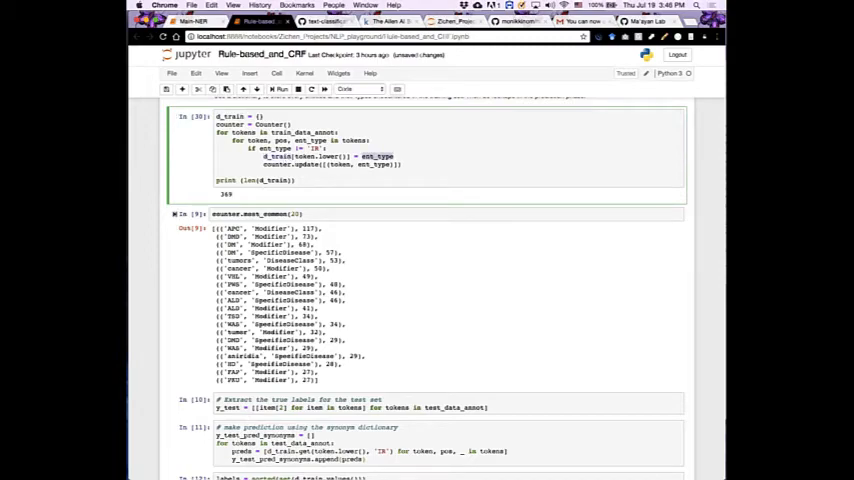
pyautogui.scroll(-3)
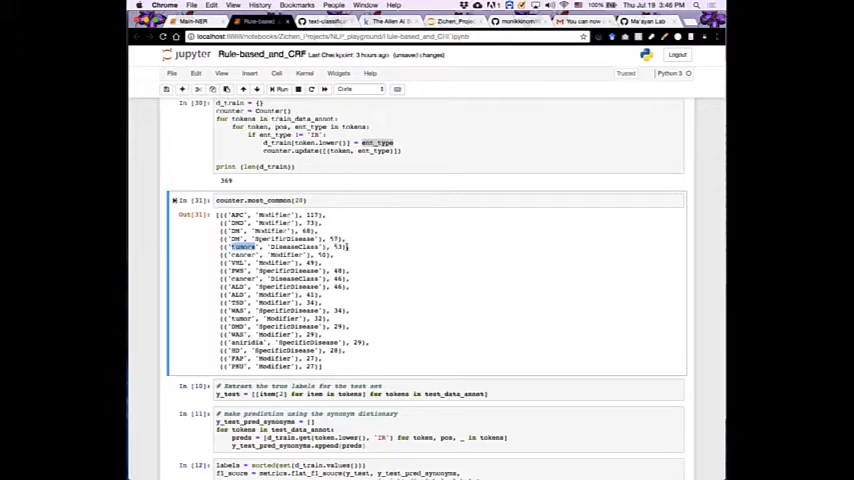
pyautogui.scroll(-3)
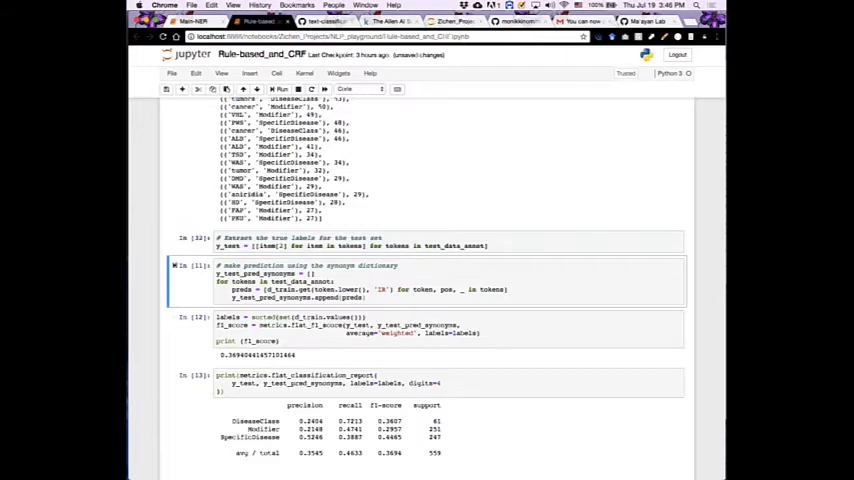
pyautogui.scroll(-3)
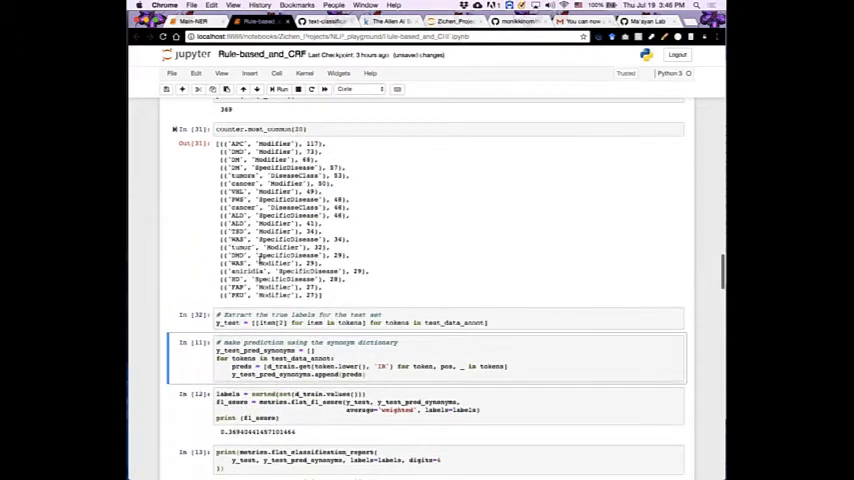
pyautogui.scroll(-3)
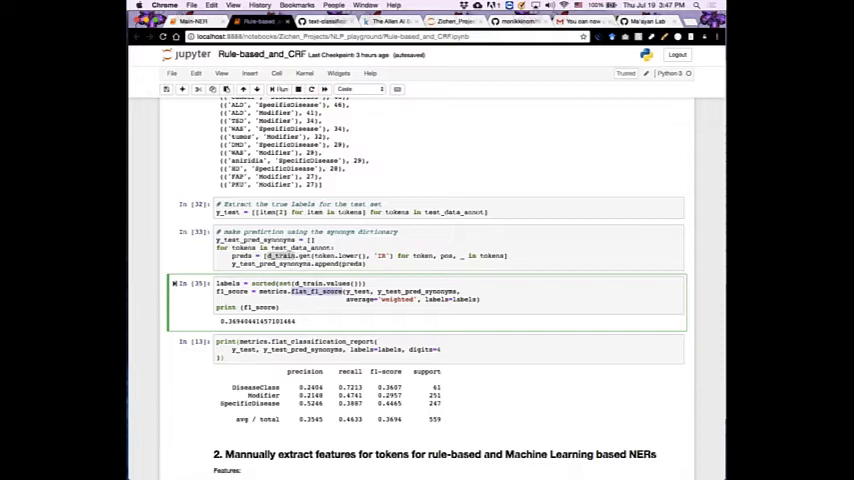
pyautogui.scroll(-3)
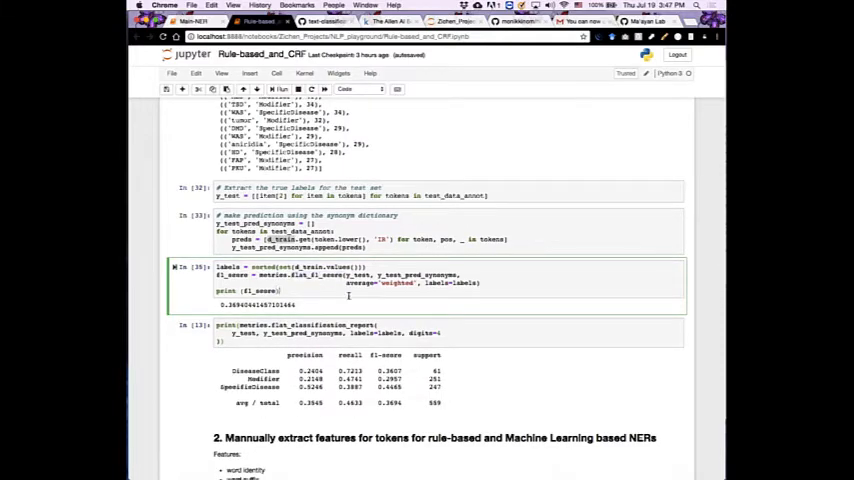
pyautogui.scroll(-3)
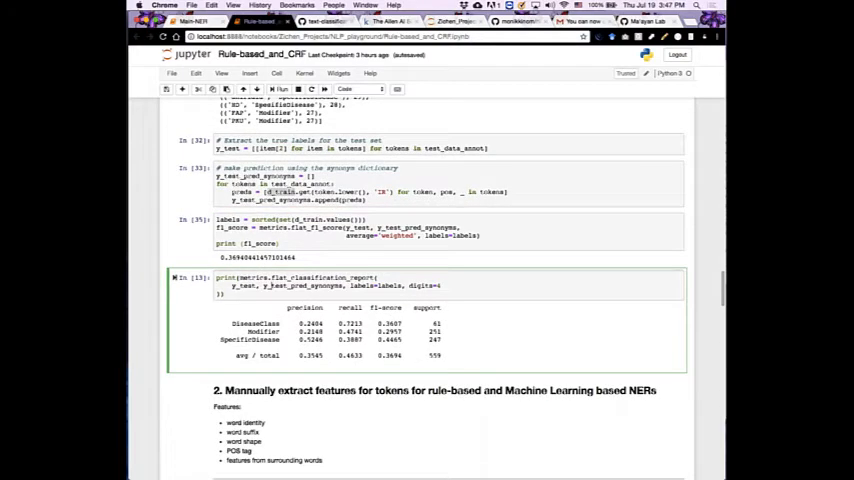
pyautogui.scroll(-3)
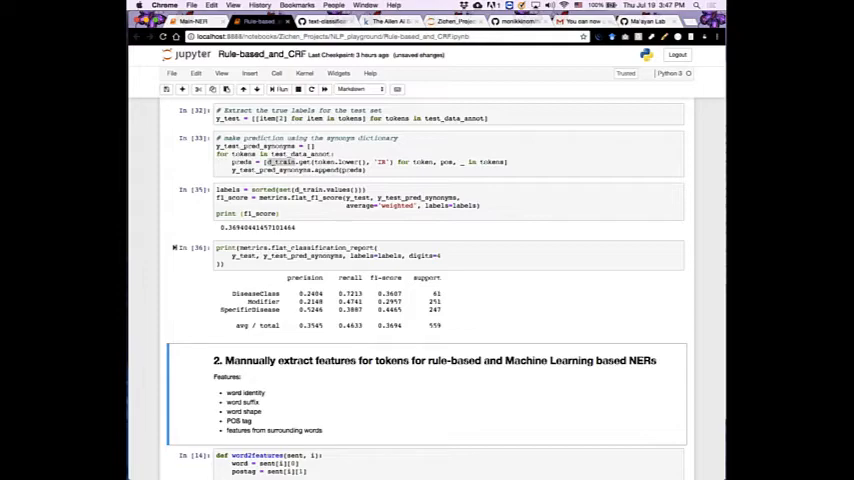
pyautogui.scroll(-3)
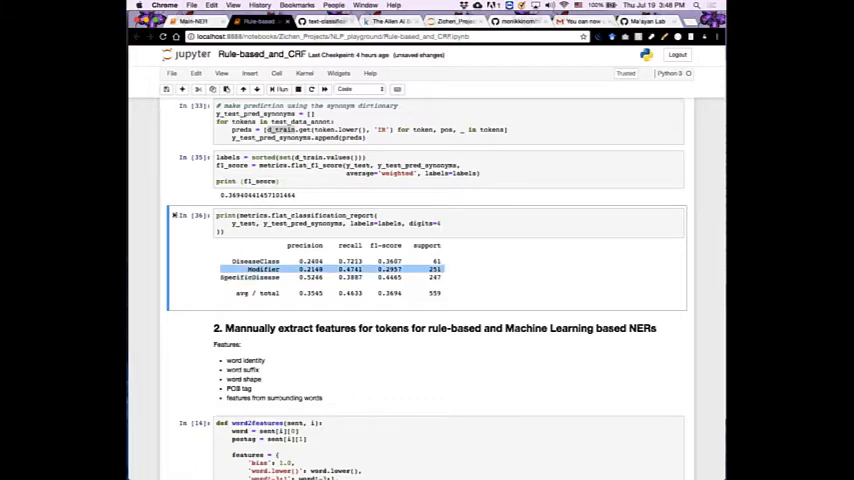
pyautogui.scroll(-3)
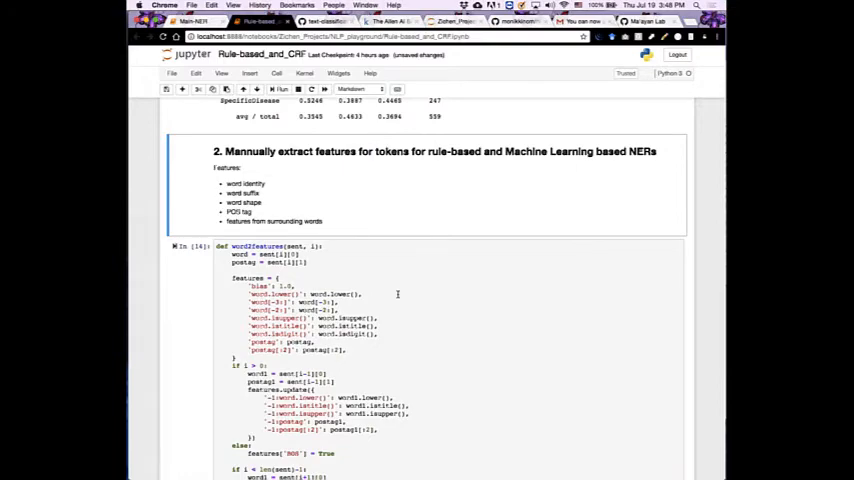
pyautogui.scroll(-3)
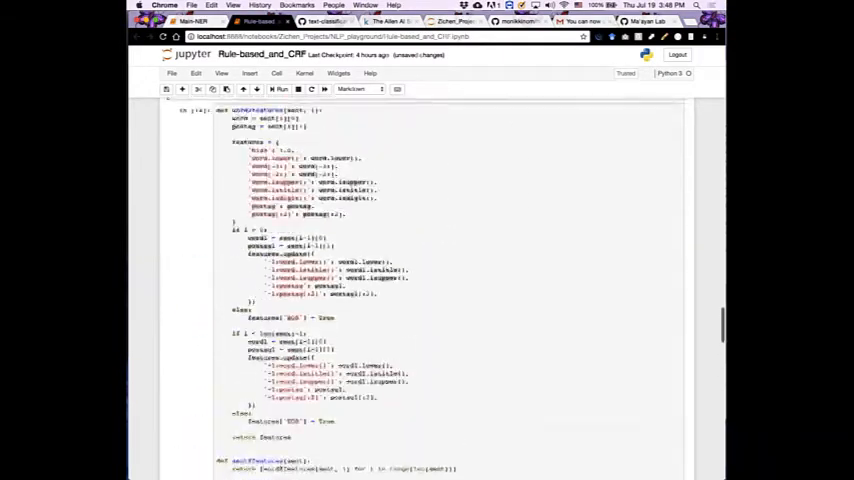
pyautogui.scroll(3)
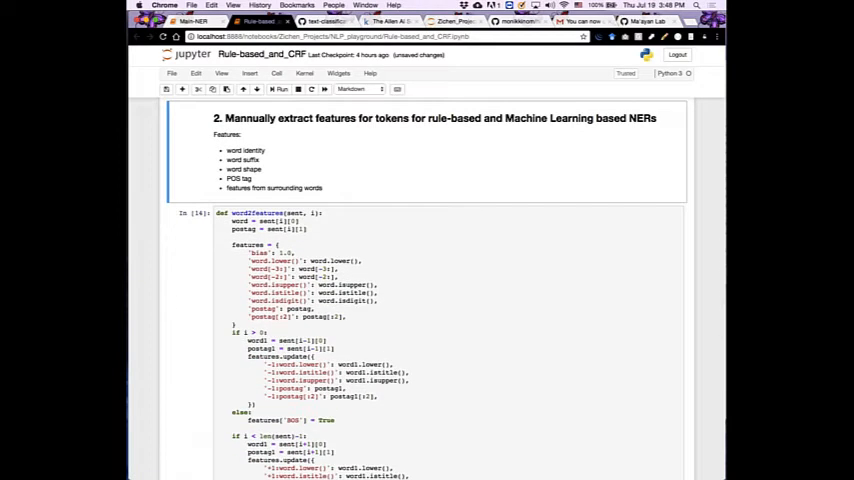
pyautogui.scroll(3)
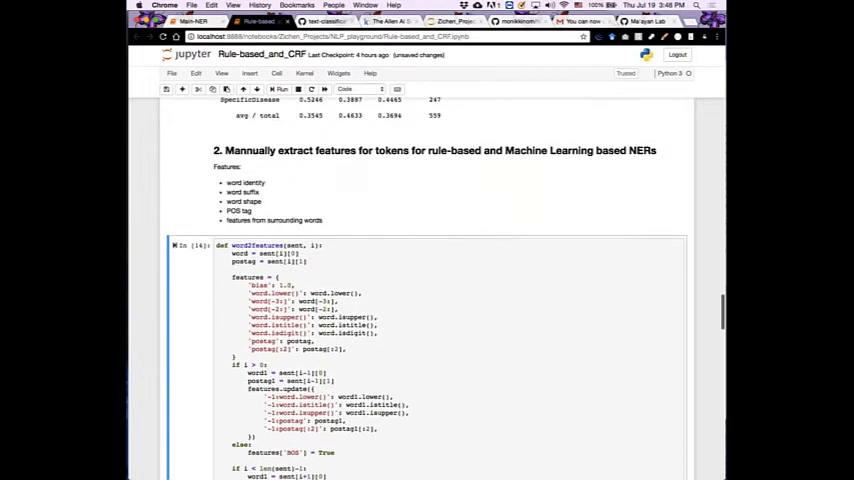
pyautogui.scroll(-3)
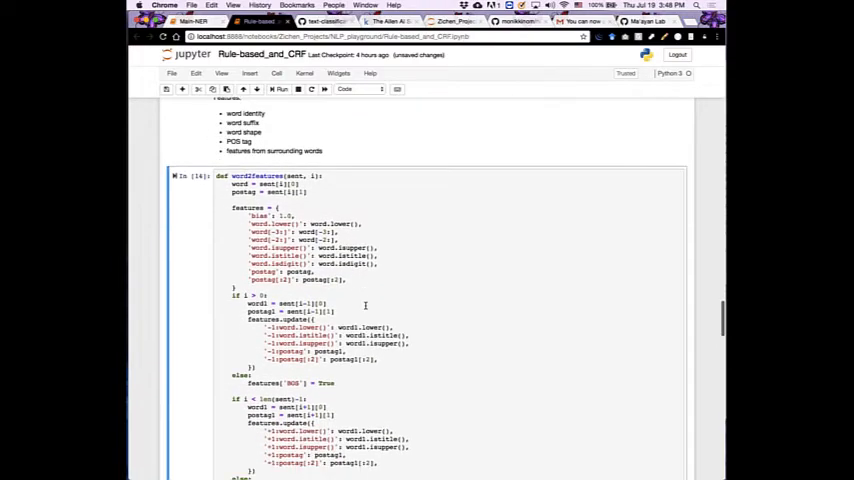
pyautogui.scroll(-3)
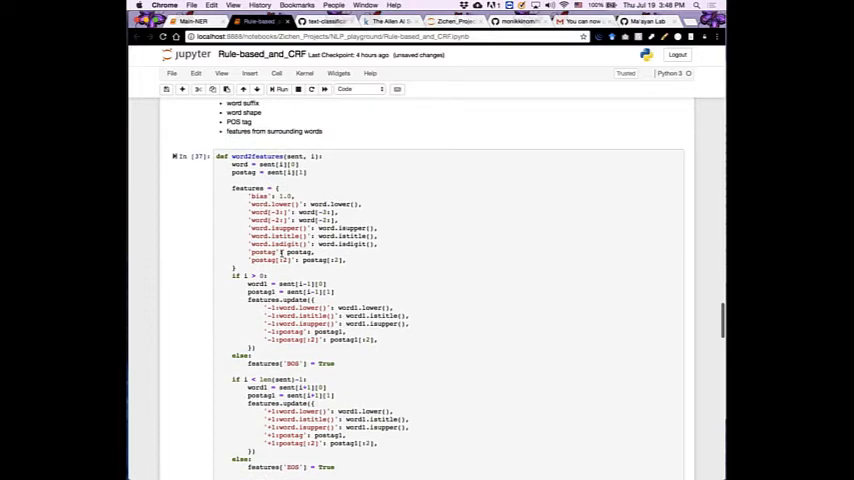
pyautogui.moveTo(248, 196); pyautogui.dragTo(344, 252)
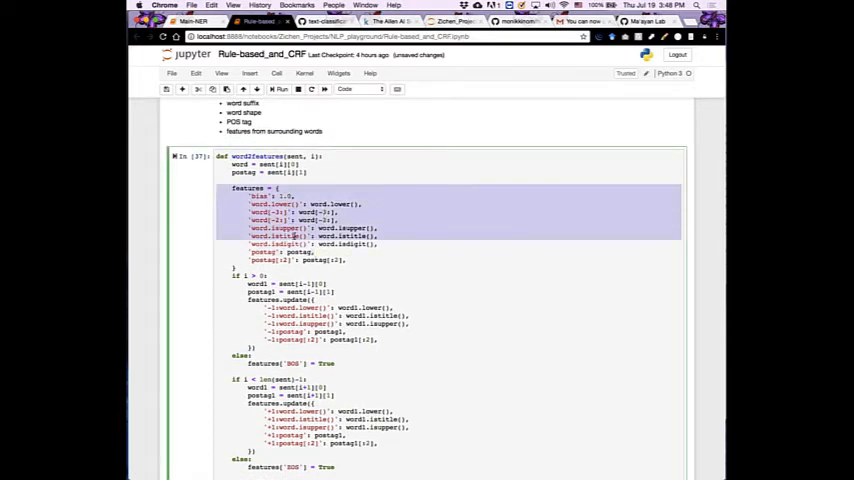
pyautogui.click(290, 216)
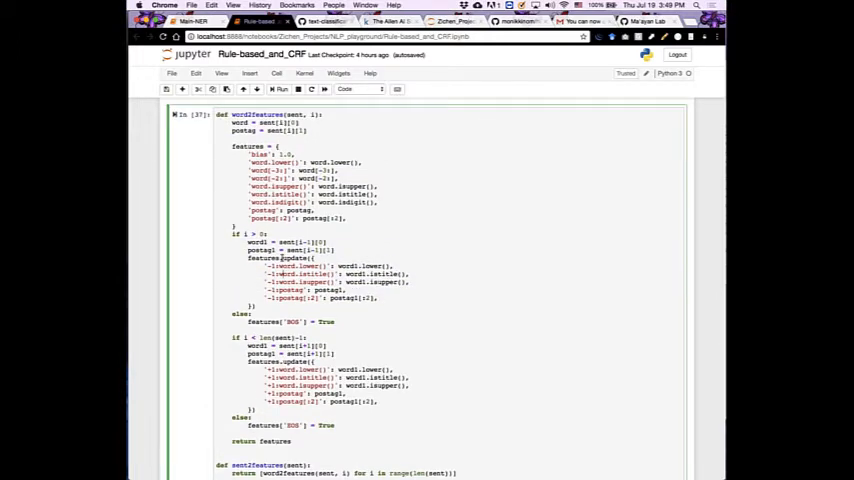
pyautogui.scroll(-3)
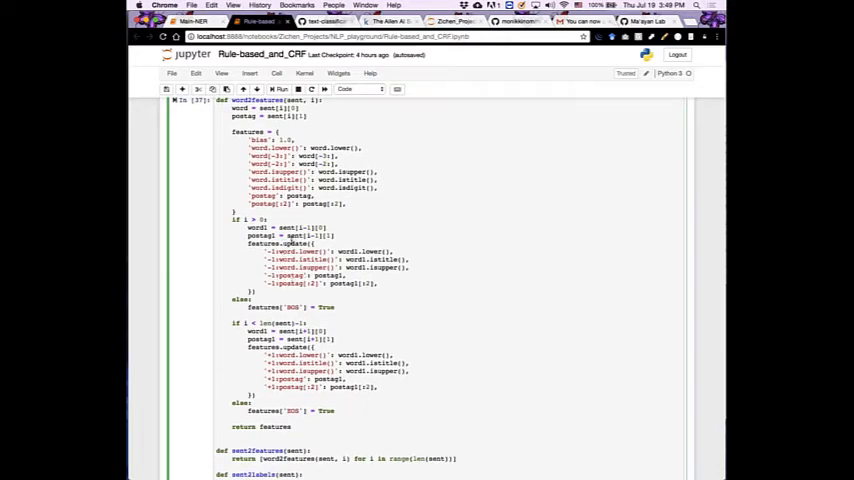
pyautogui.scroll(-3)
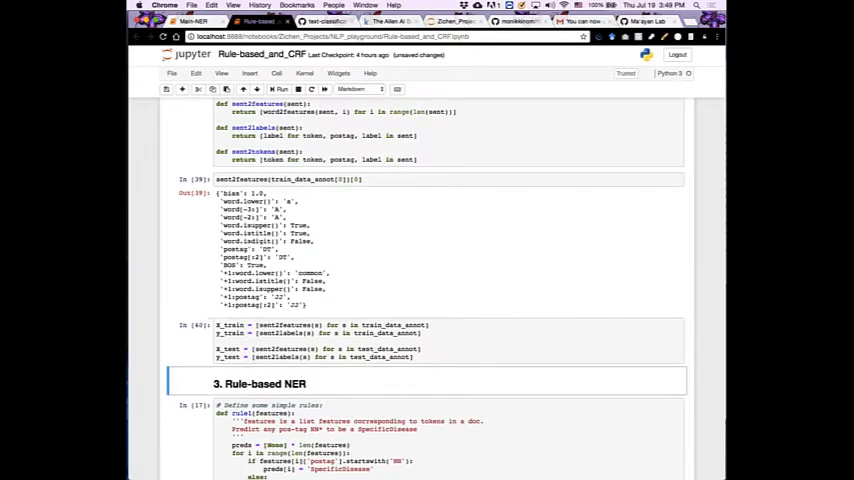
pyautogui.scroll(-3)
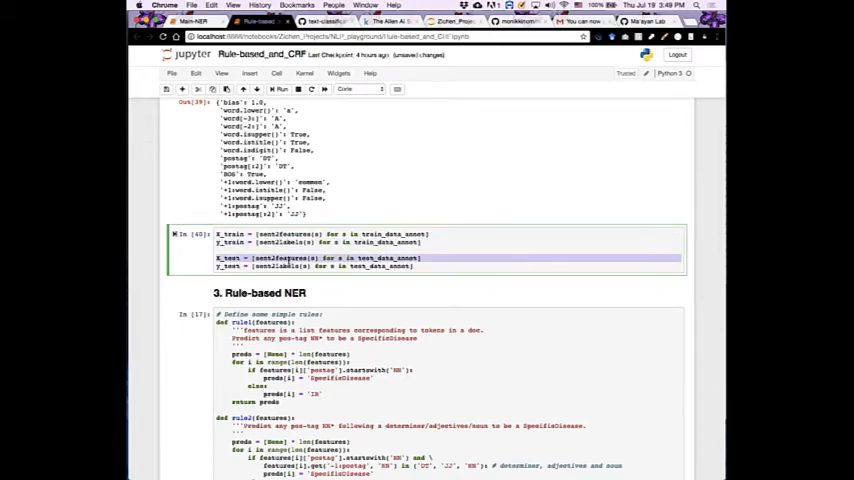
pyautogui.scroll(-3)
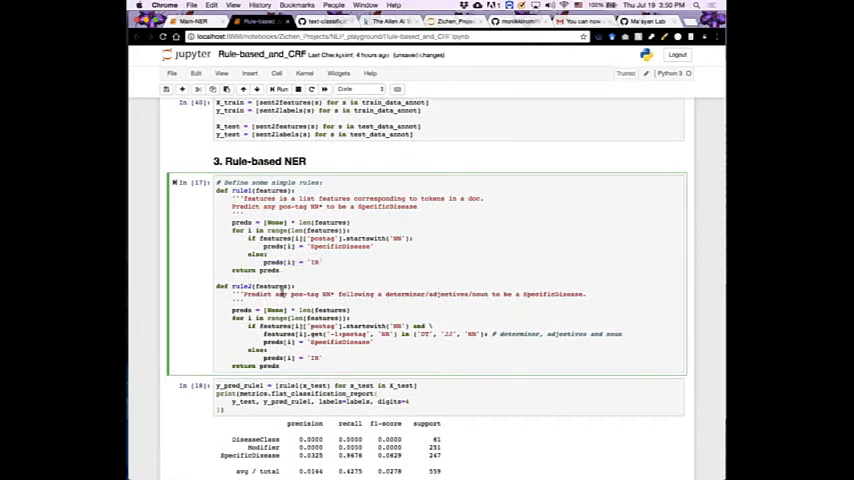
# Scroll through the rule-based results, highlighting one result line along the way
pyautogui.scroll(-3)
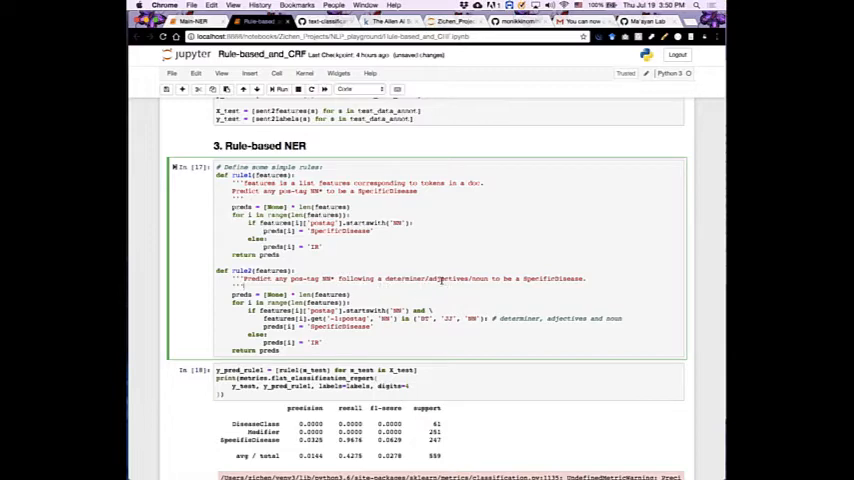
pyautogui.doubleClick(448, 278)
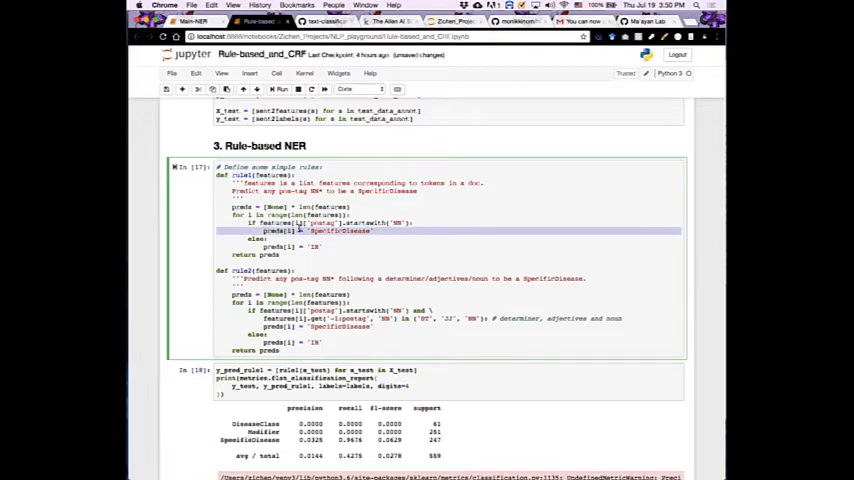
pyautogui.scroll(-3)
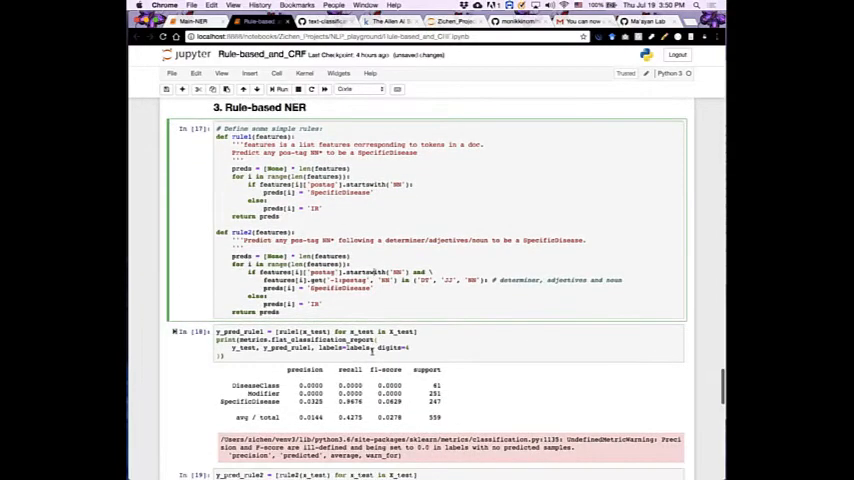
pyautogui.scroll(-3)
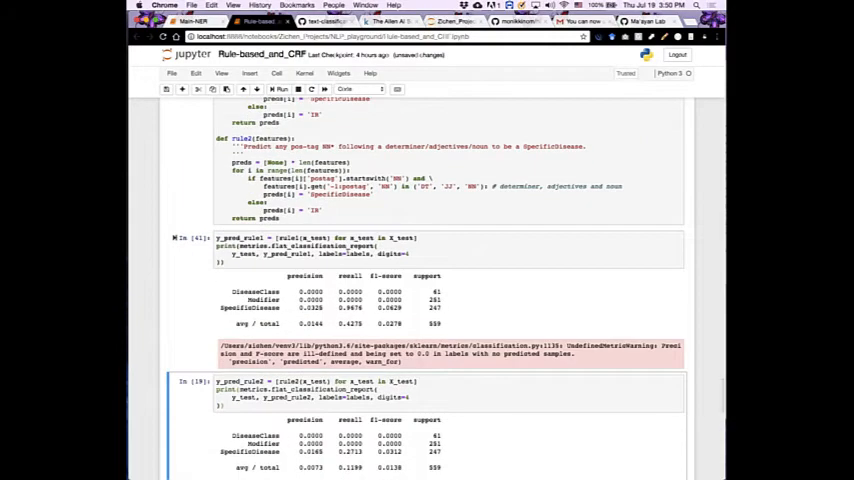
pyautogui.scroll(-3)
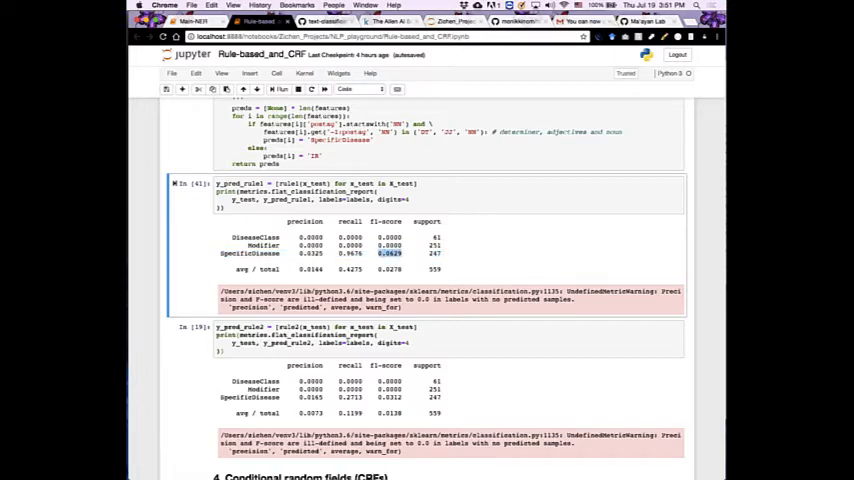
pyautogui.scroll(-3)
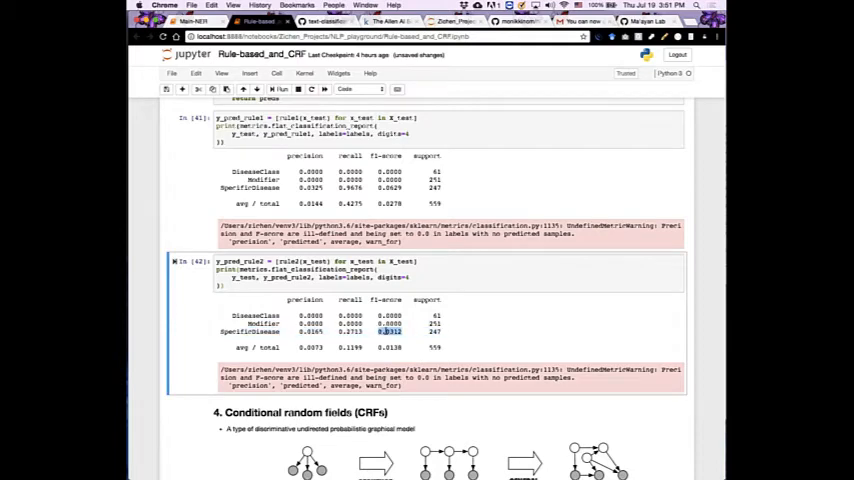
pyautogui.moveTo(390, 338)
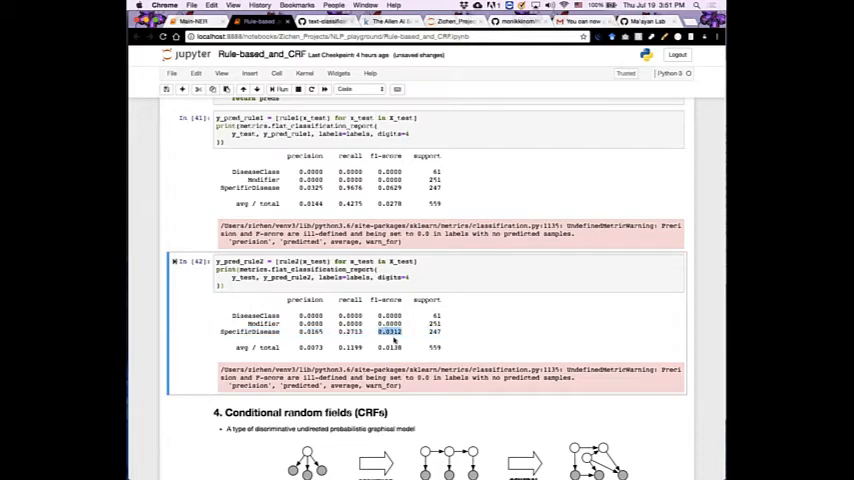
# Continue scrolling to the CRF section, then return to the Main-NER notebook's Experiments section
pyautogui.scroll(-3)
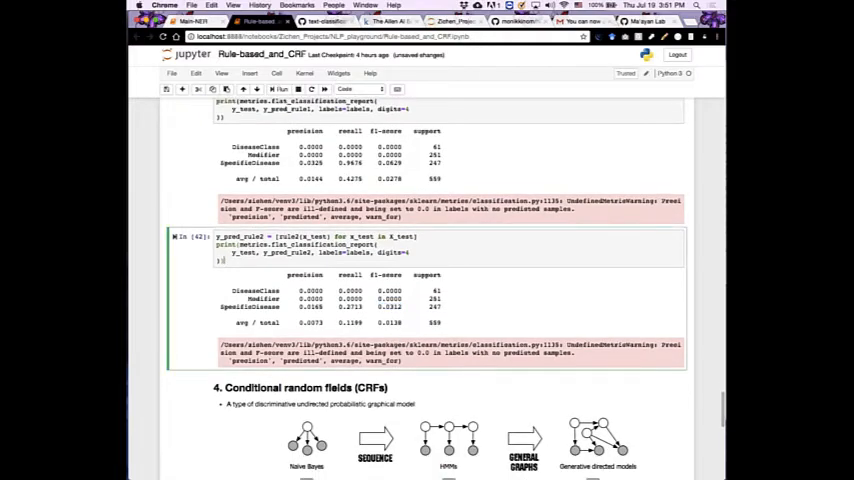
pyautogui.scroll(-3)
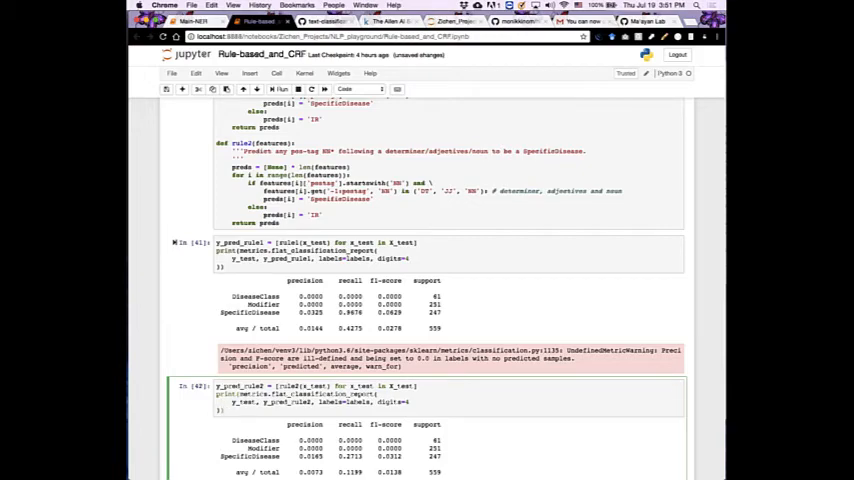
pyautogui.scroll(-3)
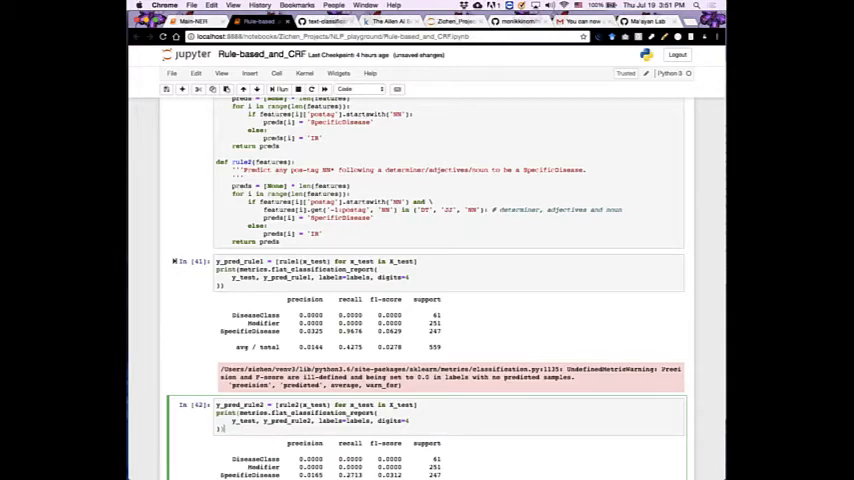
pyautogui.scroll(-3)
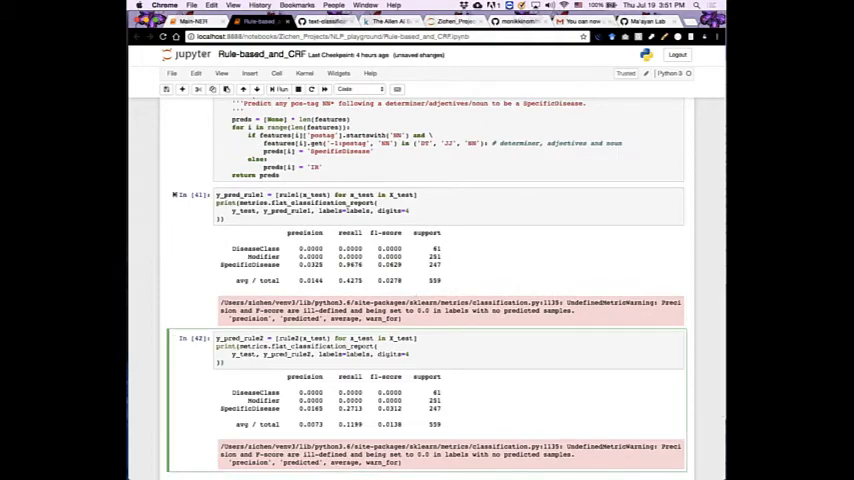
pyautogui.scroll(-3)
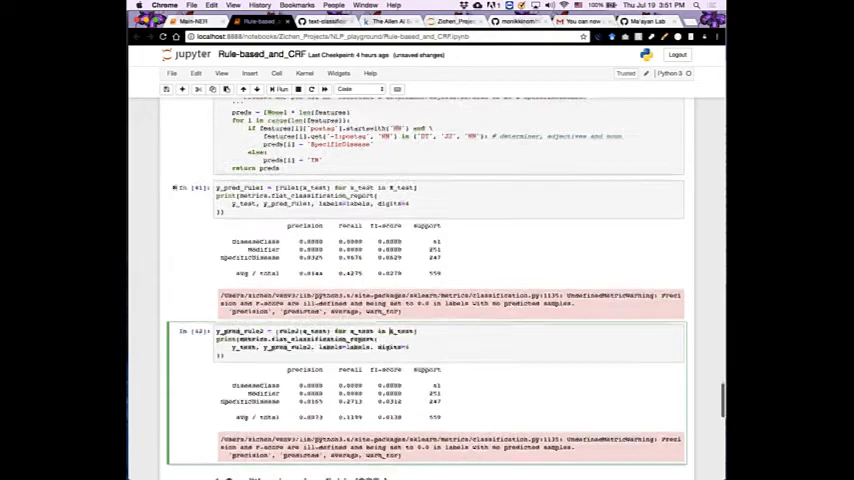
pyautogui.scroll(-3)
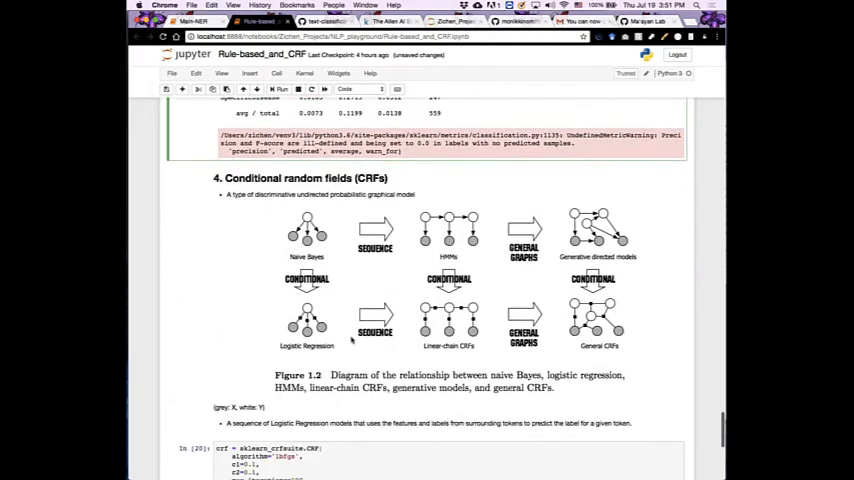
pyautogui.click(350, 88)
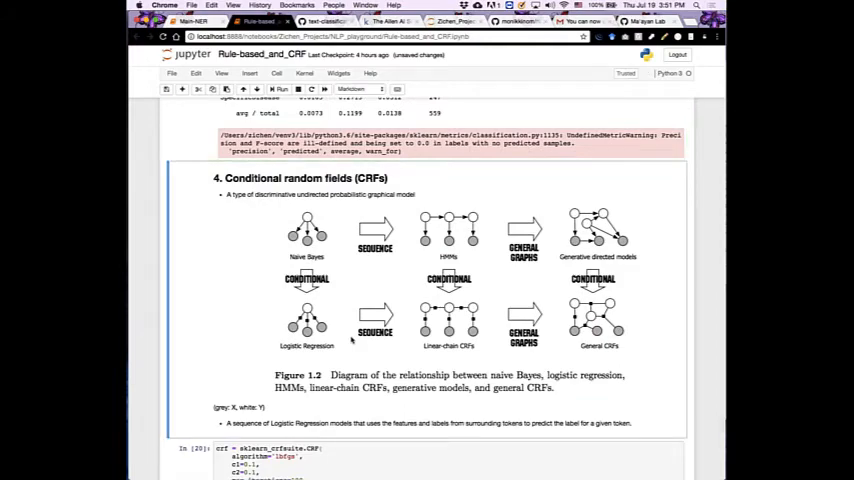
pyautogui.click(190, 20)
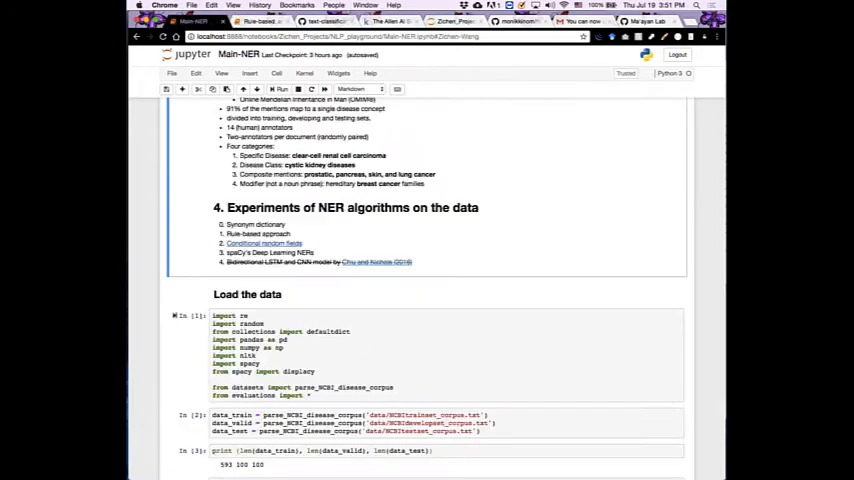
# Switch back to the Rule-based_and_CRF notebook at its Conditional random fields section
pyautogui.scroll(3)
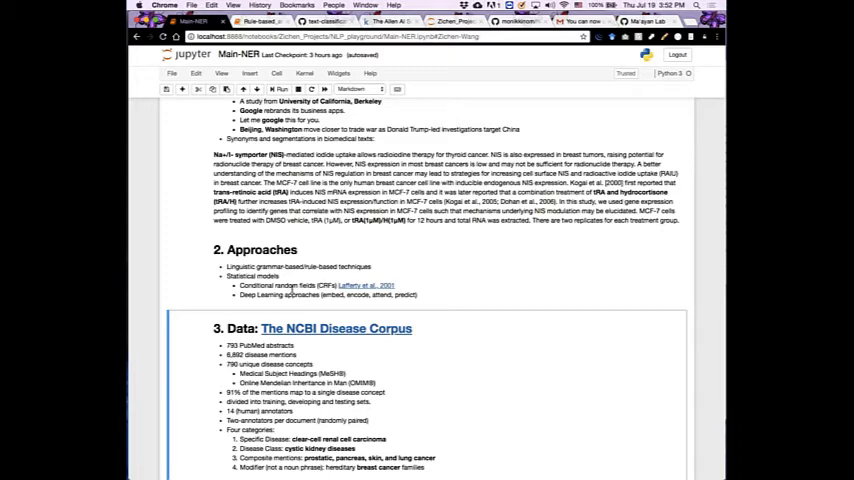
pyautogui.click(258, 20)
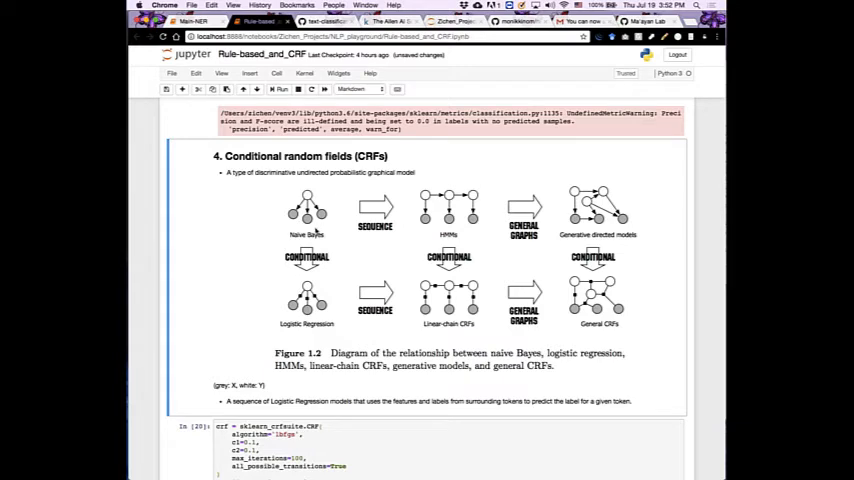
# Scroll to the fitted sklearn_crfsuite CRF cell showing lbfgs, c1/c2 regularization and 100 iterations
pyautogui.scroll(-3)
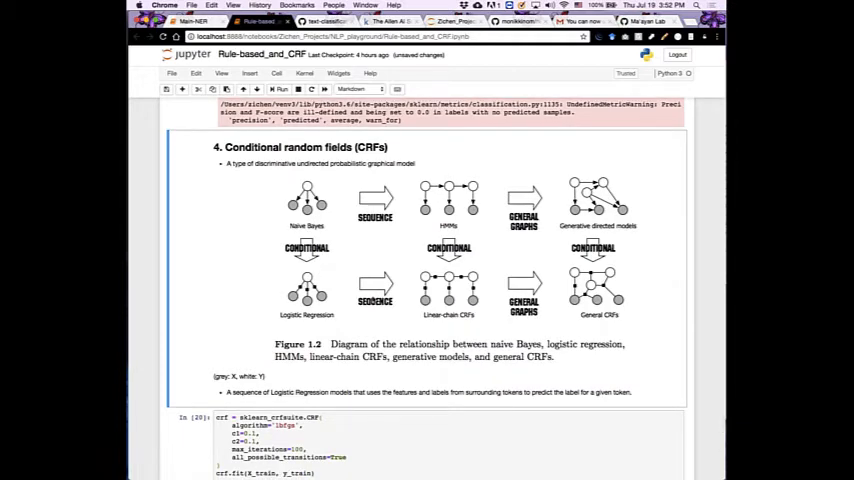
pyautogui.moveTo(436, 300)
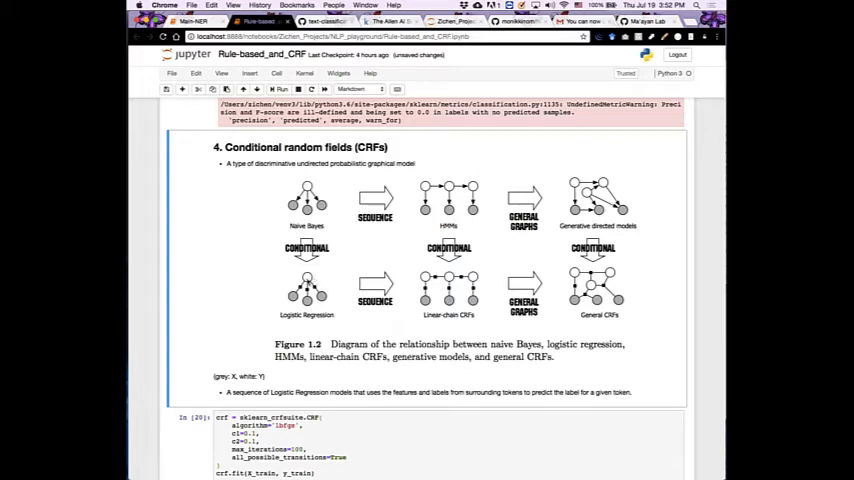
pyautogui.moveTo(290, 304)
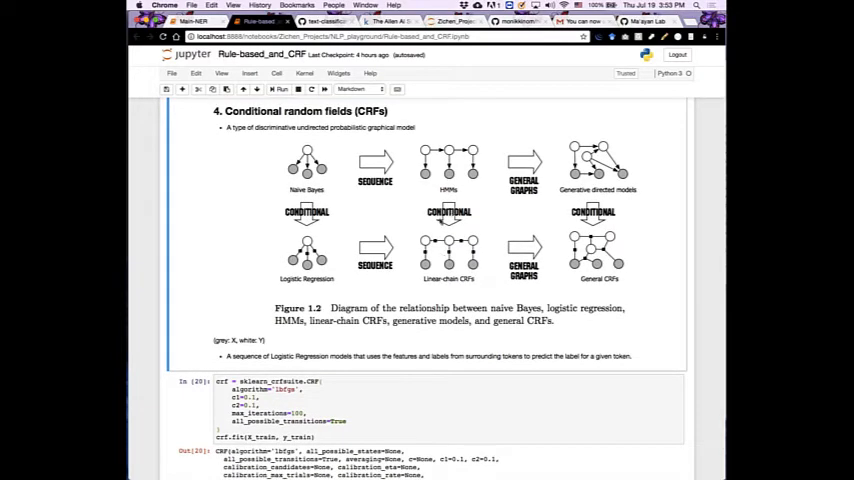
# Scroll to the CRF prediction cells showing the weighted F1 and per-class report, and select the F1 cell
pyautogui.scroll(-3)
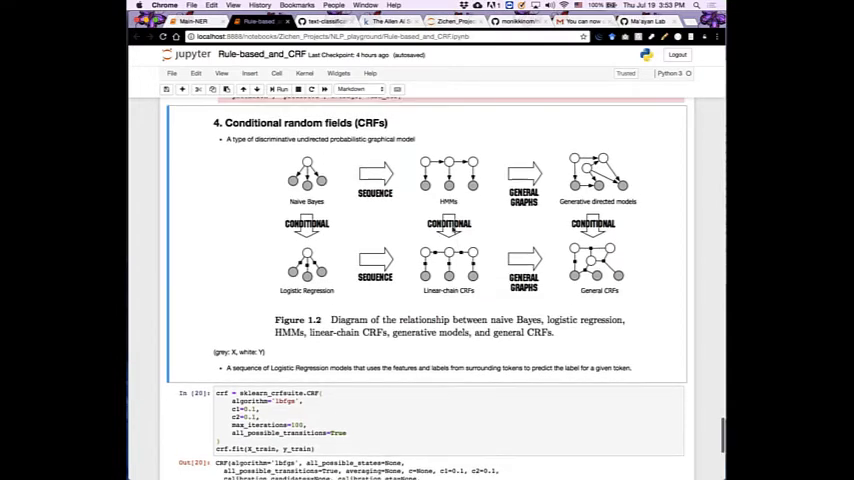
pyautogui.scroll(-3)
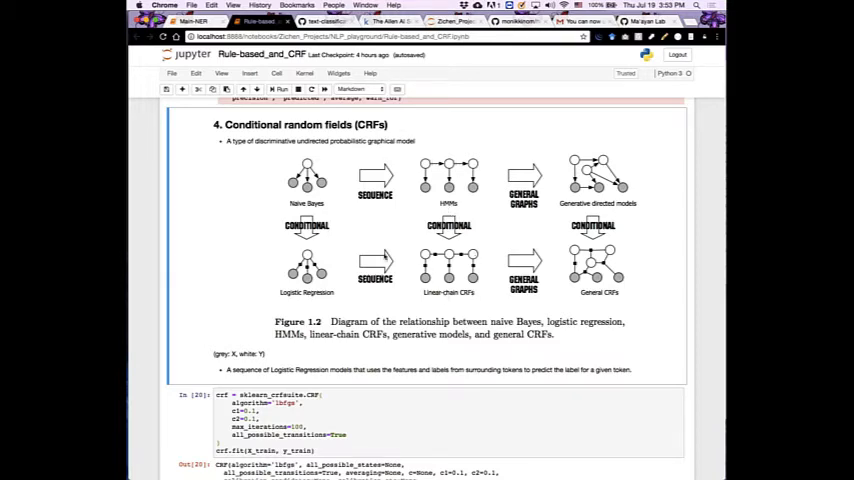
pyautogui.scroll(-3)
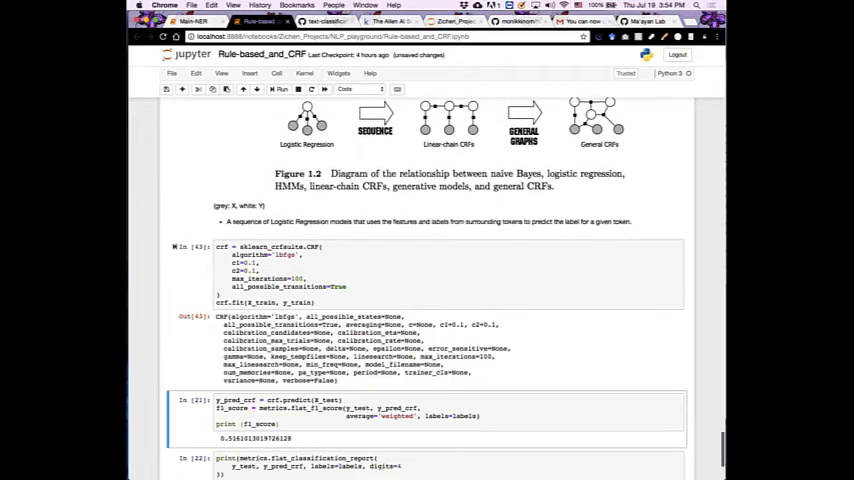
pyautogui.scroll(-3)
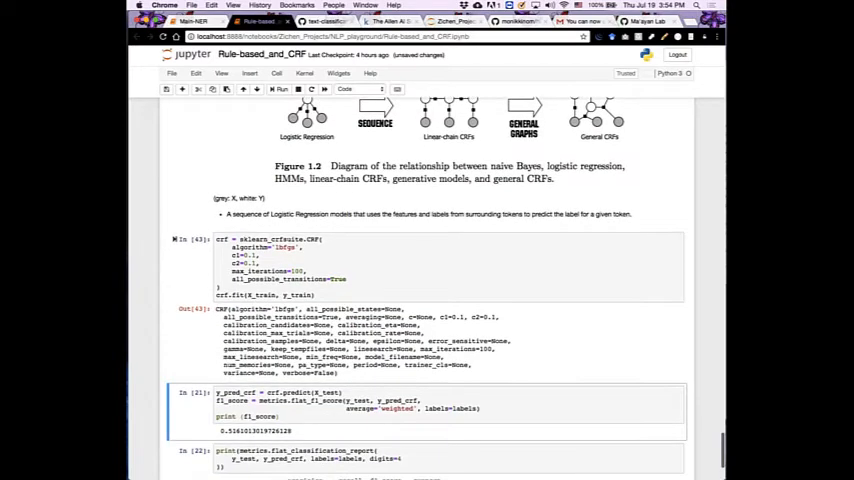
pyautogui.scroll(-3)
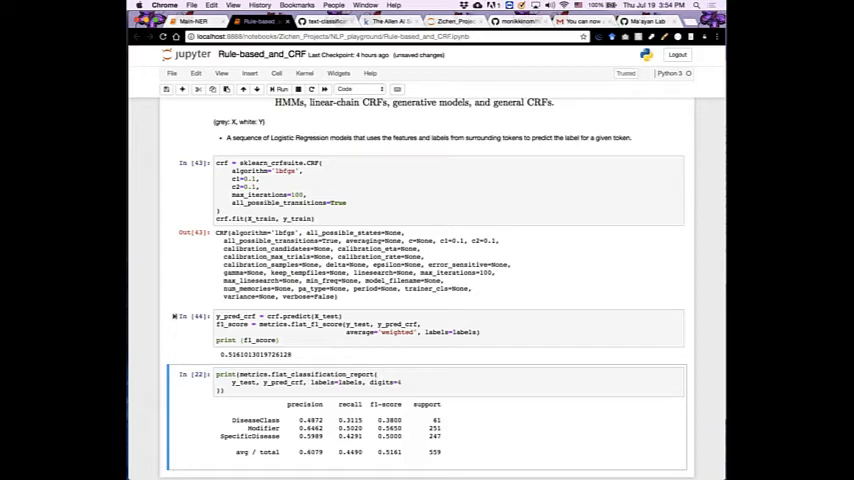
pyautogui.click(280, 340)
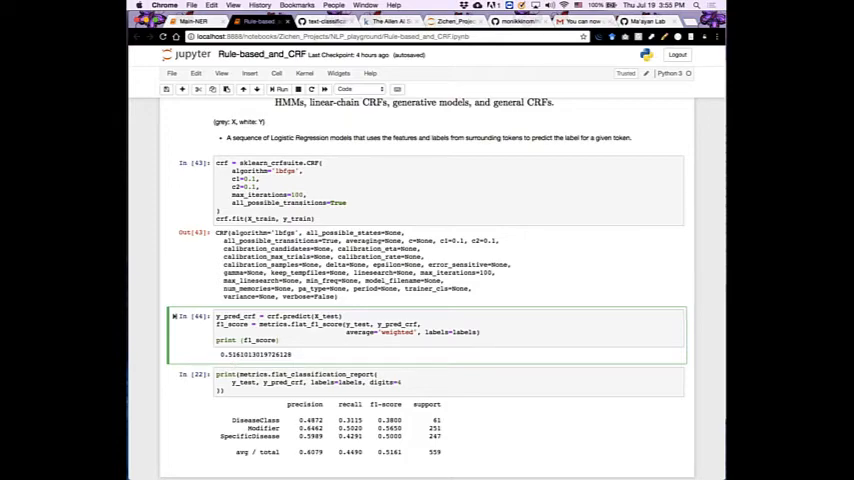
# Scroll through the CRF notebook's synonym dictionary and feature extraction code
pyautogui.scroll(-3)
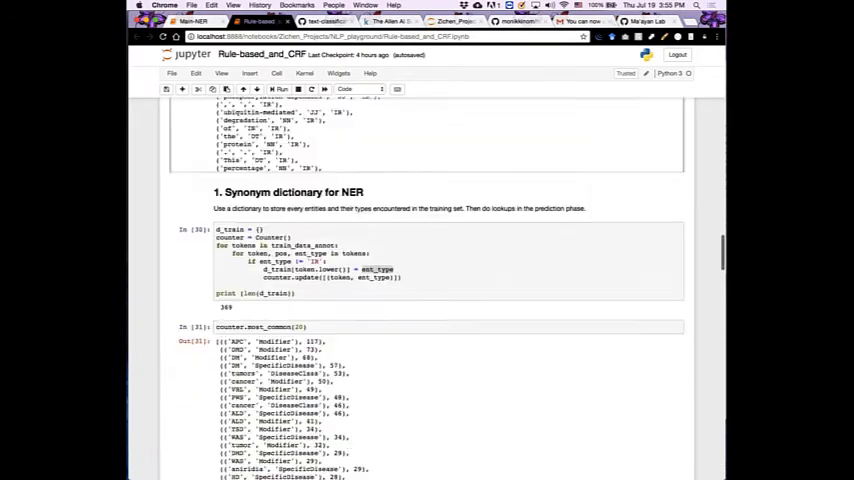
pyautogui.scroll(-3)
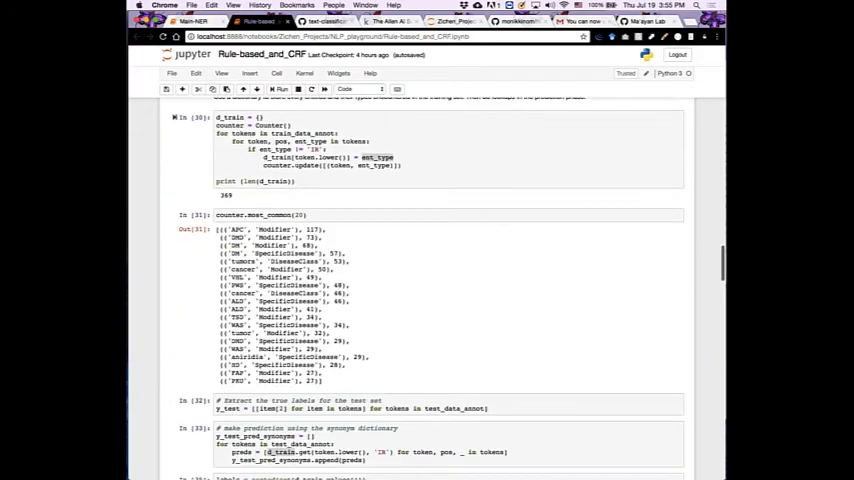
pyautogui.scroll(-3)
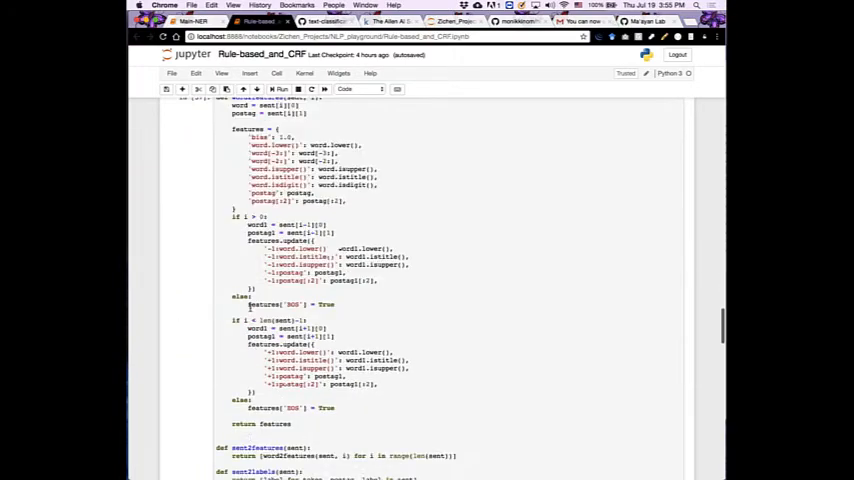
pyautogui.scroll(-3)
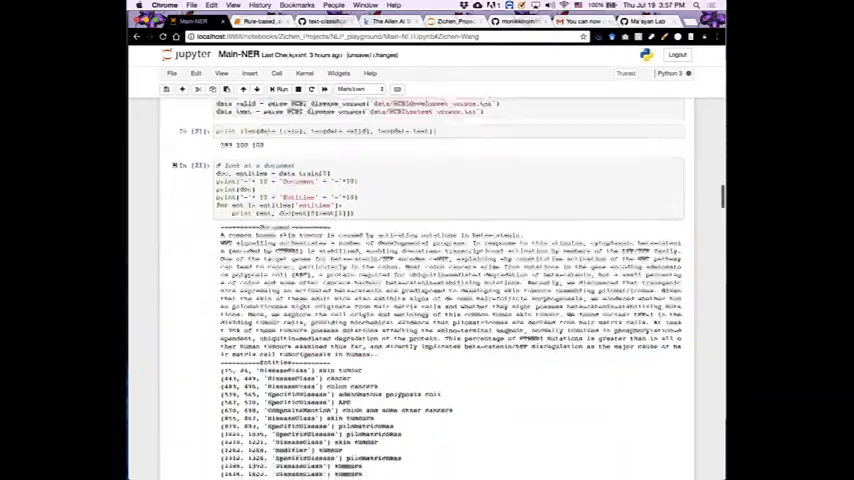
pyautogui.scroll(-3)
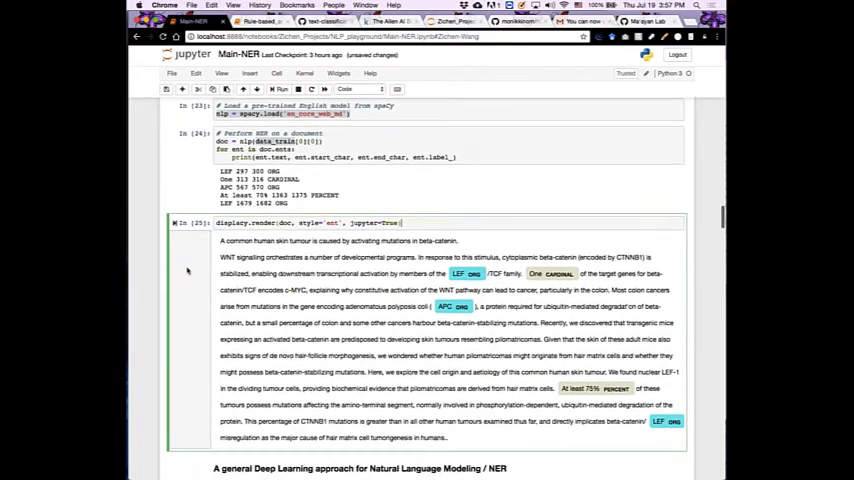
pyautogui.scroll(-3)
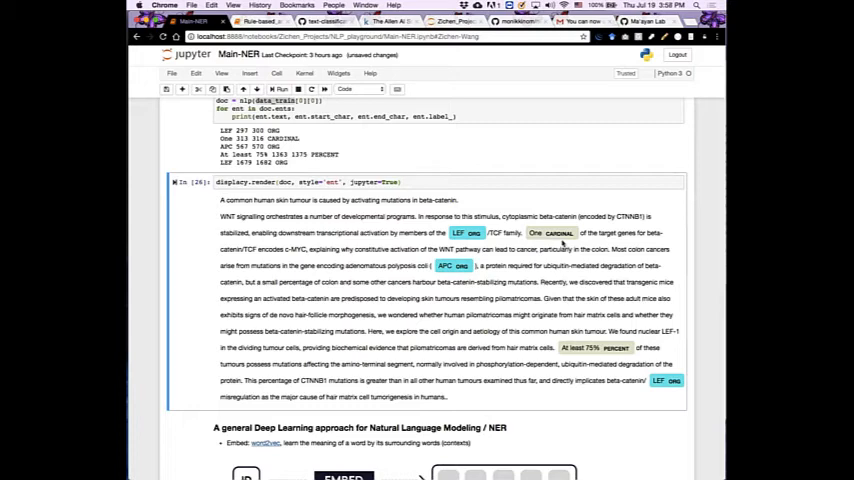
pyautogui.moveTo(564, 244)
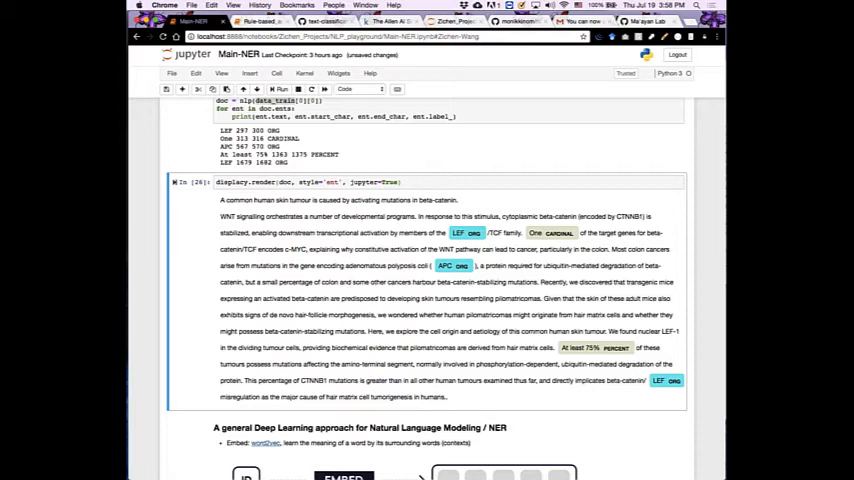
pyautogui.scroll(-3)
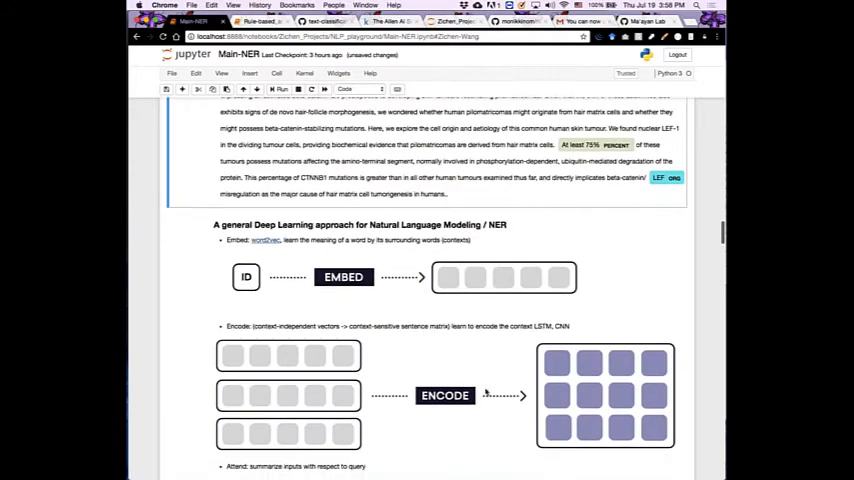
pyautogui.scroll(-3)
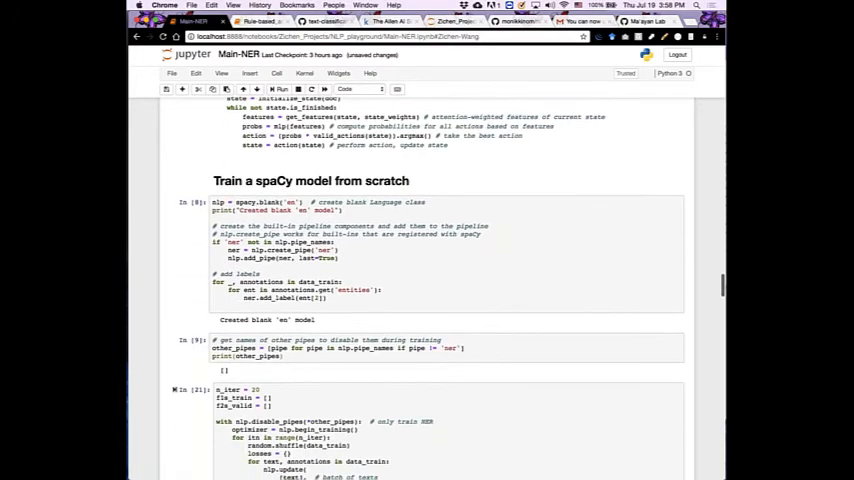
pyautogui.scroll(3)
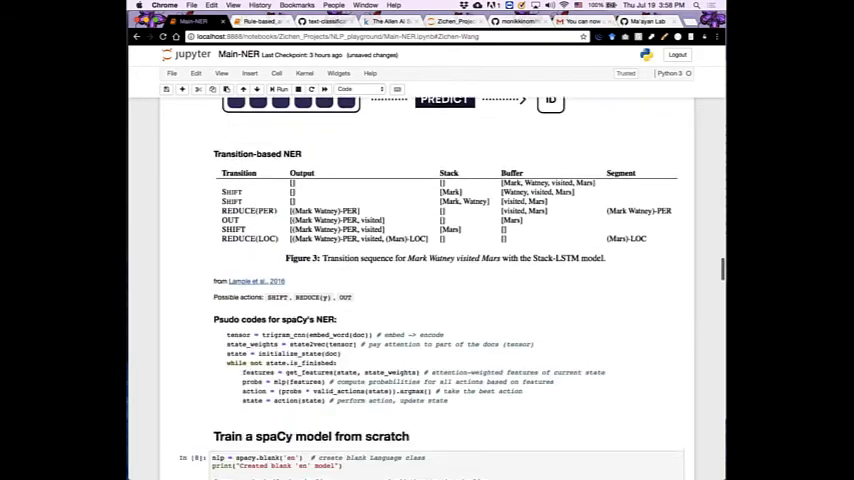
pyautogui.scroll(-3)
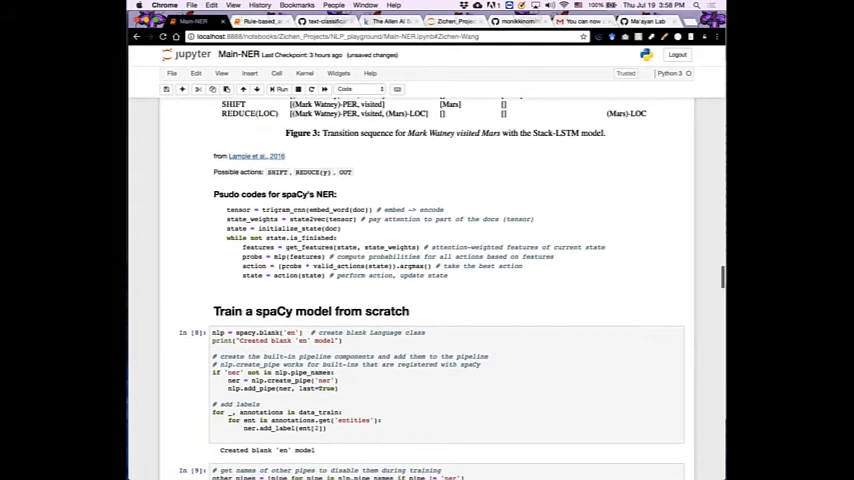
pyautogui.scroll(-3)
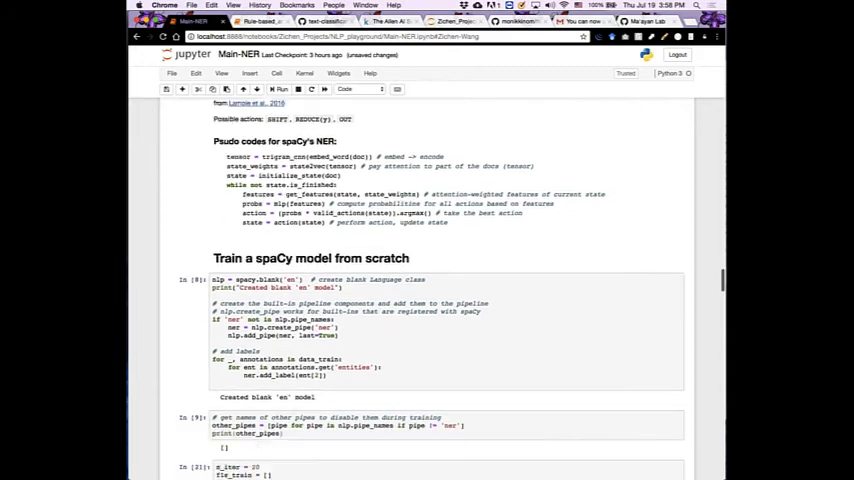
pyautogui.scroll(-3)
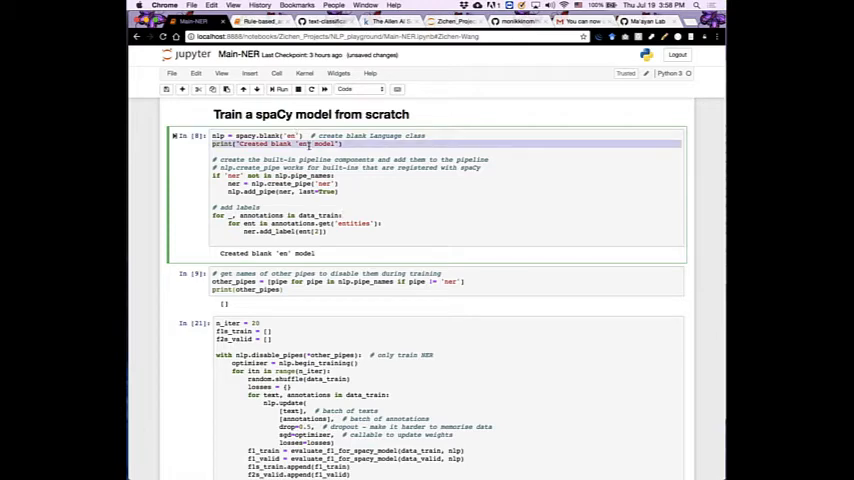
pyautogui.scroll(-3)
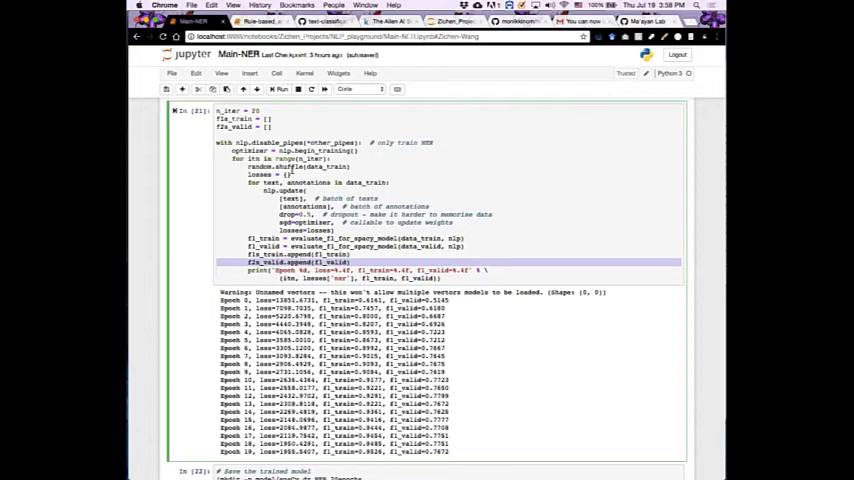
pyautogui.scroll(-3)
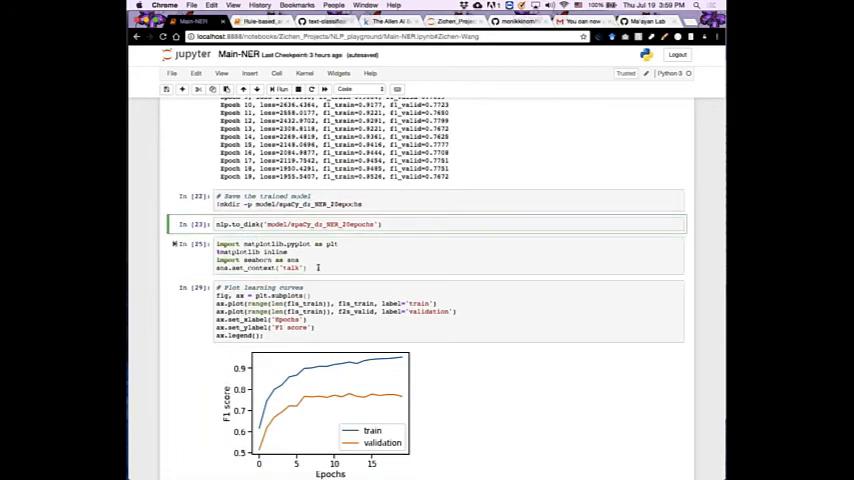
pyautogui.scroll(-3)
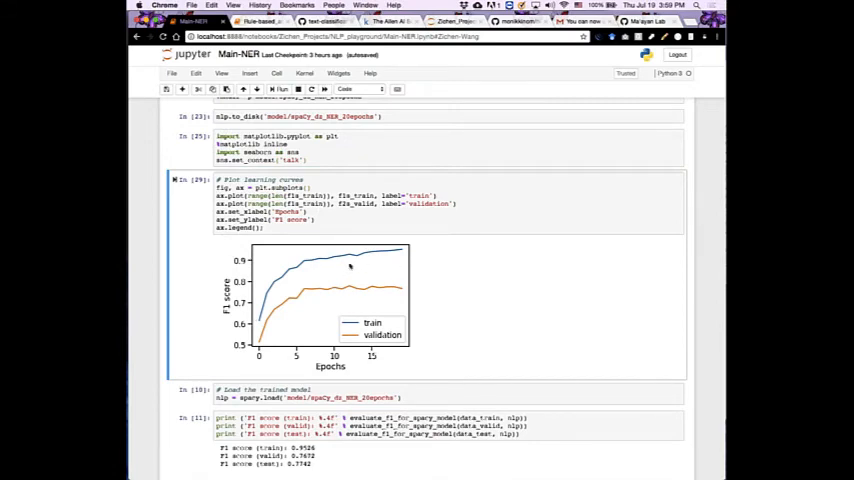
pyautogui.moveTo(384, 256)
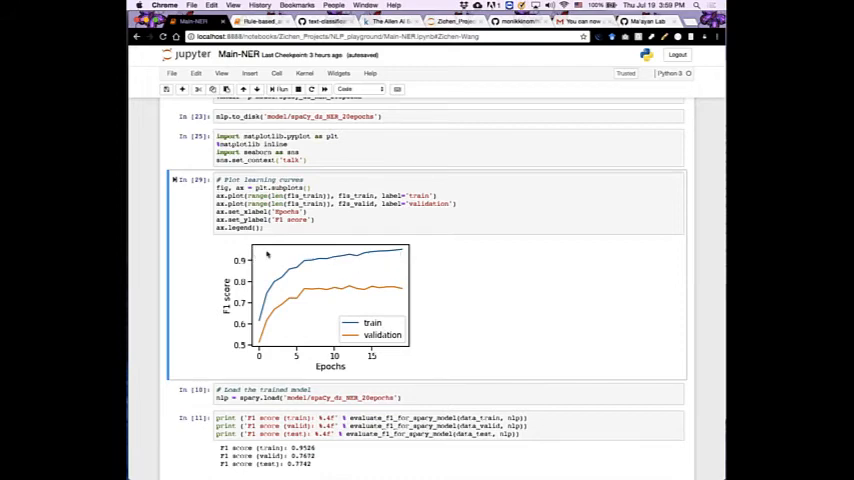
pyautogui.moveTo(396, 350)
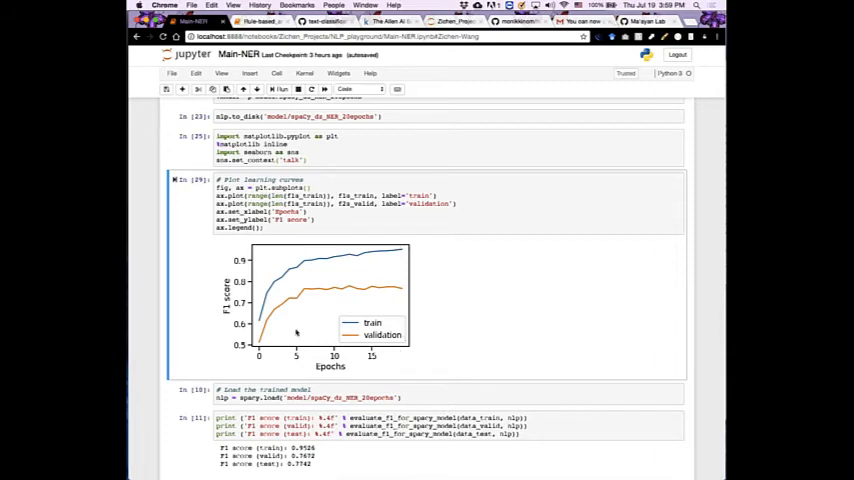
pyautogui.moveTo(424, 292)
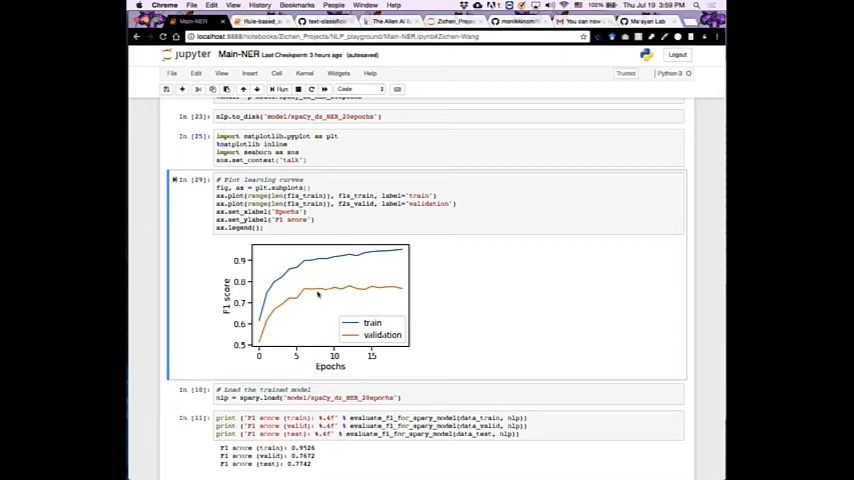
pyautogui.scroll(-3)
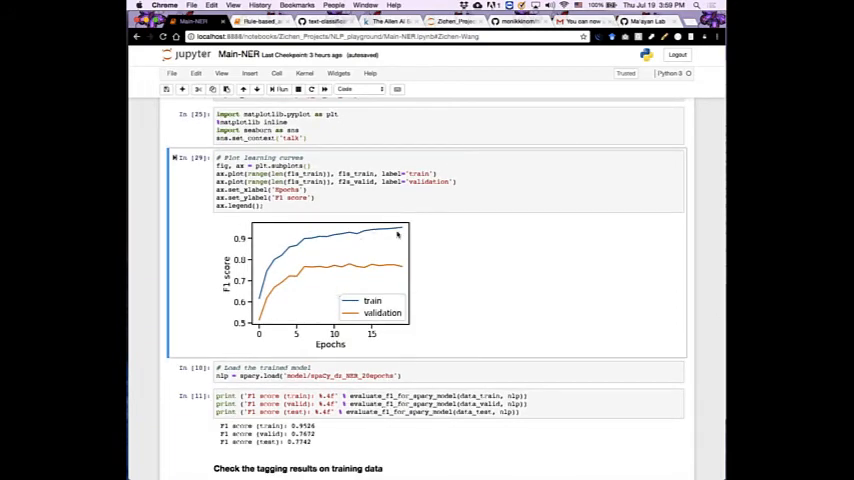
pyautogui.moveTo(402, 232)
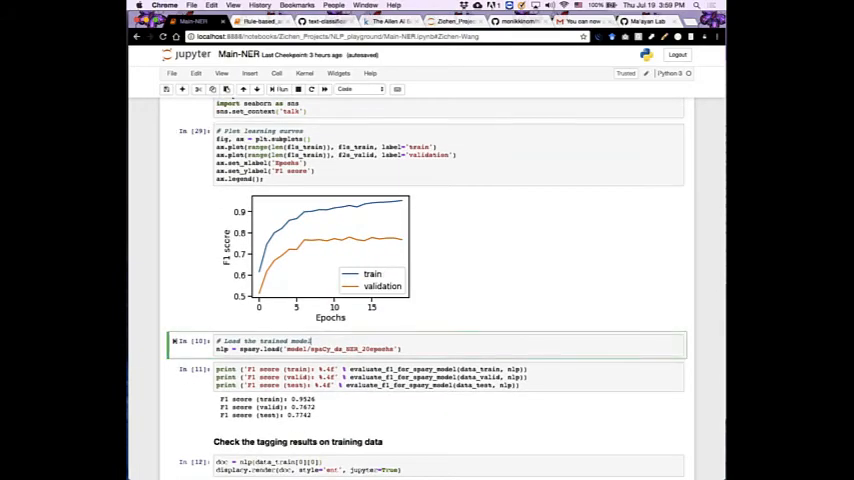
pyautogui.scroll(-3)
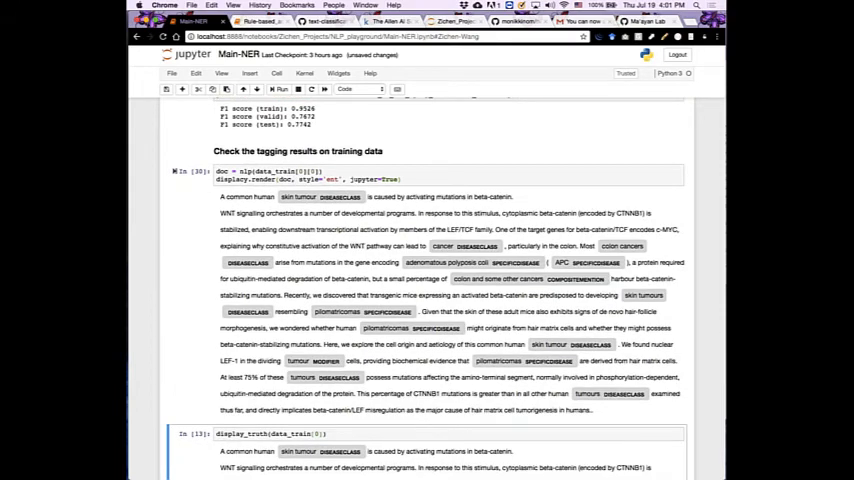
pyautogui.scroll(-3)
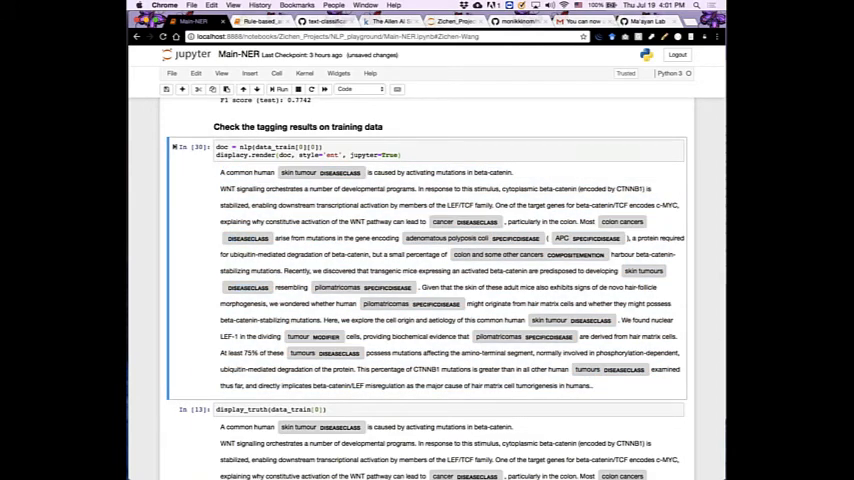
pyautogui.scroll(-3)
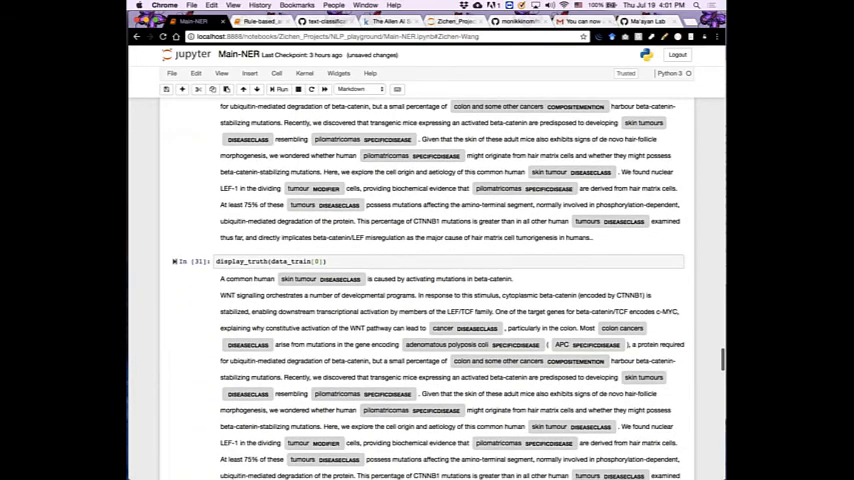
pyautogui.scroll(-3)
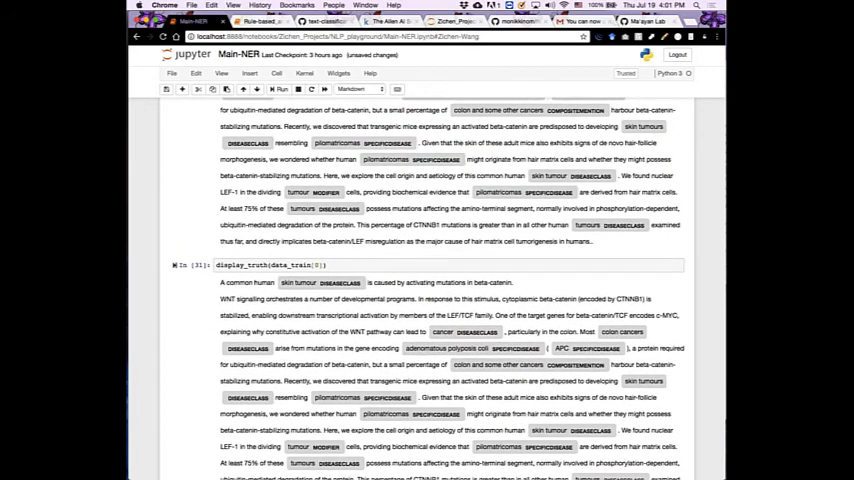
pyautogui.scroll(-3)
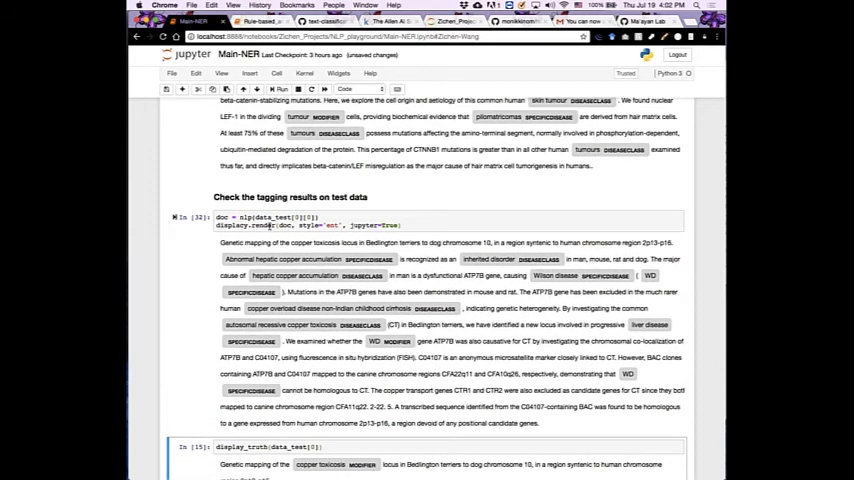
pyautogui.scroll(-3)
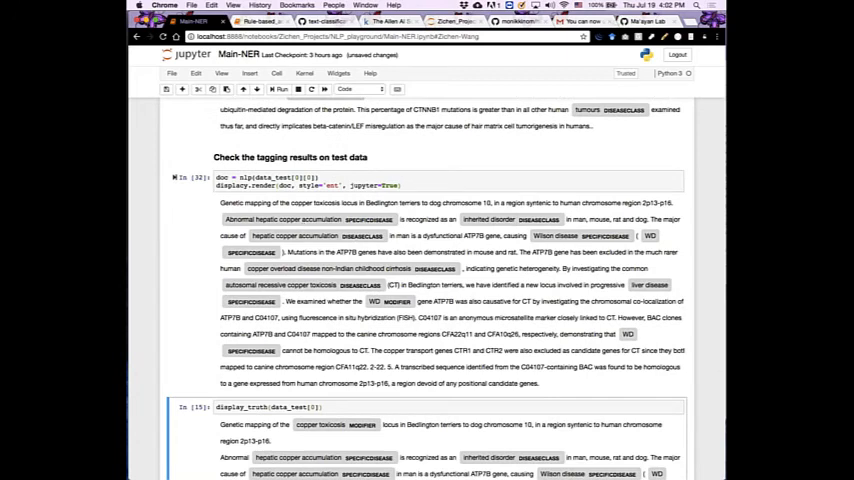
pyautogui.scroll(-3)
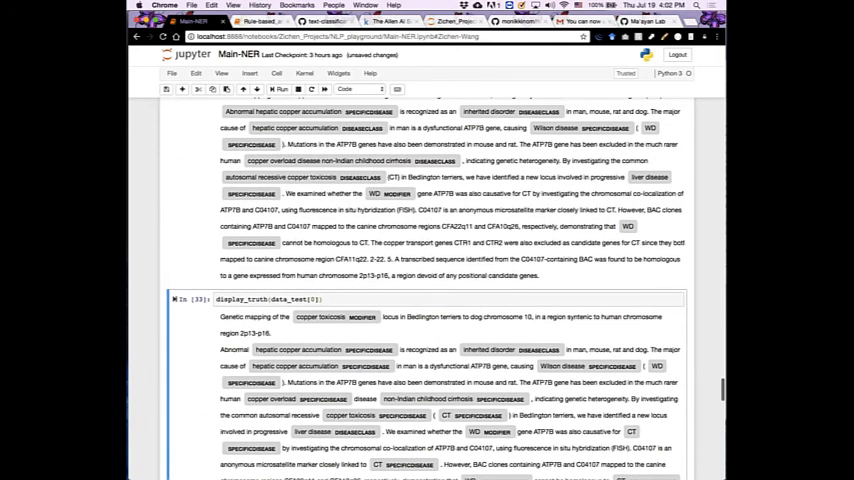
pyautogui.scroll(-3)
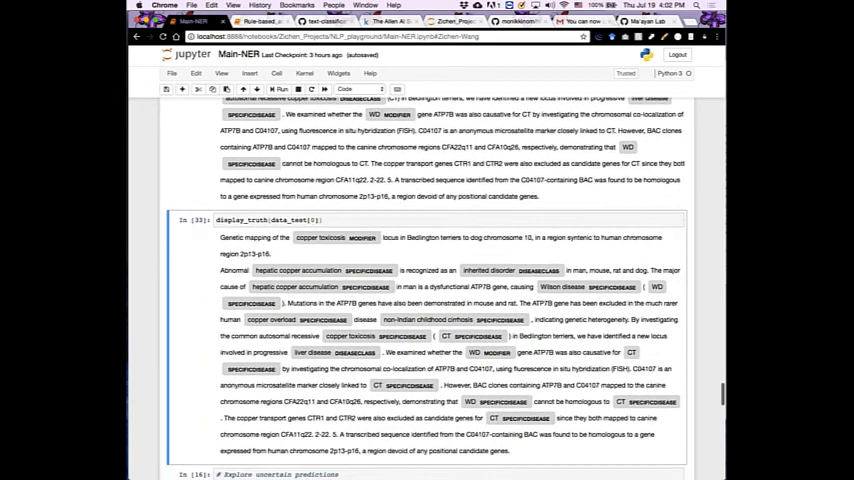
pyautogui.scroll(-3)
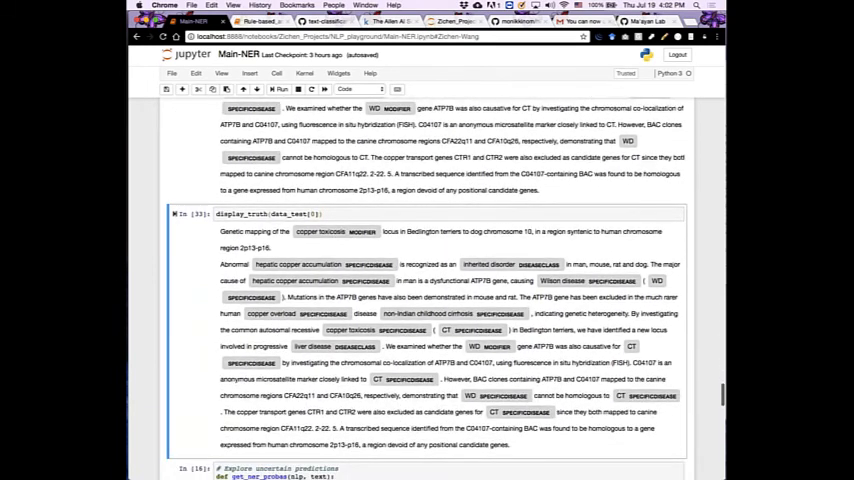
pyautogui.scroll(-3)
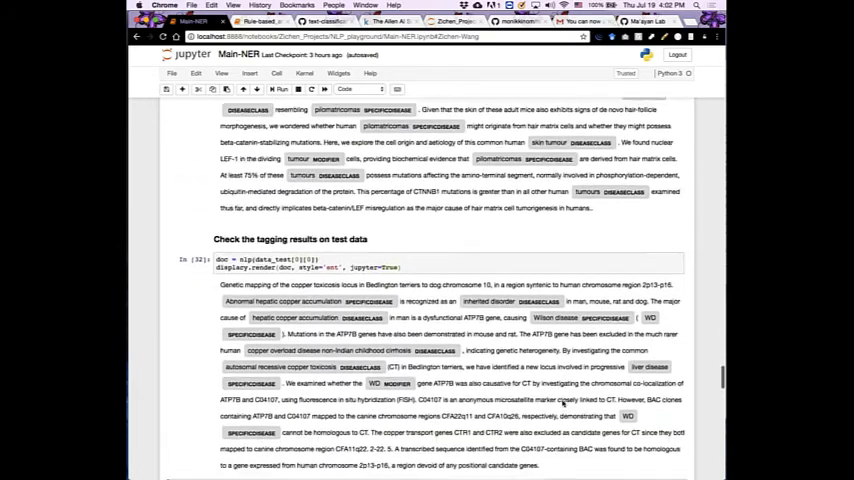
pyautogui.scroll(-3)
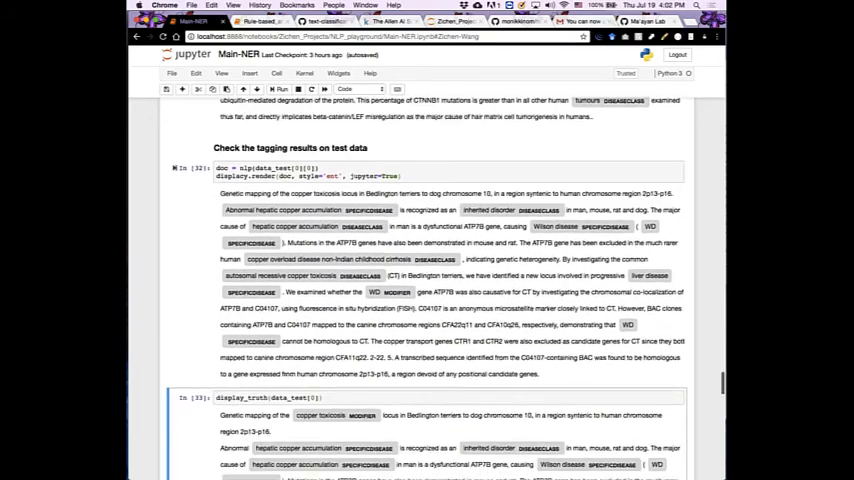
pyautogui.scroll(-3)
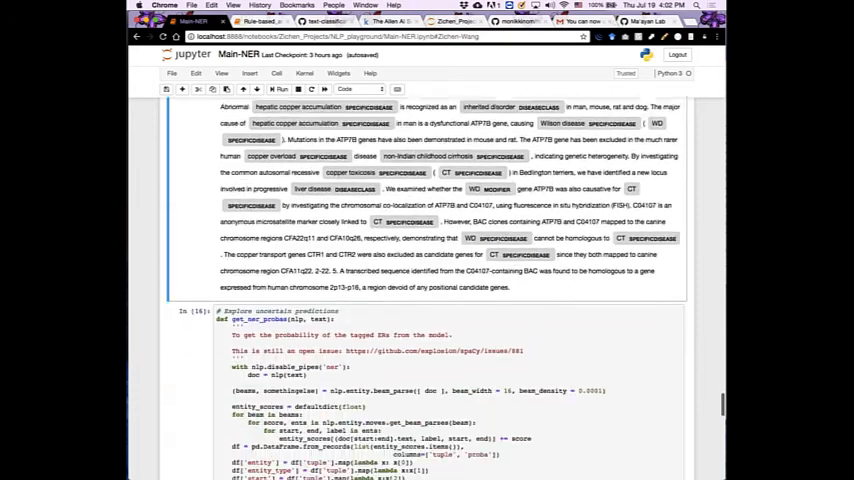
pyautogui.scroll(-3)
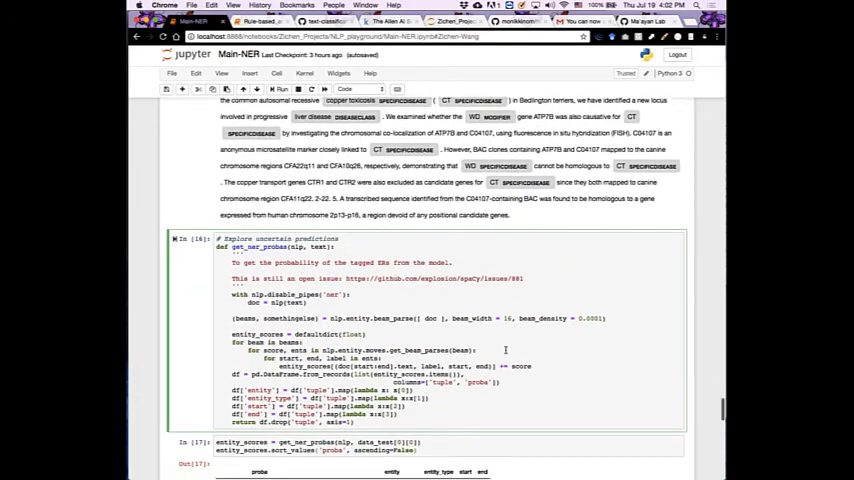
pyautogui.scroll(-3)
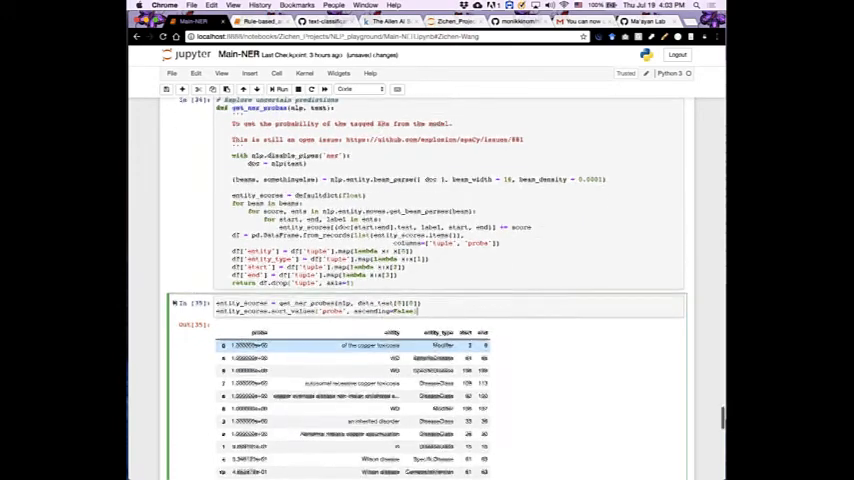
pyautogui.scroll(-3)
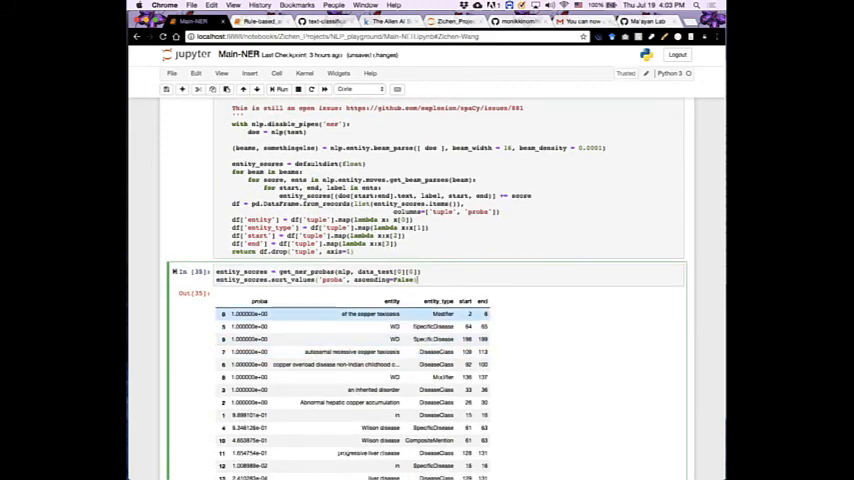
pyautogui.scroll(-3)
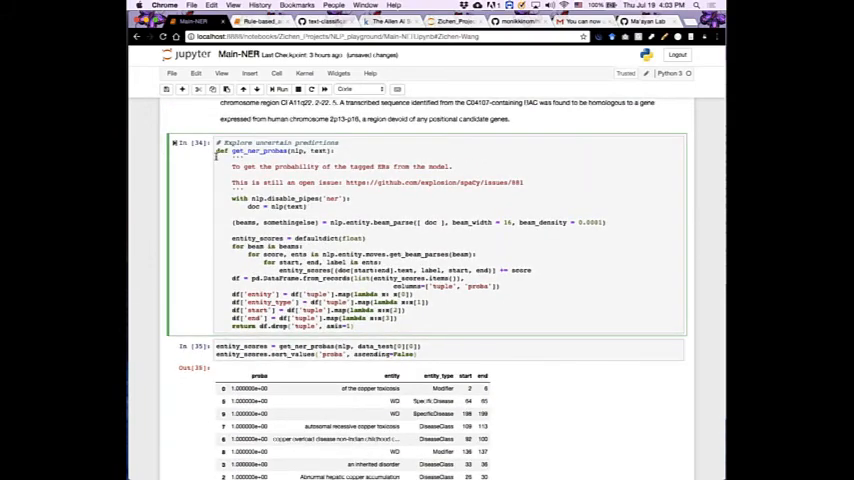
pyautogui.scroll(-3)
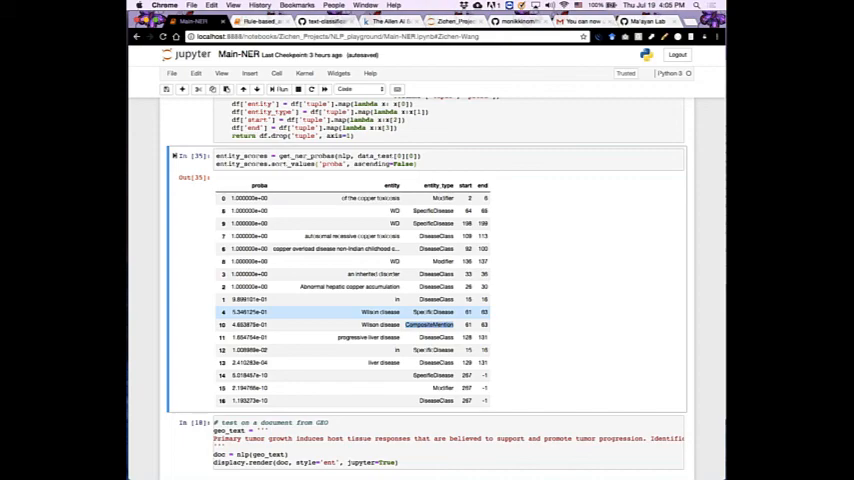
pyautogui.scroll(-3)
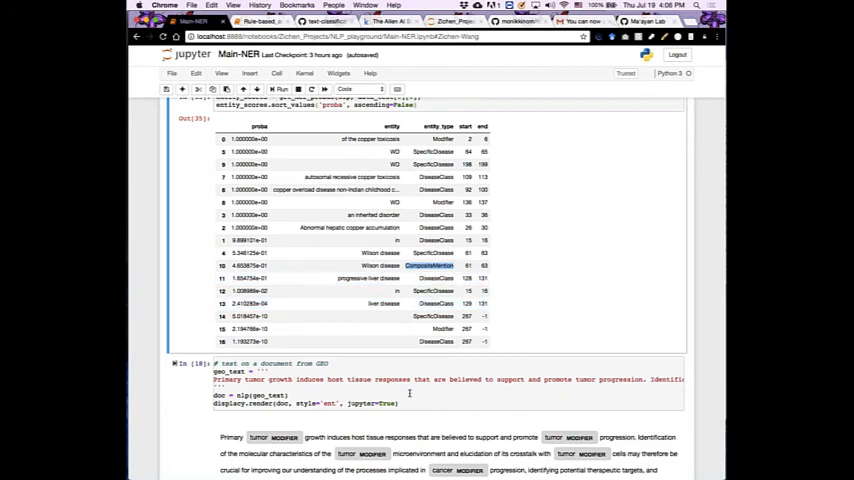
pyautogui.scroll(-3)
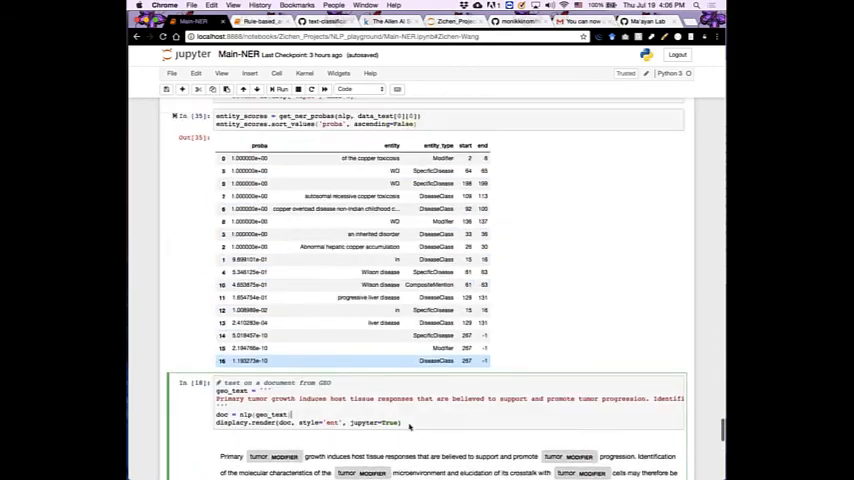
pyautogui.scroll(-3)
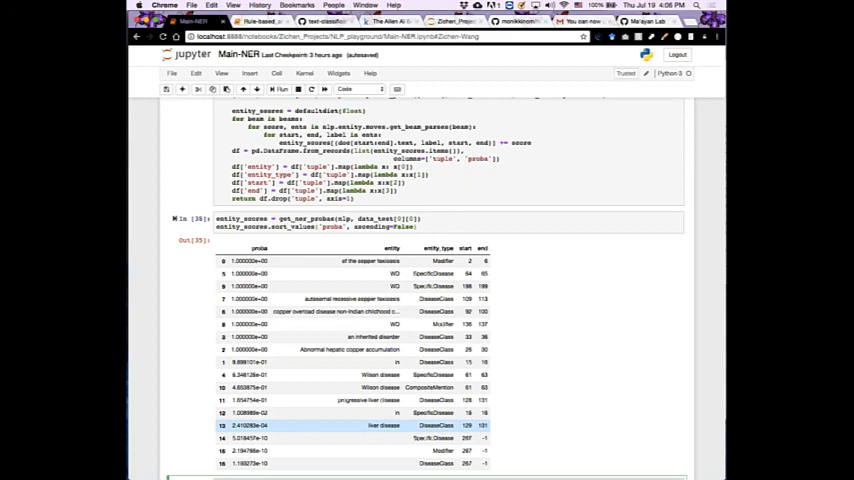
pyautogui.scroll(-3)
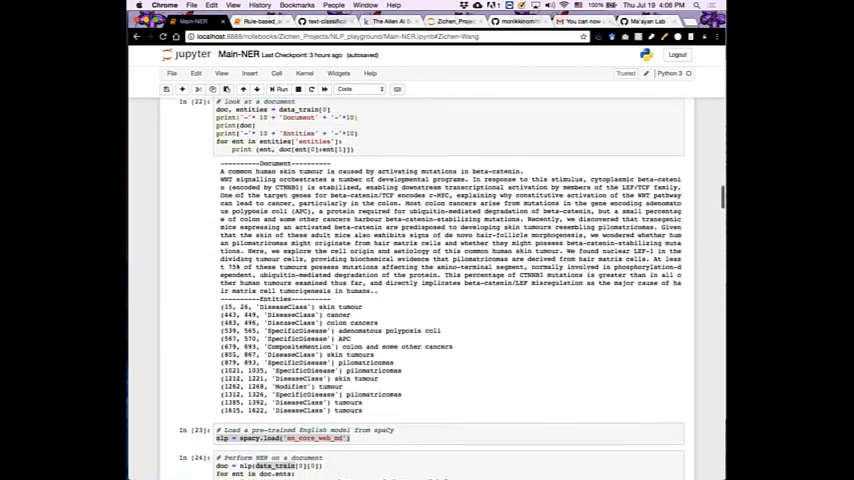
pyautogui.scroll(3)
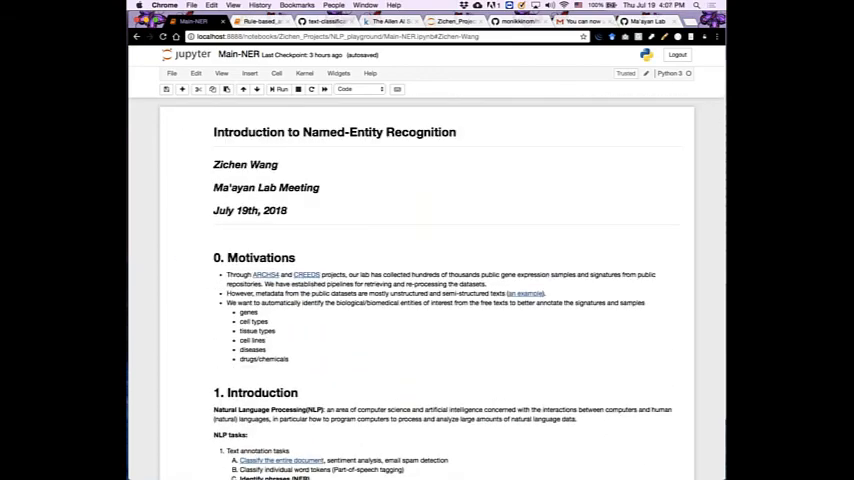